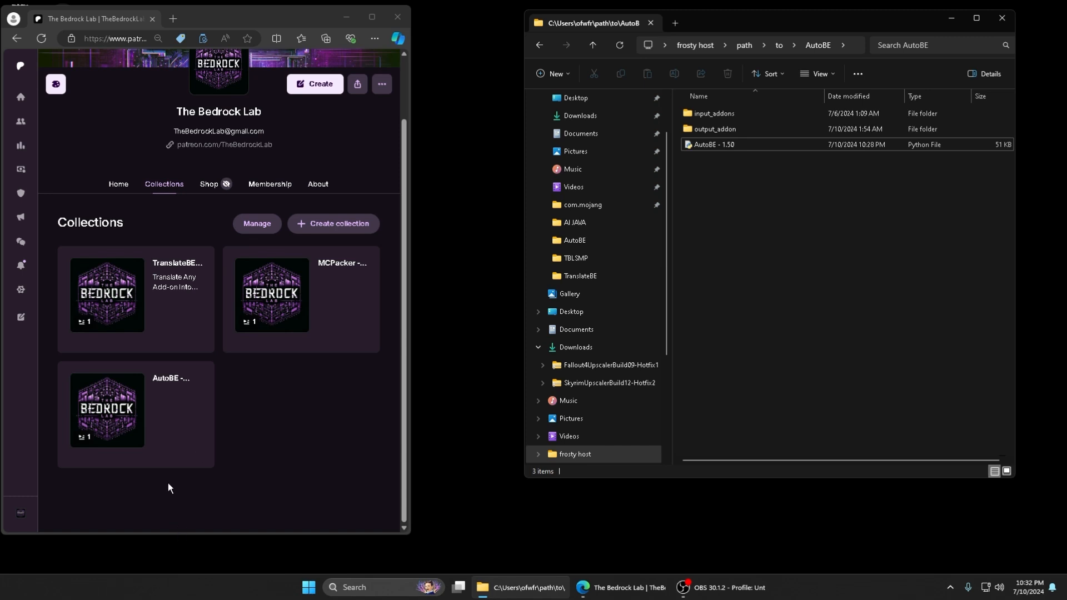
mouse_move(158, 489)
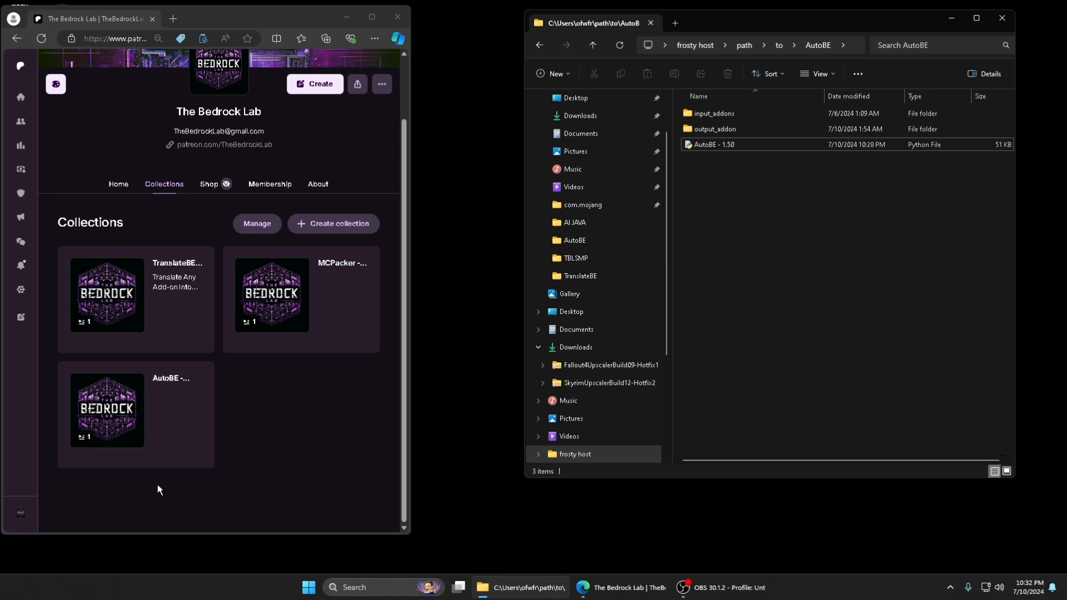
Open the AutoBE - (V.I.P) collection on Patreon and scroll to its post
scroll(up, 3)
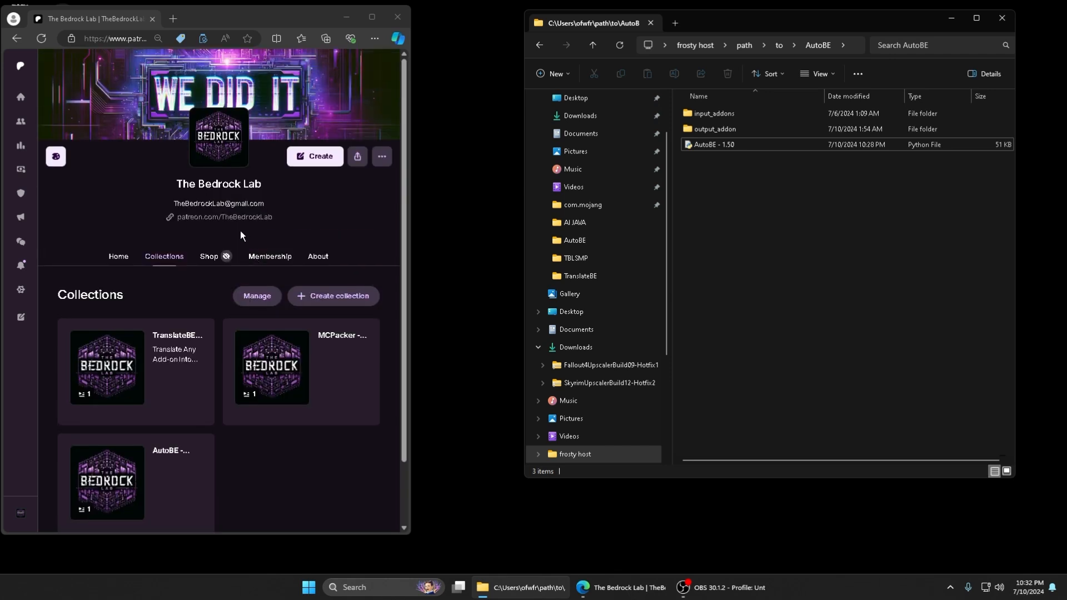
mouse_move(270, 148)
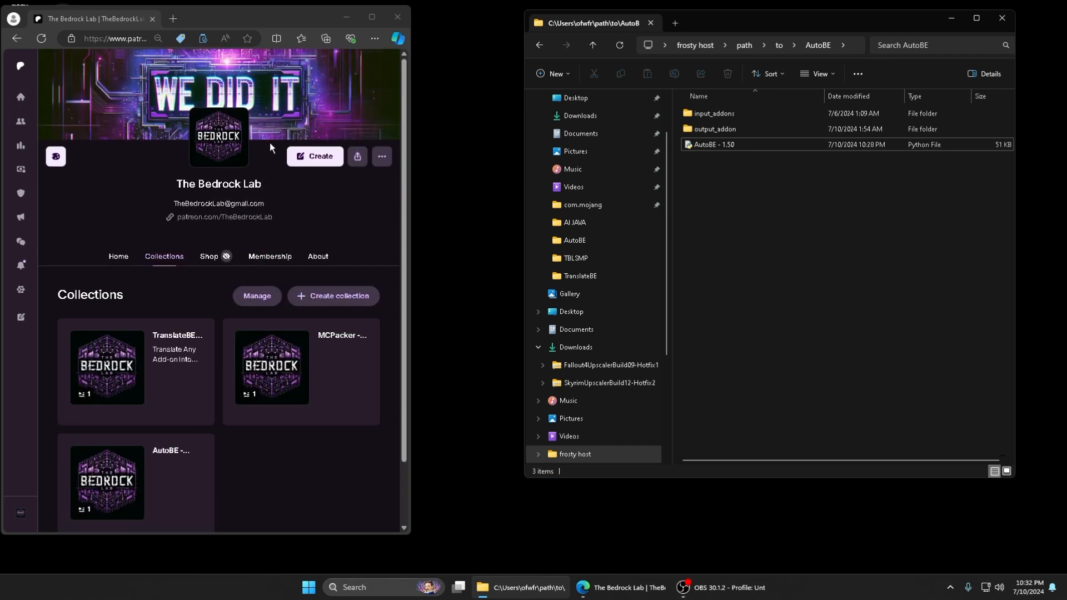
scroll(down, 3)
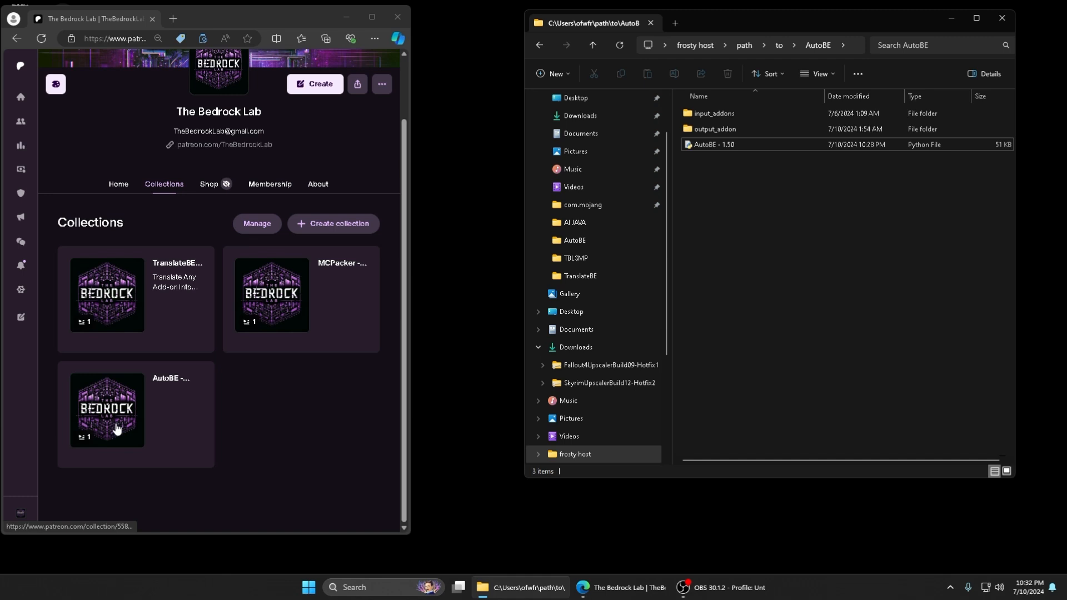
scroll(up, 3)
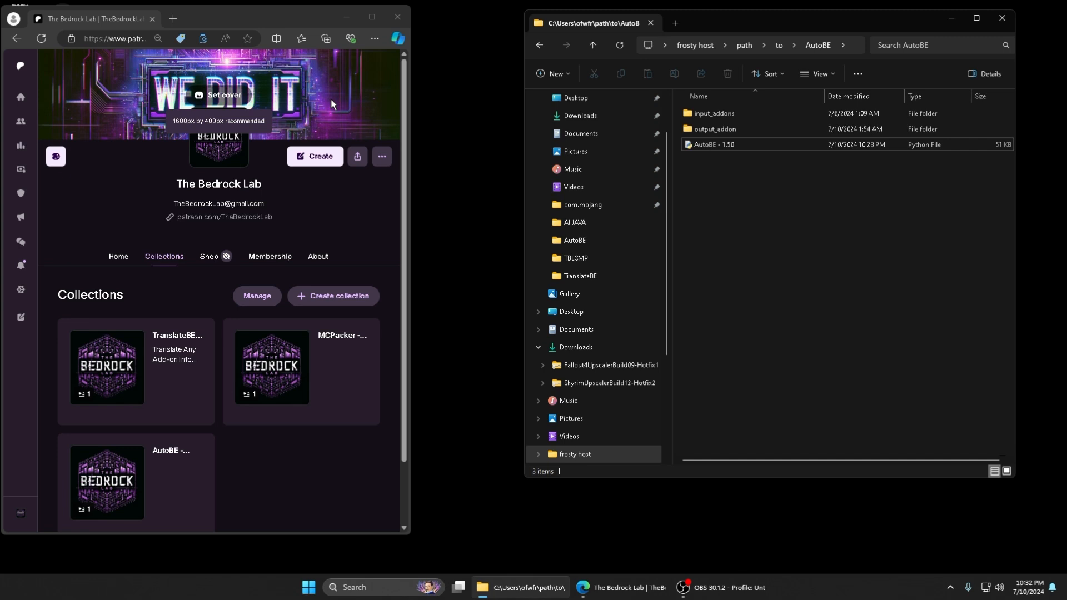
scroll(down, 3)
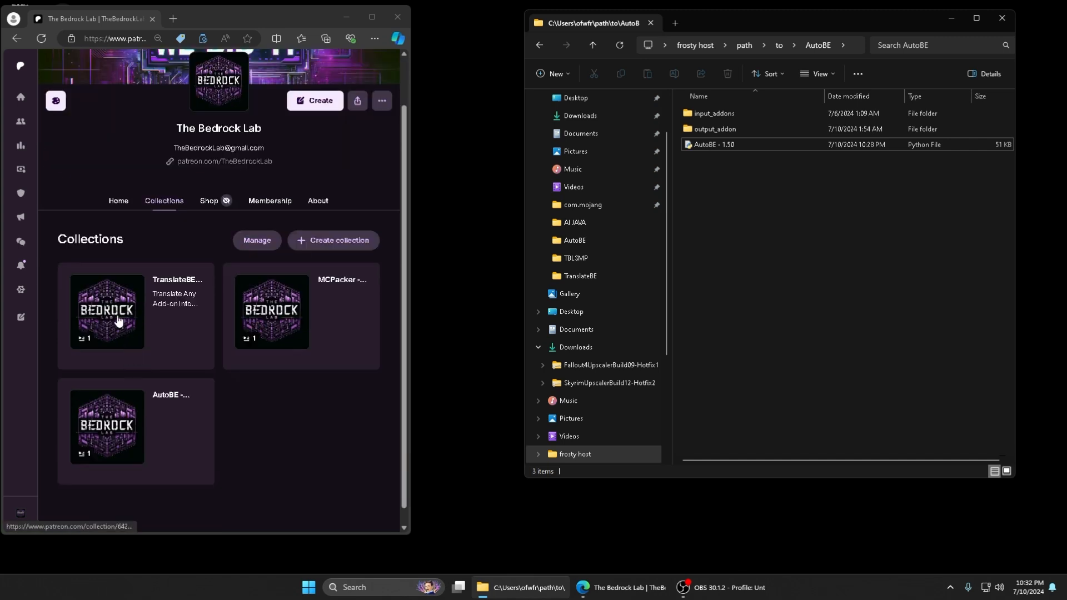
mouse_move(140, 300)
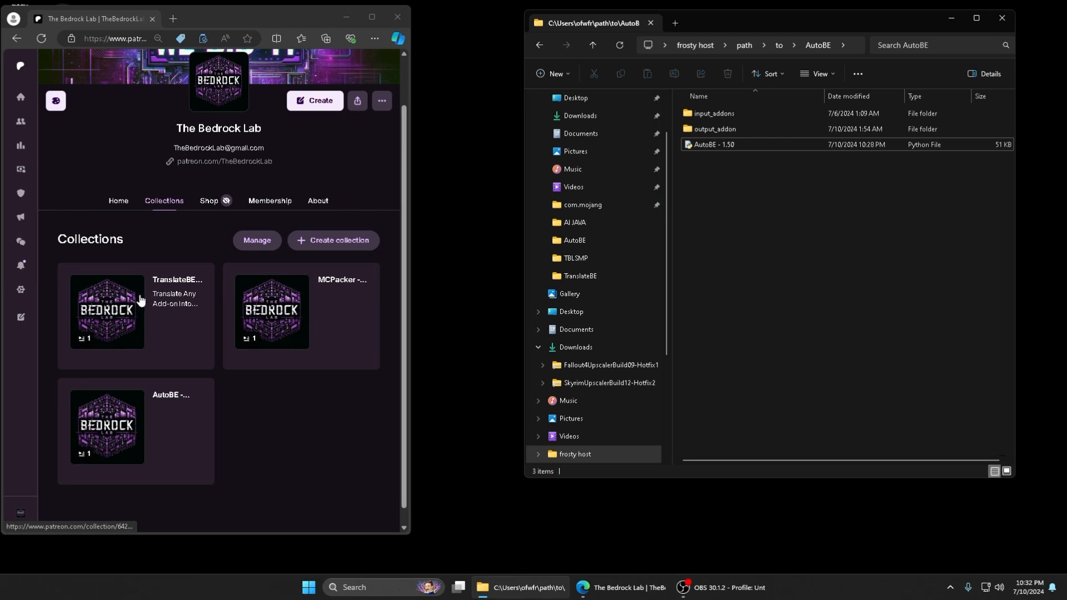
mouse_move(316, 324)
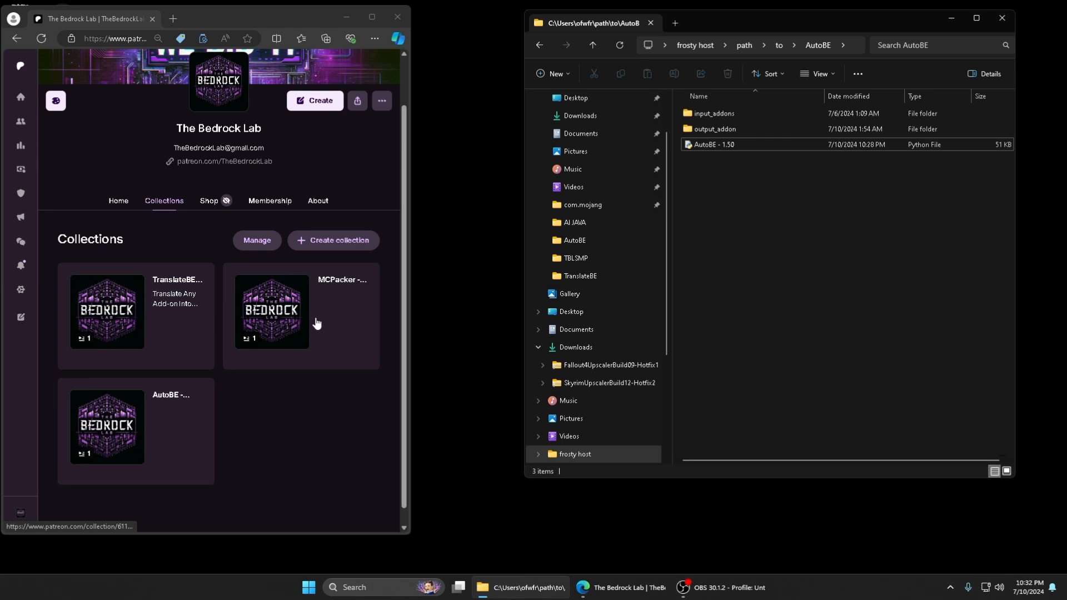
mouse_move(270, 423)
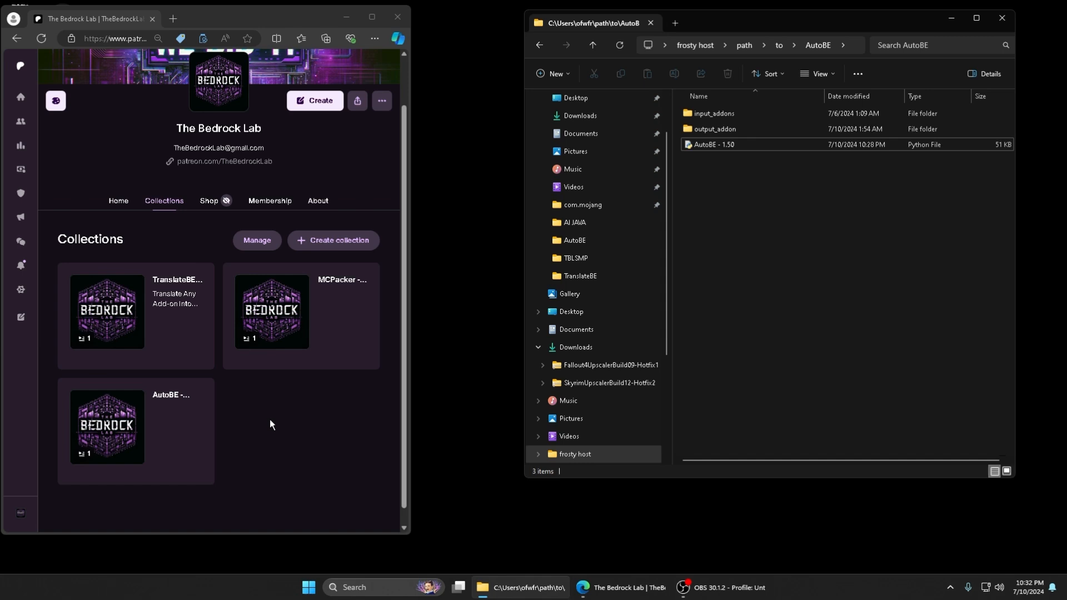
mouse_move(170, 417)
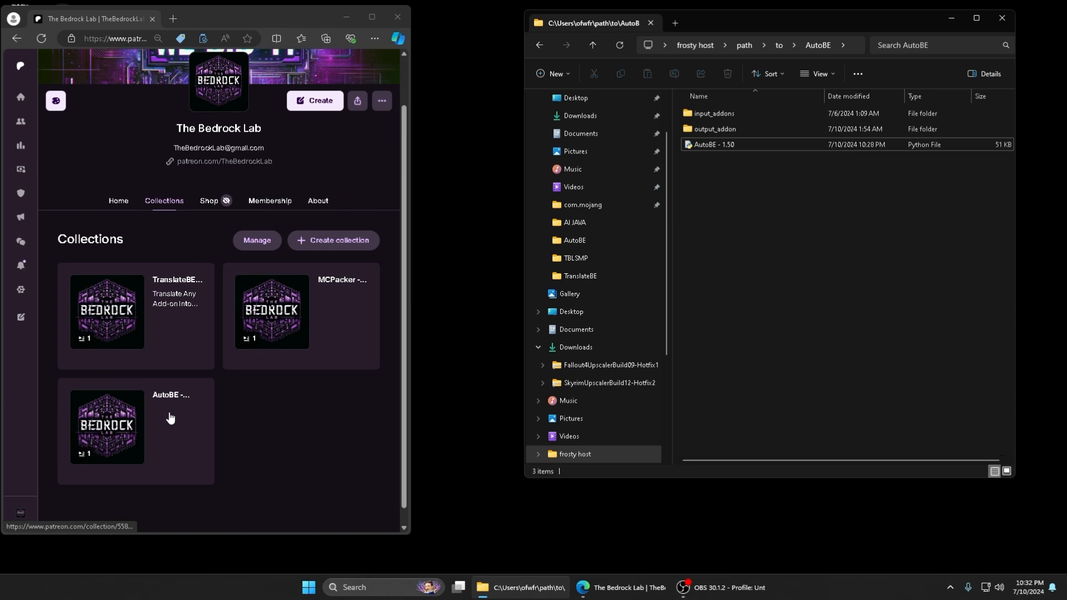
mouse_move(171, 294)
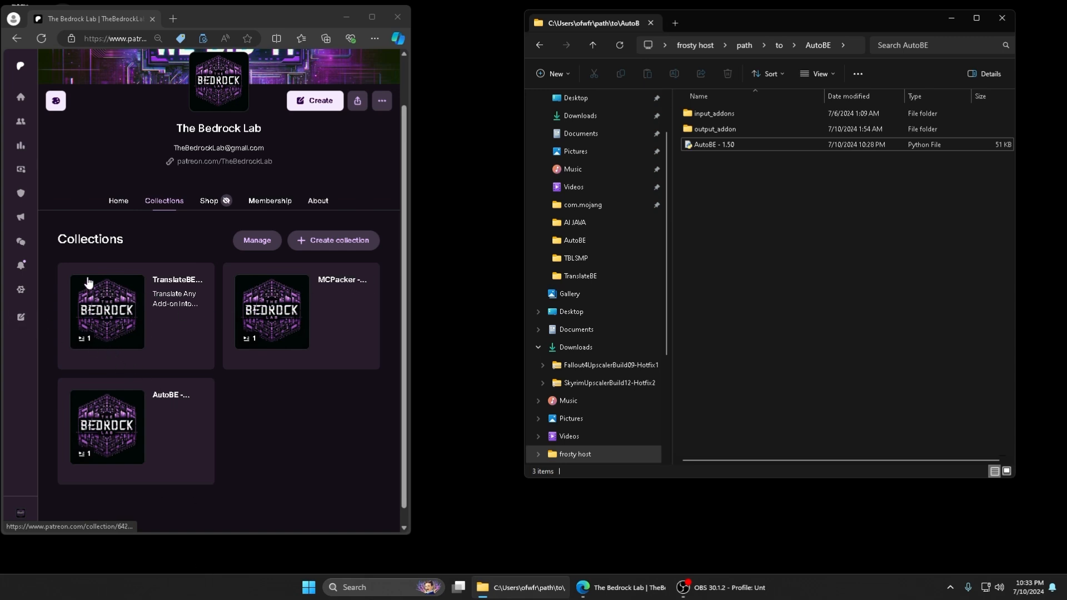
mouse_move(197, 388)
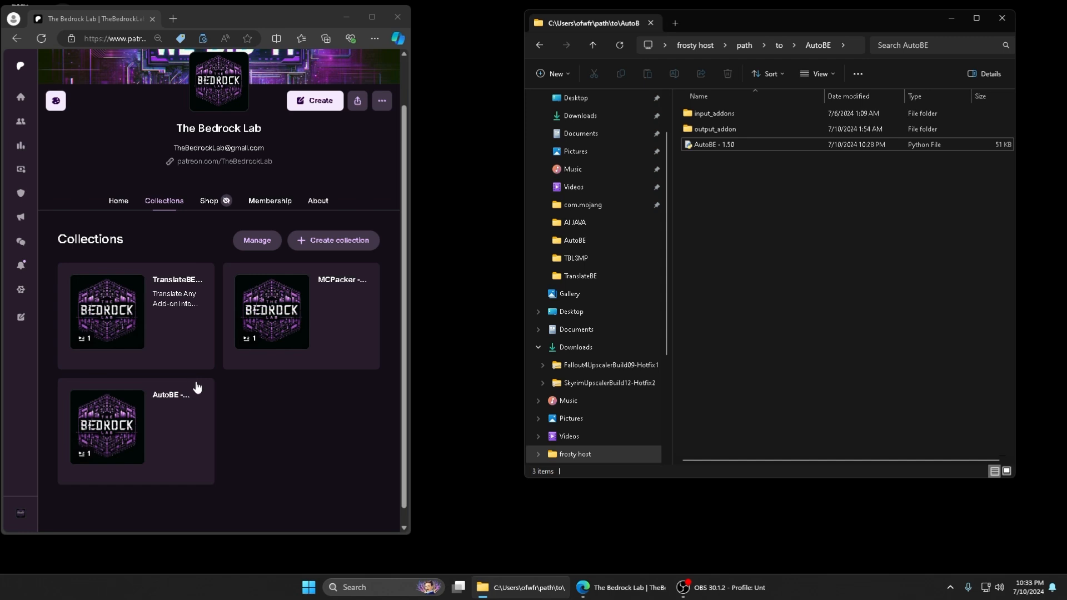
mouse_move(751, 204)
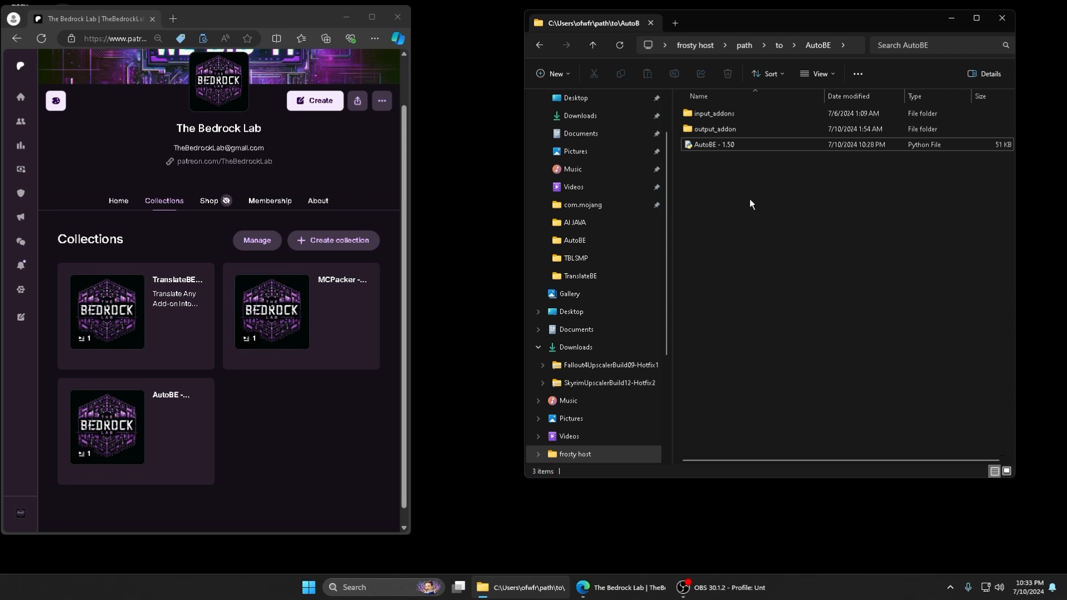
mouse_move(732, 212)
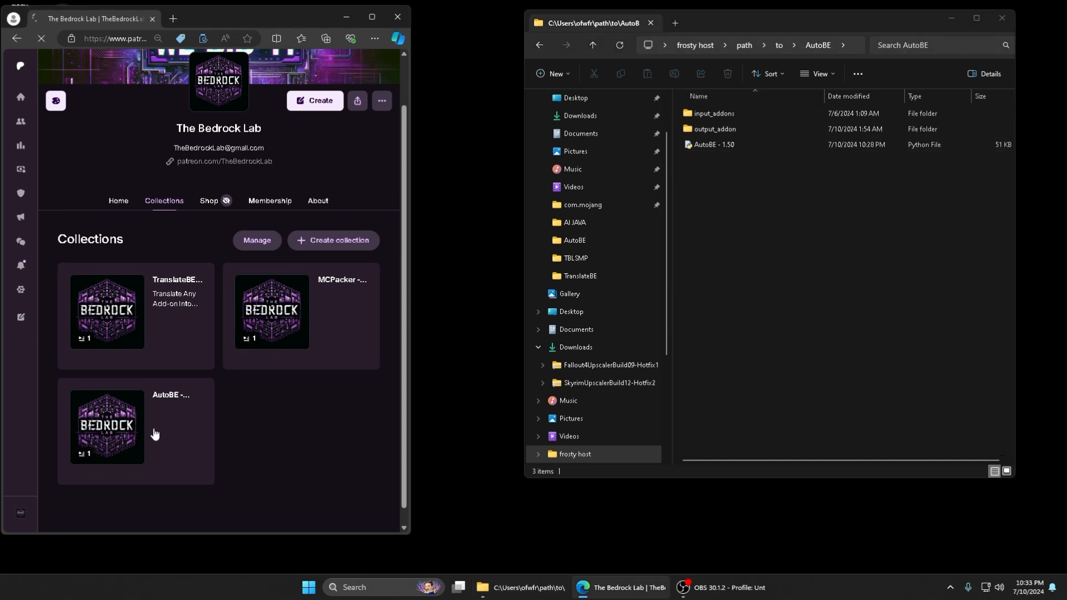
click(106, 426)
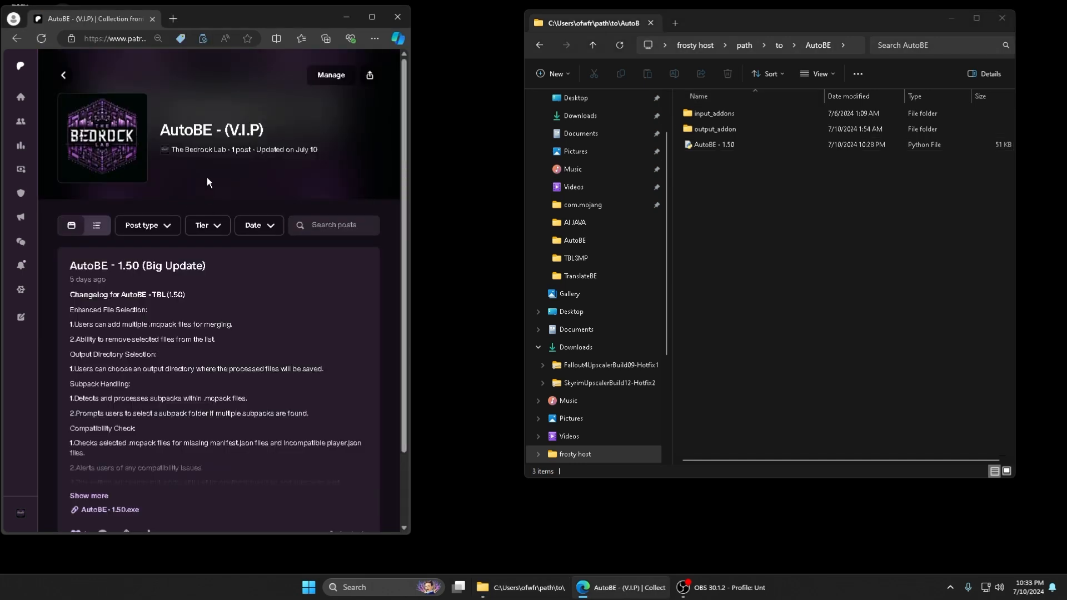
scroll(down, 3)
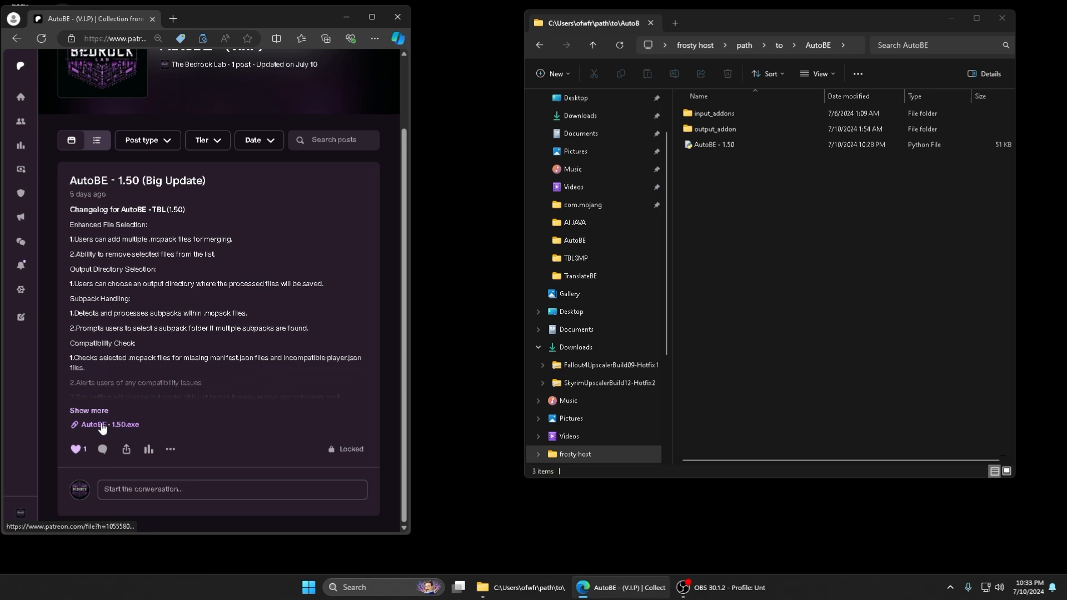
mouse_move(70, 510)
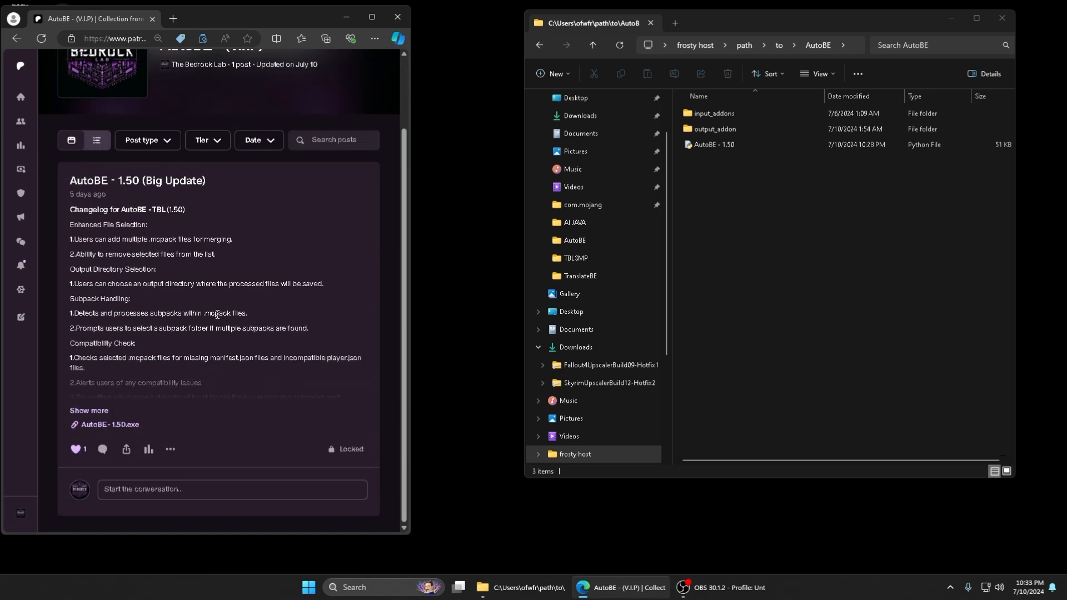
mouse_move(216, 449)
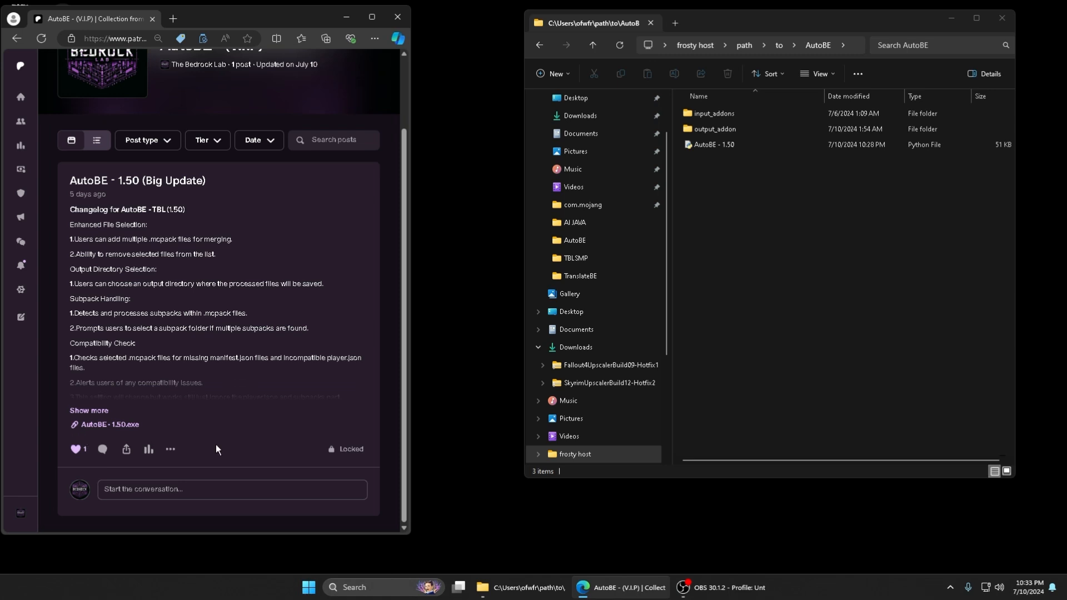
Start downloading the AutoBE - 1.50.exe attachment from the post
click(109, 424)
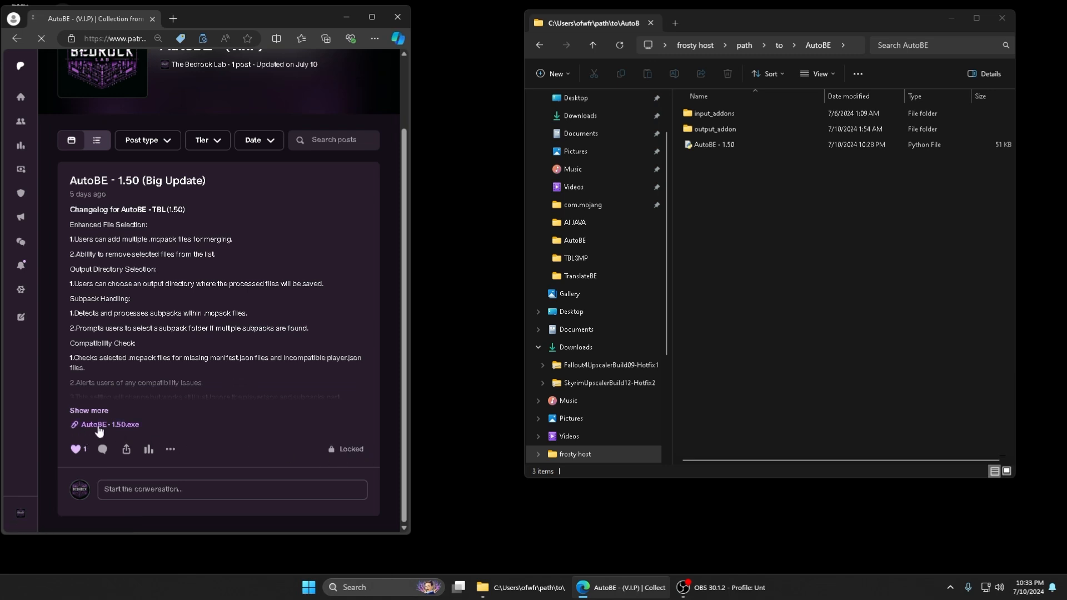
click(108, 424)
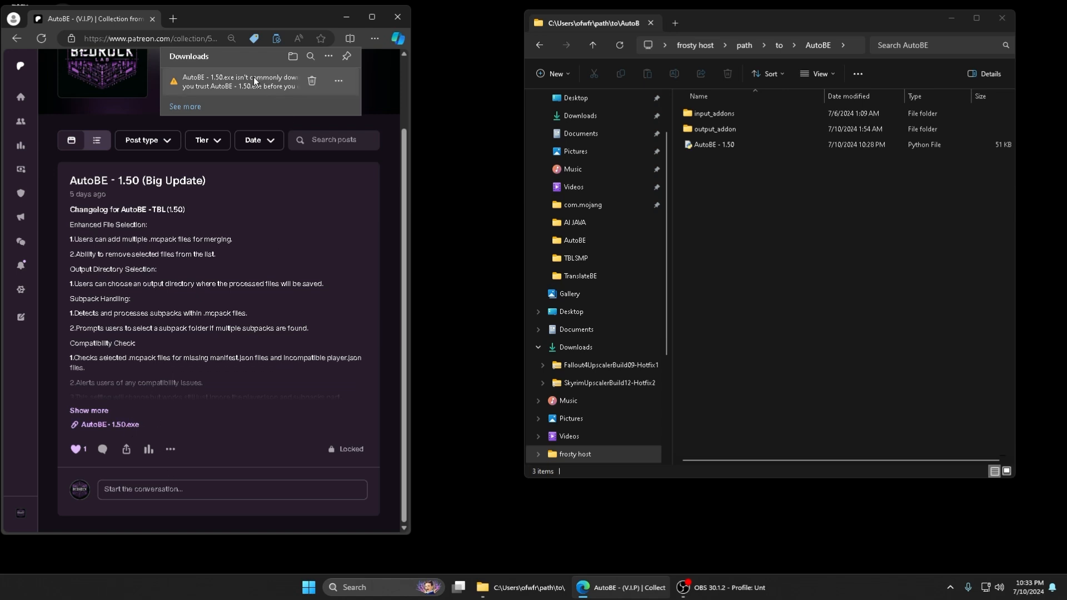
Keep the flagged AutoBE - 1.50.exe download anyway despite Edge's SmartScreen warning
click(338, 81)
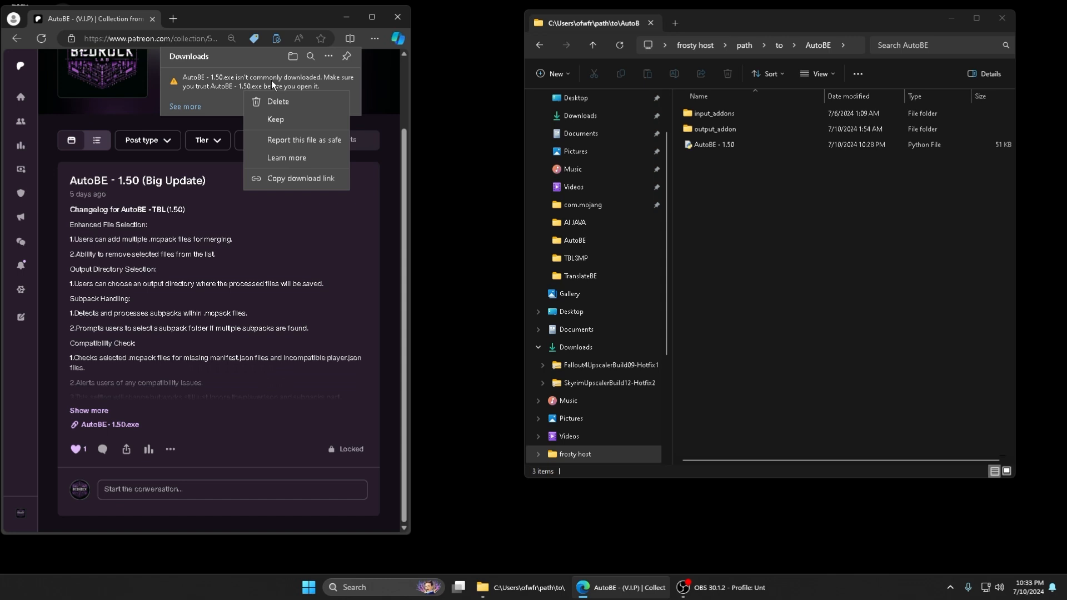
mouse_move(275, 119)
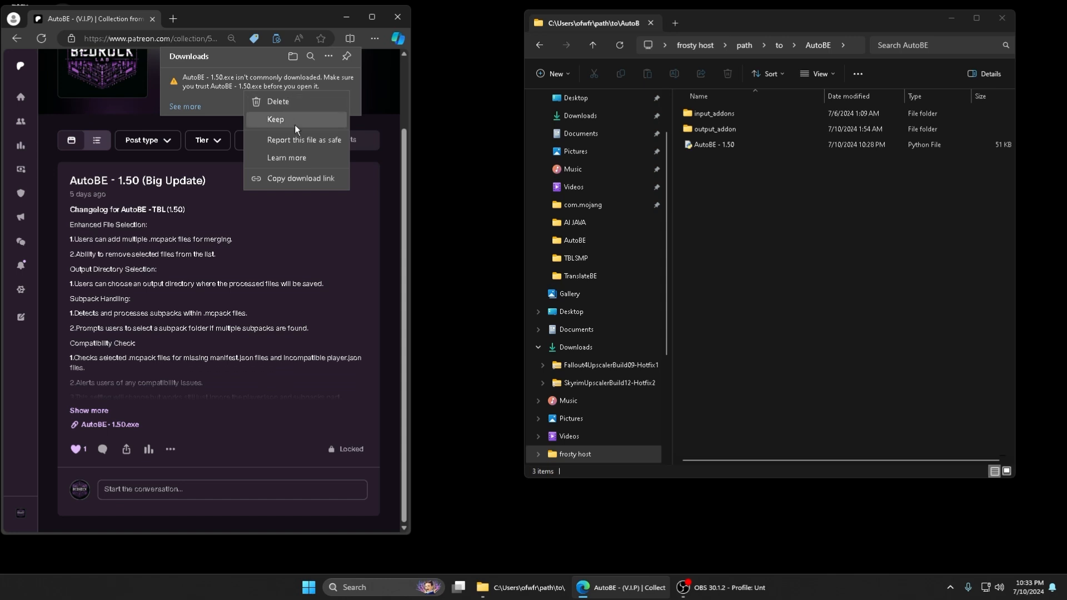
click(275, 119)
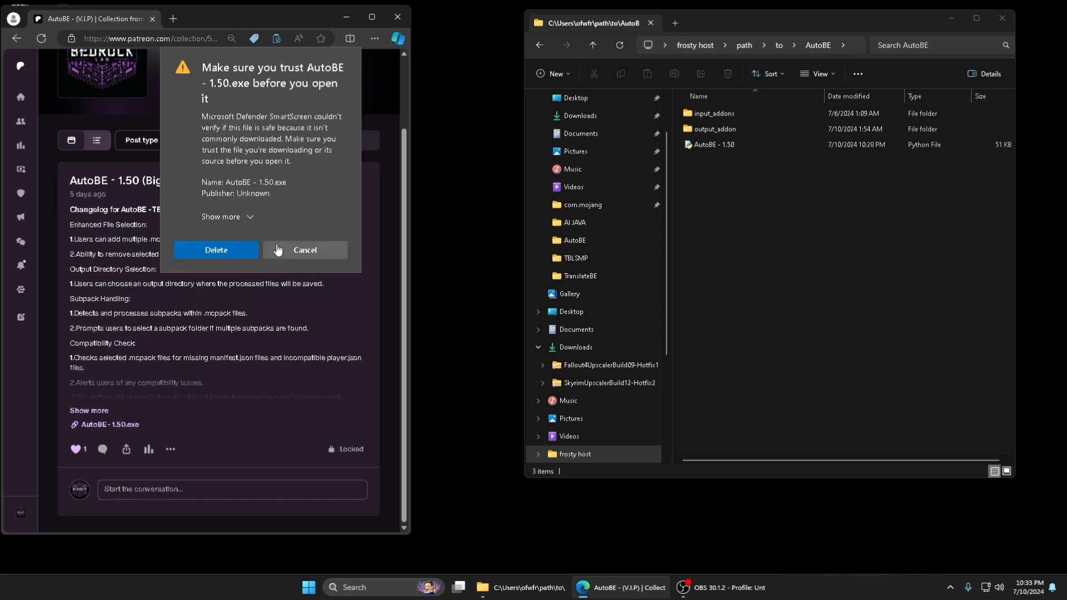
click(221, 217)
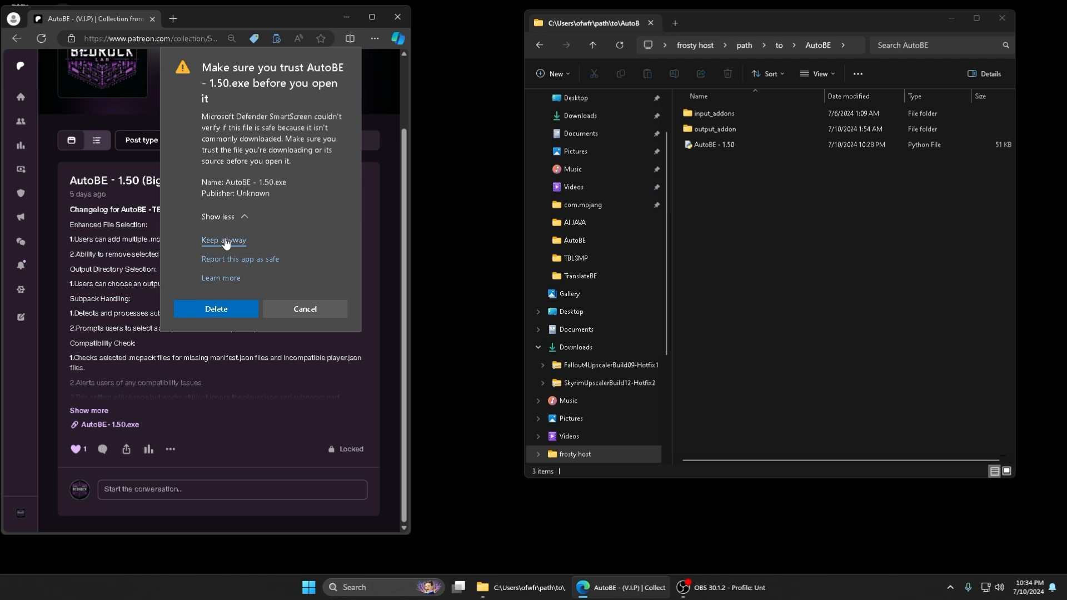
click(223, 241)
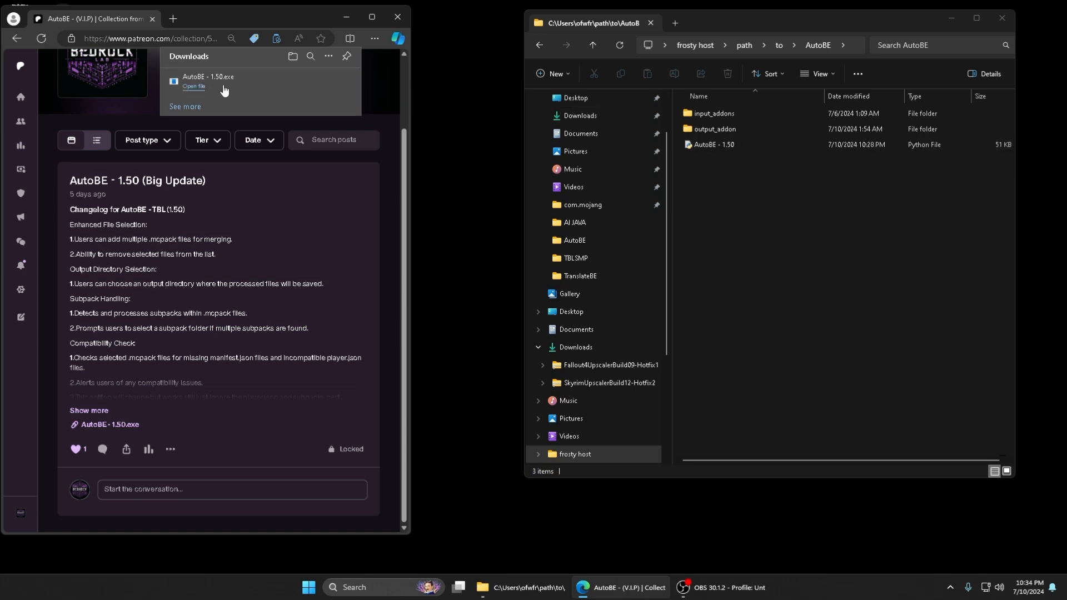
mouse_move(243, 97)
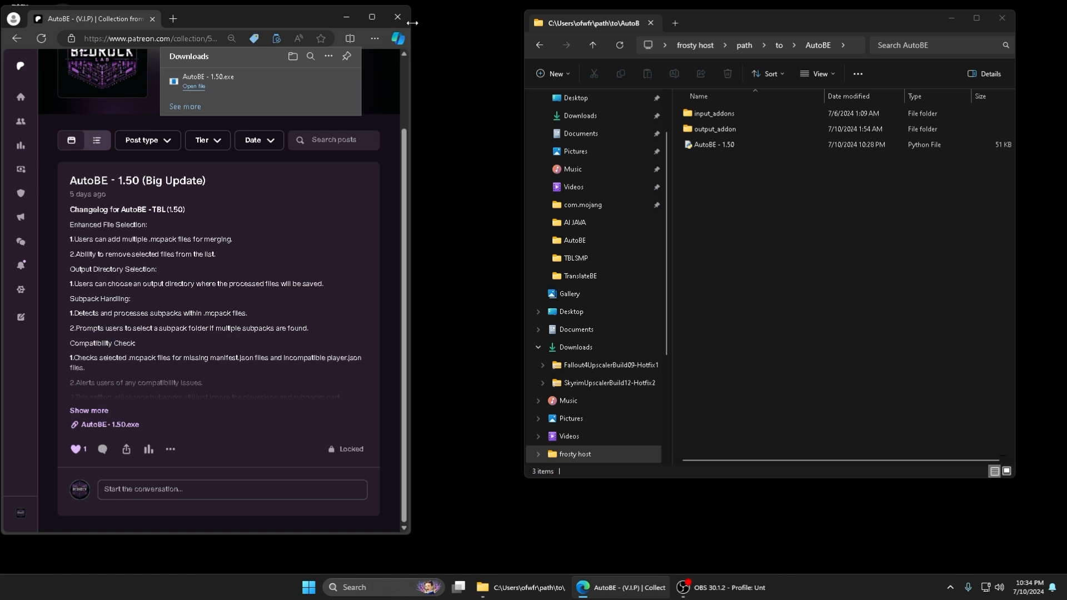
Close the browser and run the AutoBE - 1.50 installer from Downloads
click(579, 116)
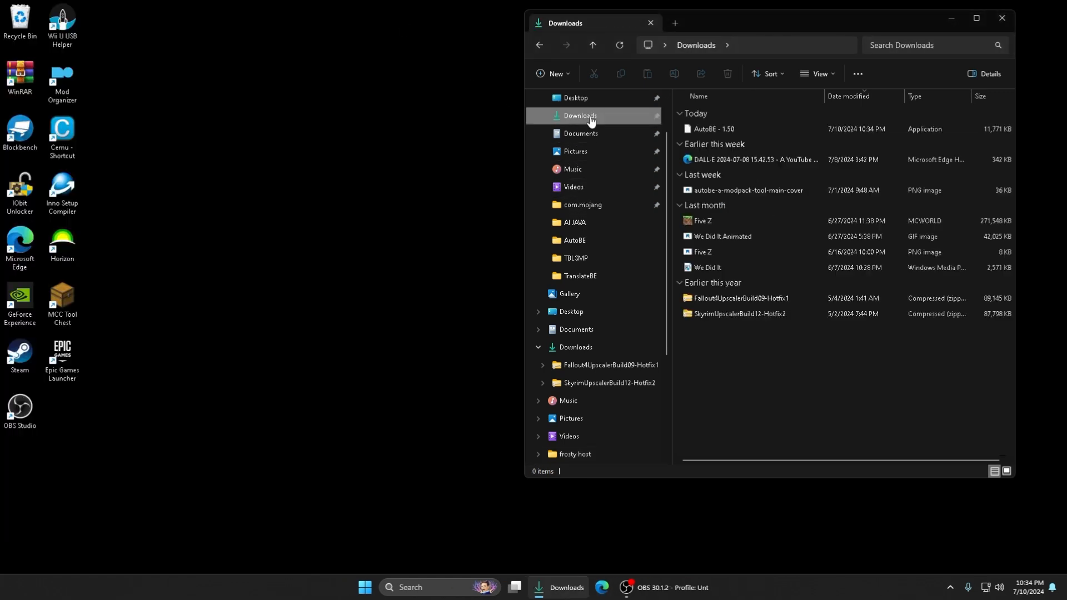
mouse_move(713, 129)
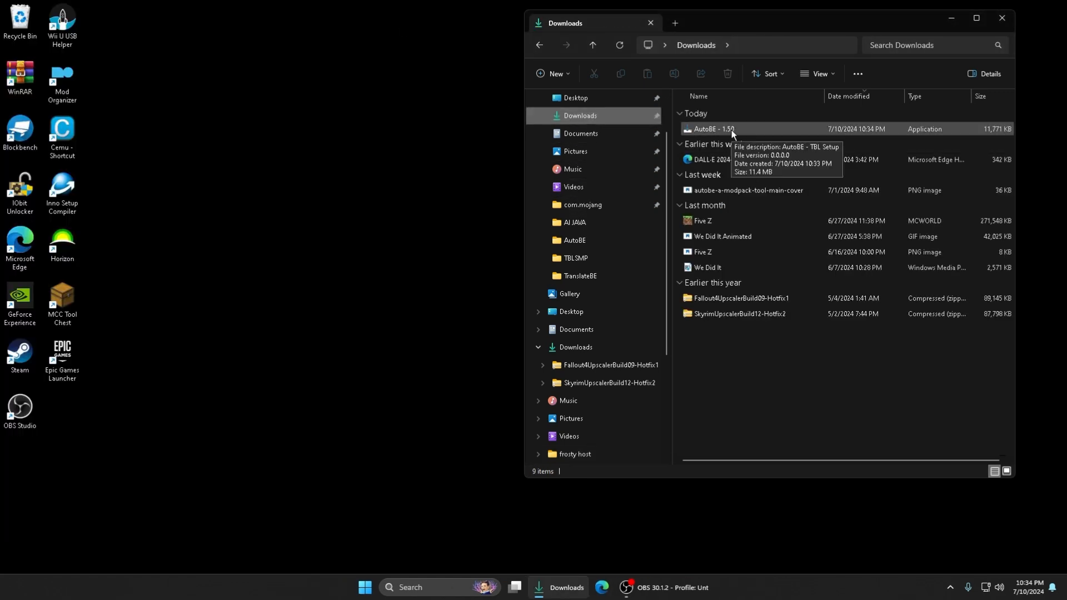
click(712, 129)
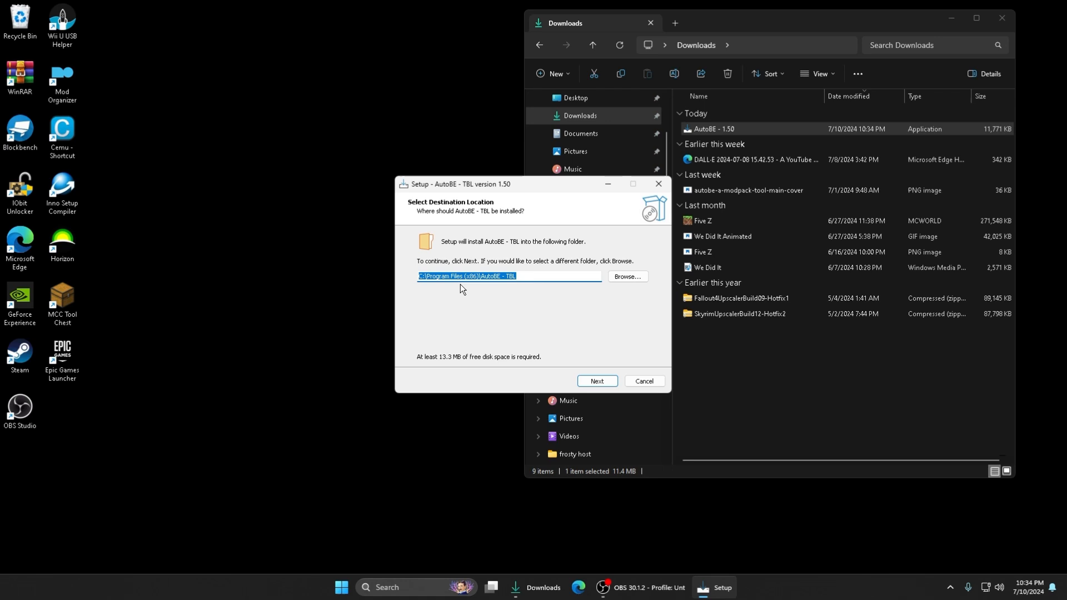
Browse for a custom install folder, drilling into Users and the user's home folder
click(521, 276)
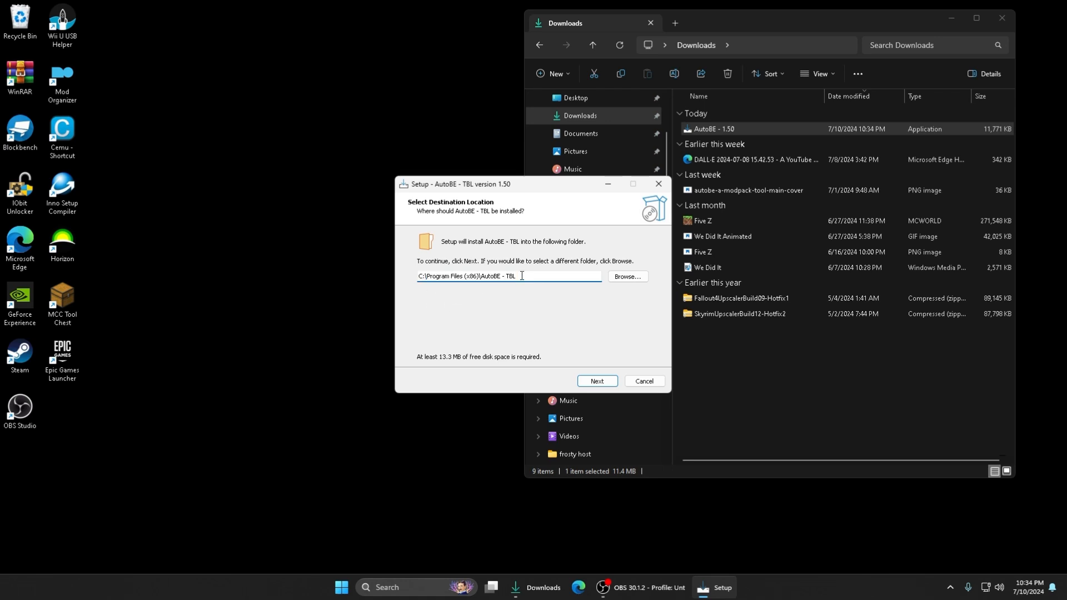
mouse_move(626, 277)
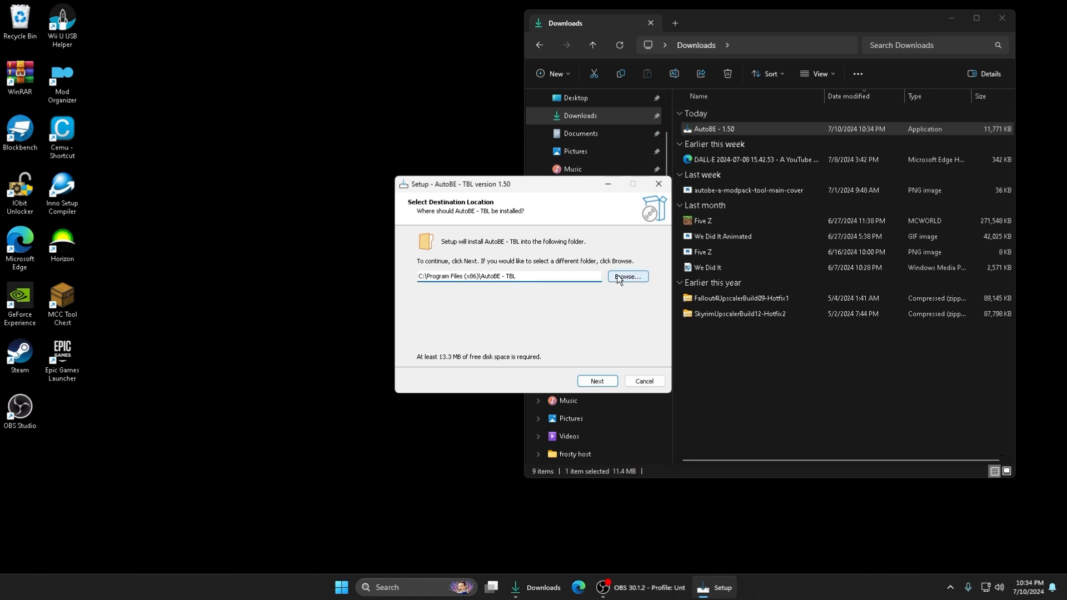
click(626, 277)
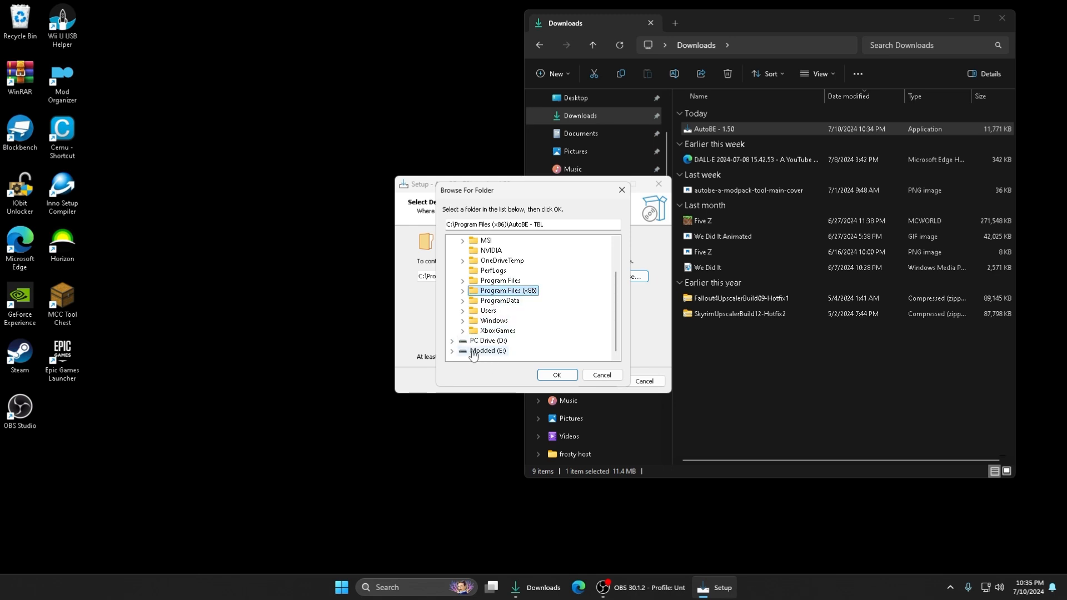
mouse_move(501, 360)
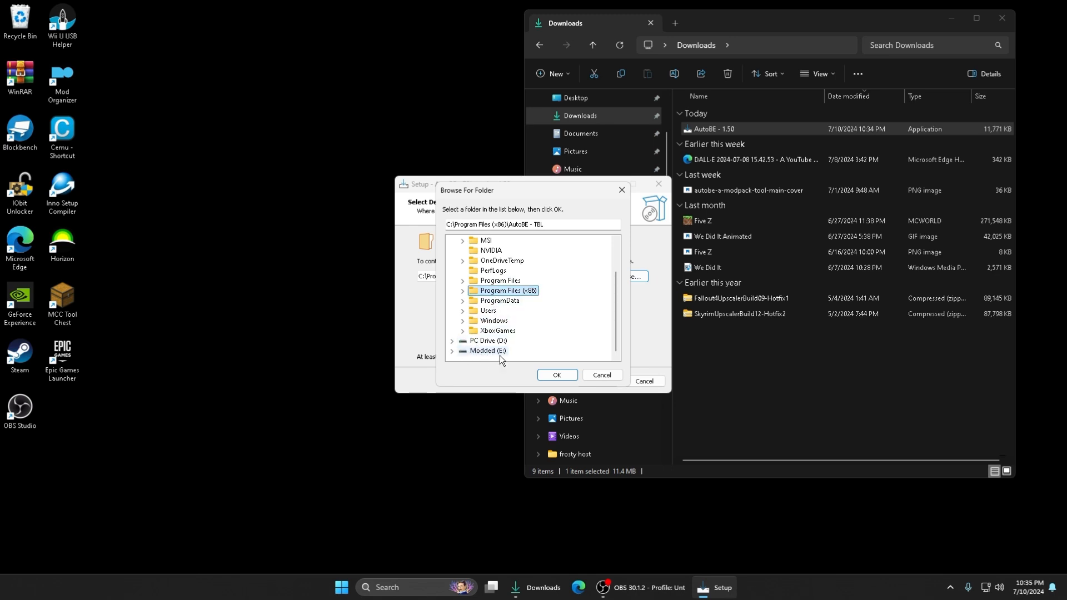
scroll(up, 3)
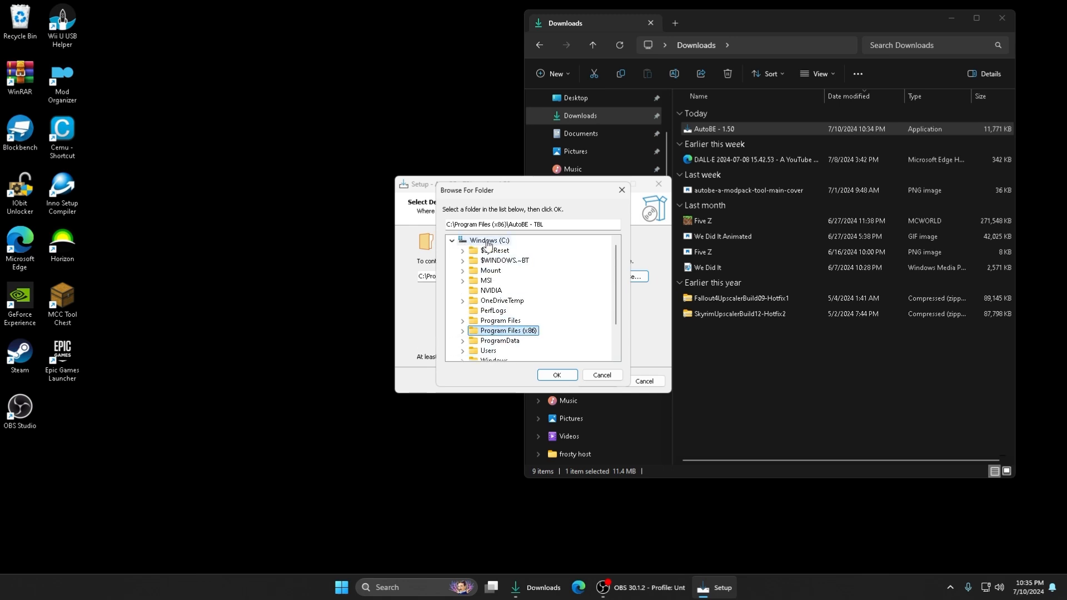
scroll(down, 3)
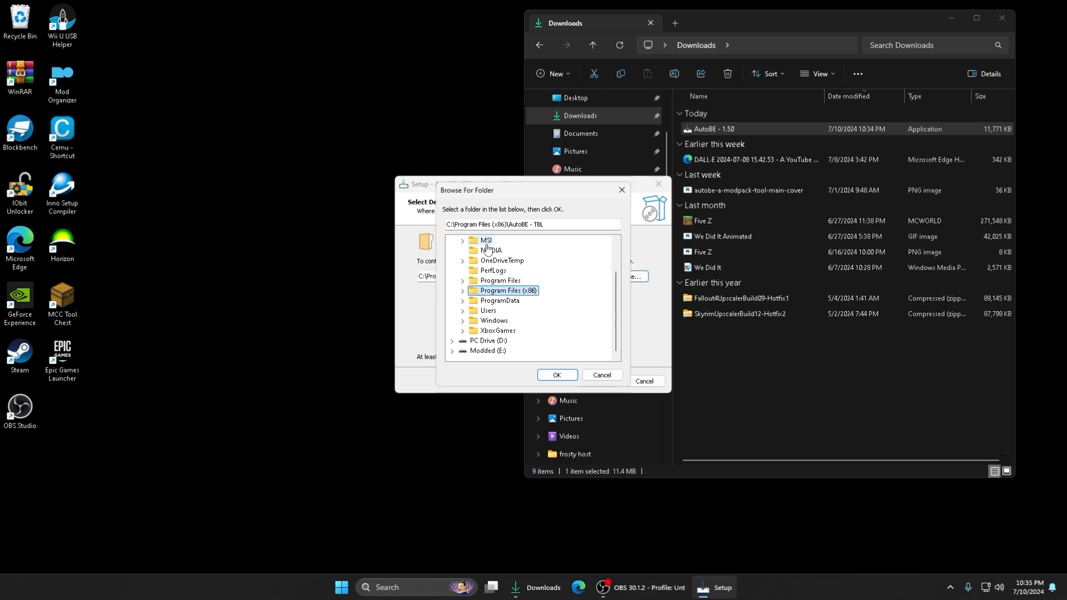
mouse_move(466, 317)
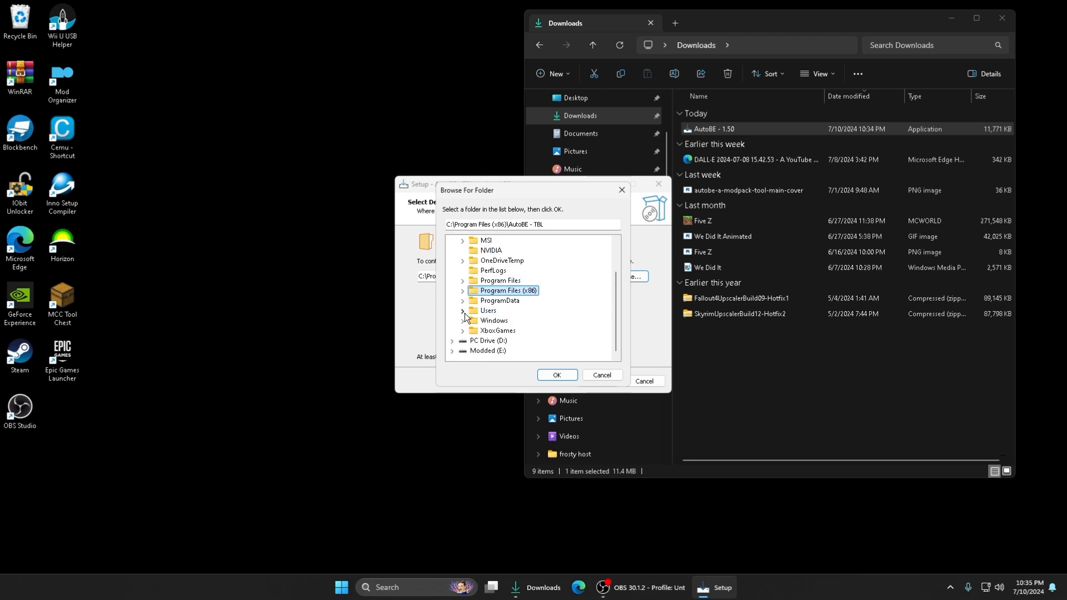
click(488, 310)
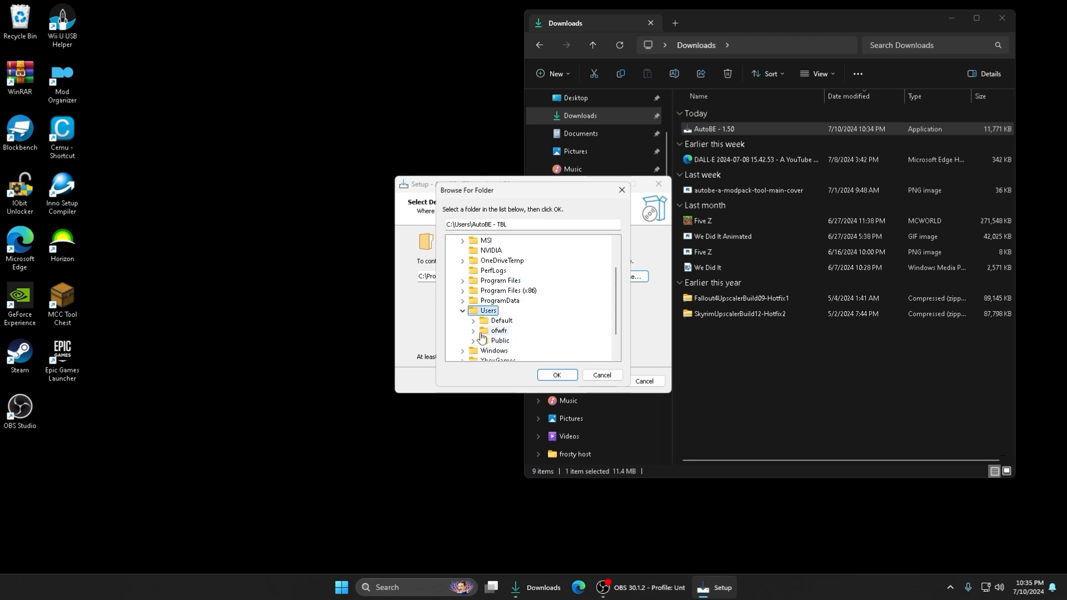
click(499, 331)
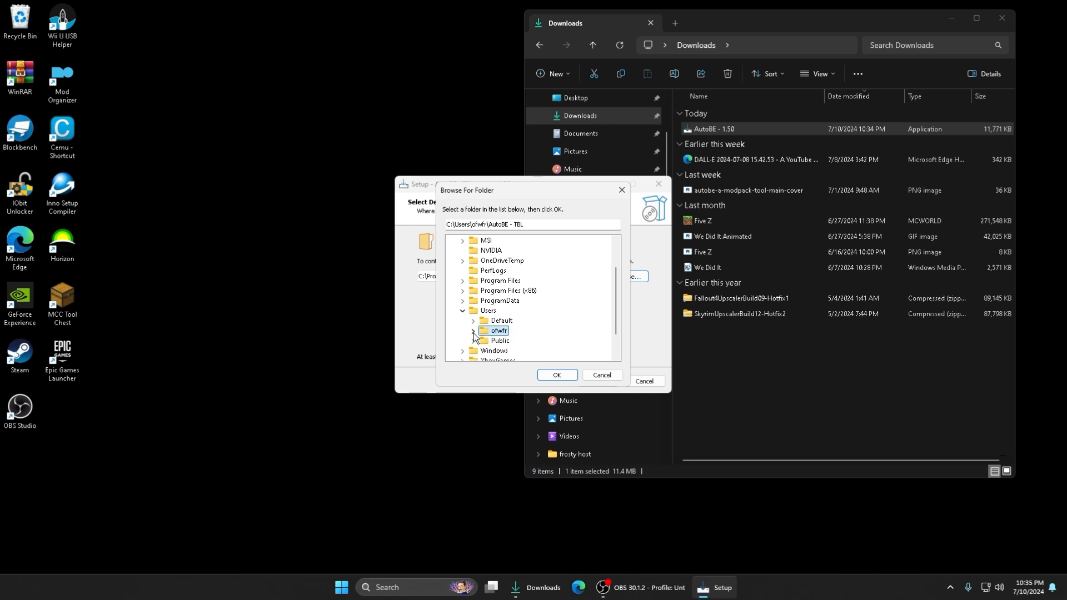
click(472, 330)
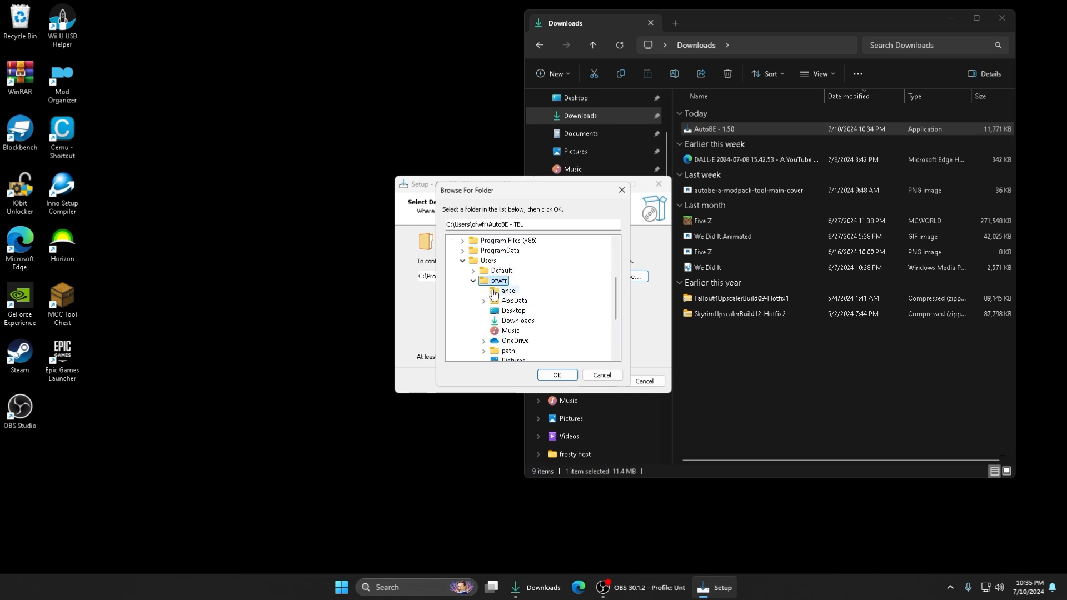
Select the AutoBE folder inside path\EXE TBL as the install destination and confirm
scroll(up, 3)
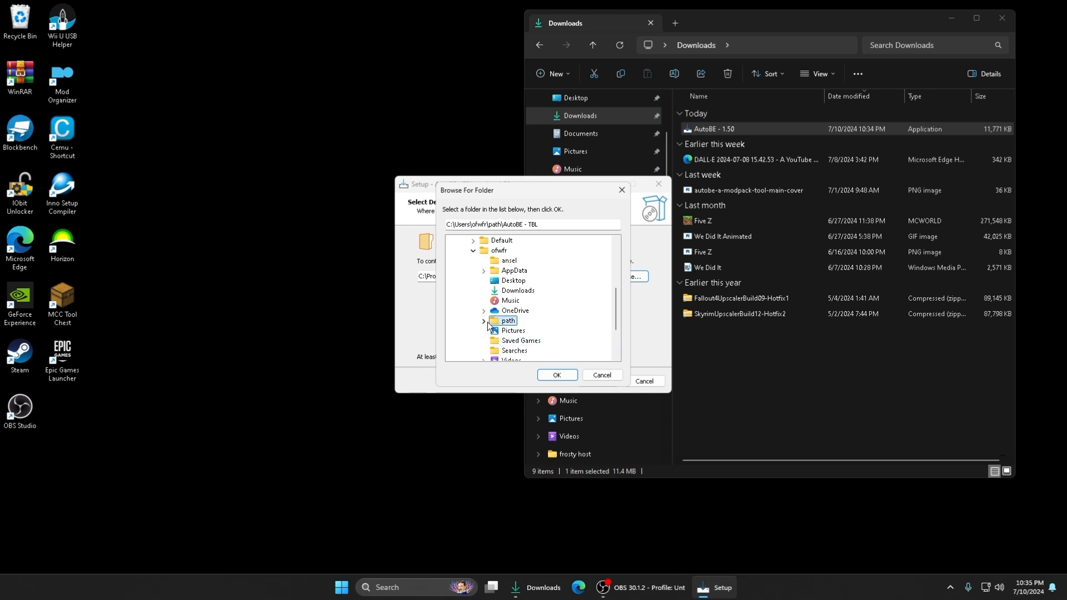
click(483, 320)
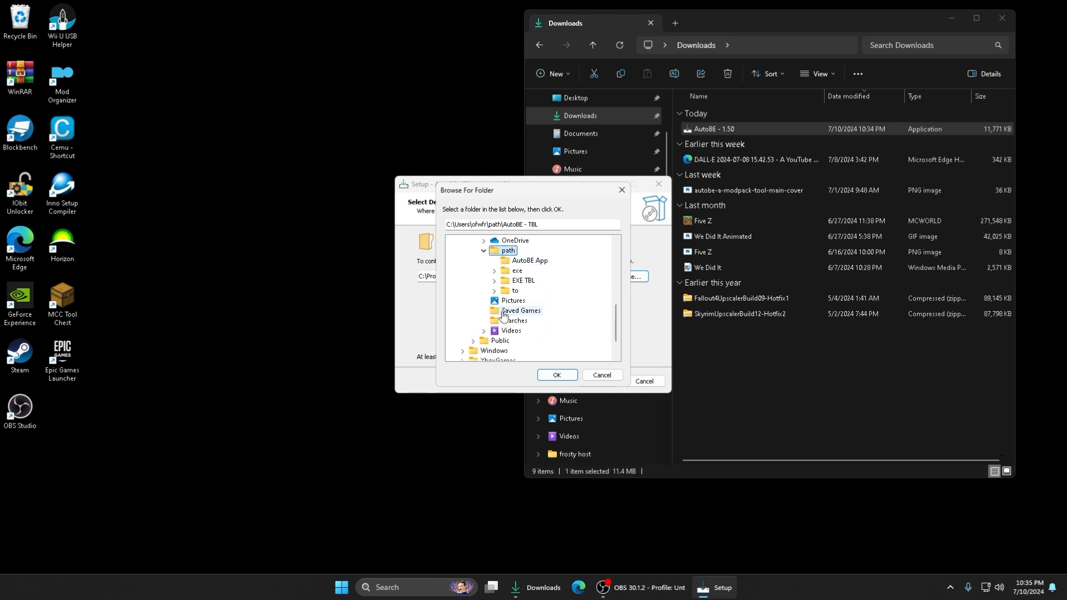
scroll(up, 3)
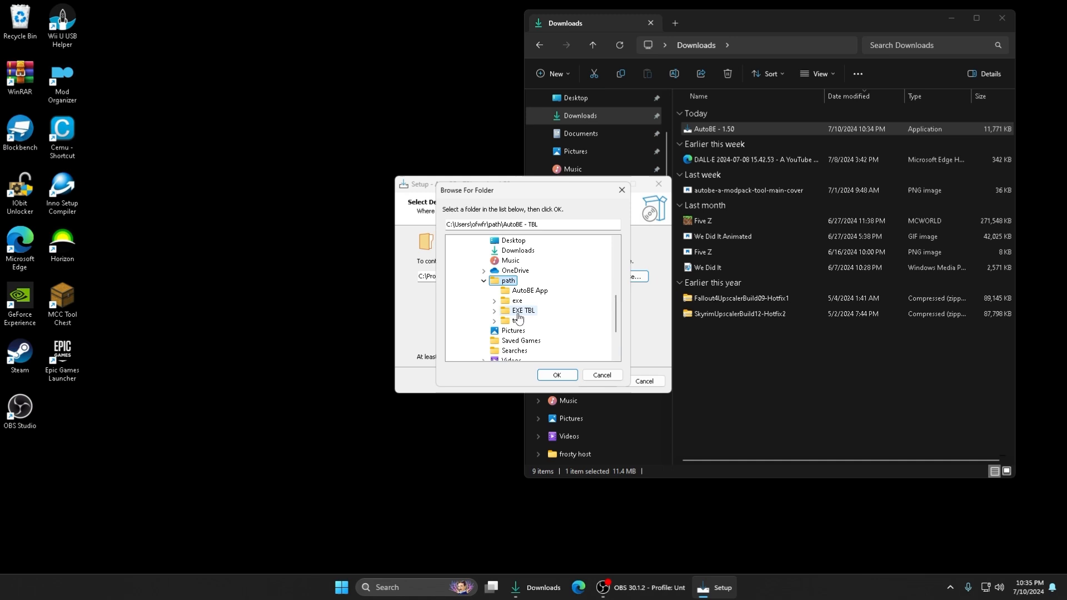
click(522, 310)
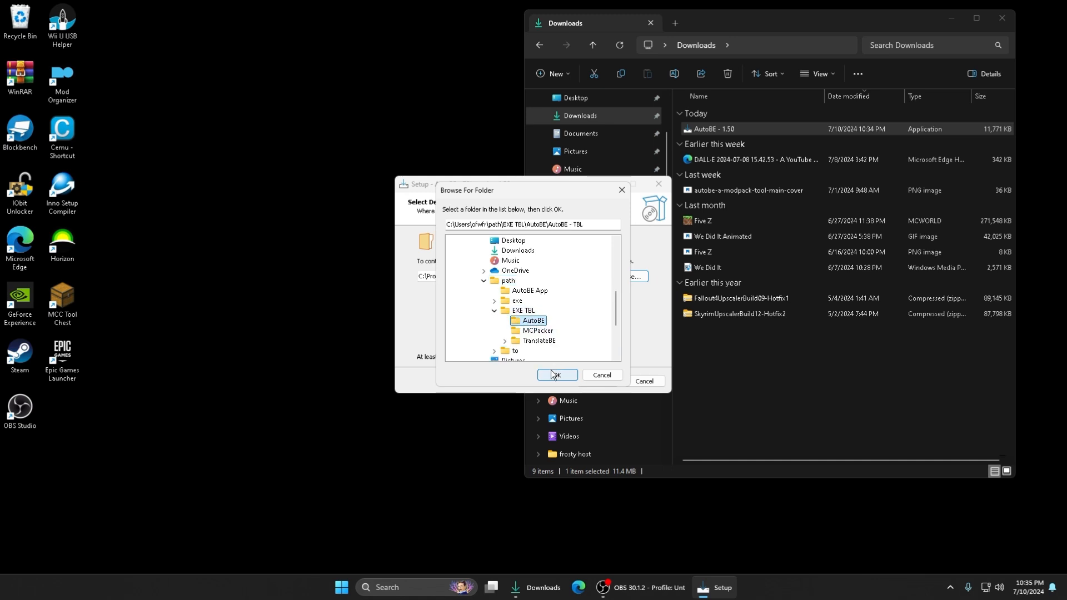
click(557, 375)
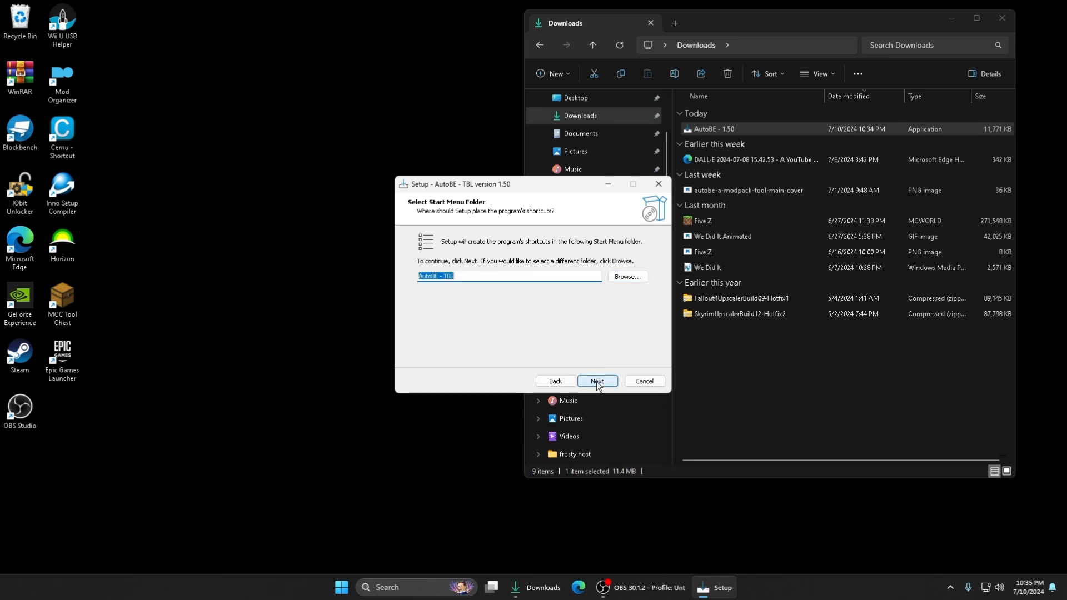
Keep the default Start Menu folder, skip the desktop shortcut, and install AutoBE - TBL
click(597, 380)
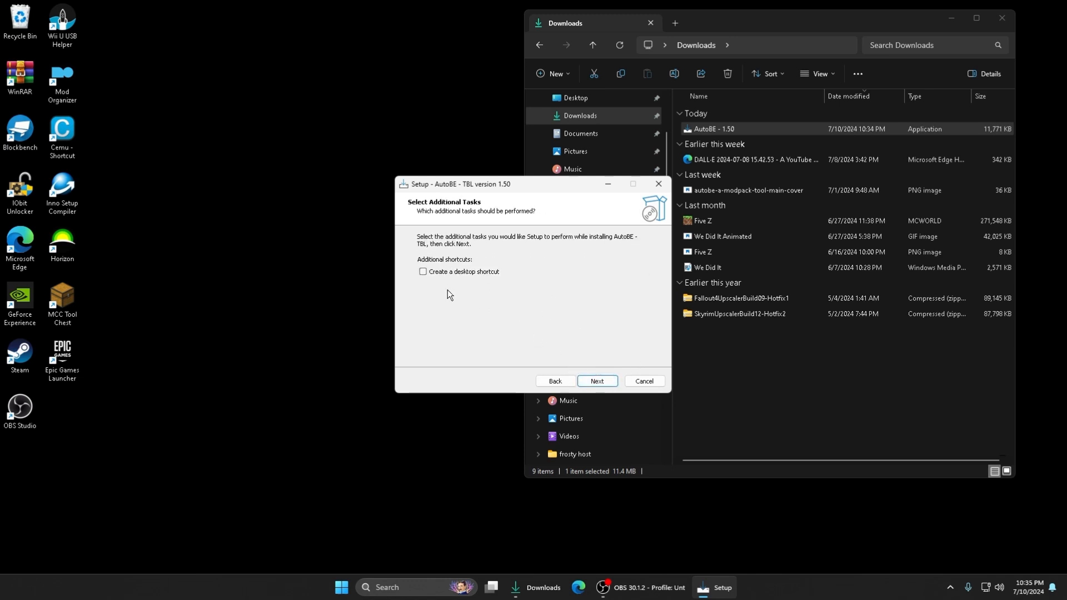
mouse_move(502, 285)
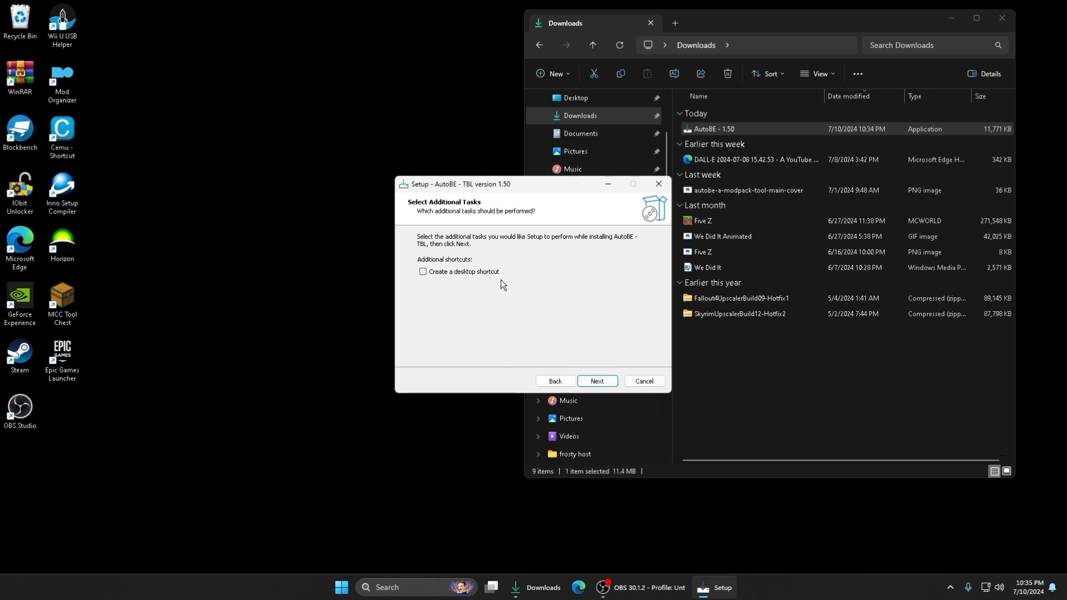
click(596, 380)
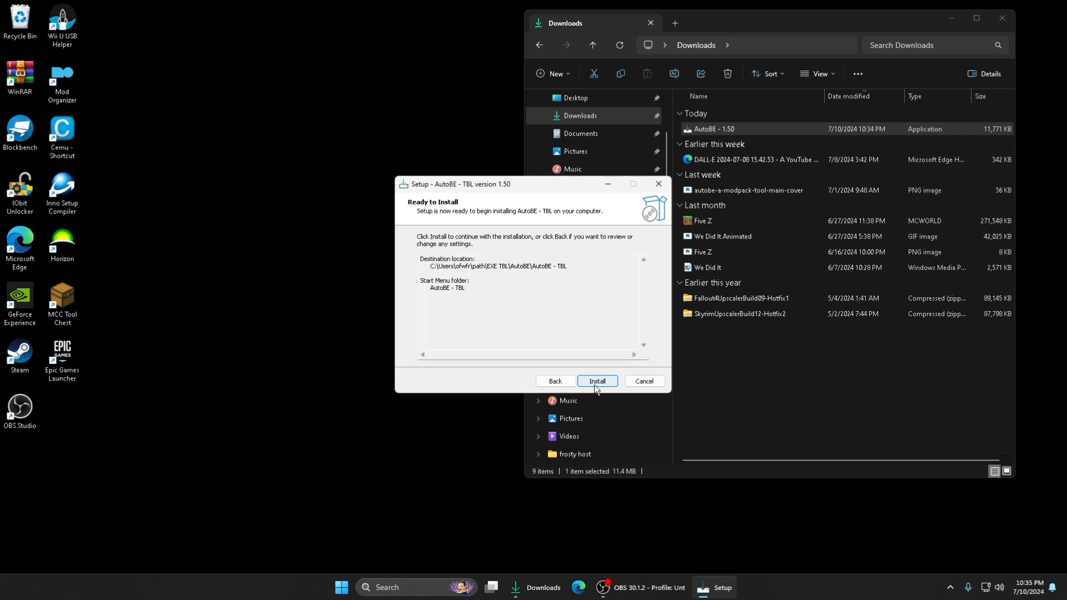
click(595, 380)
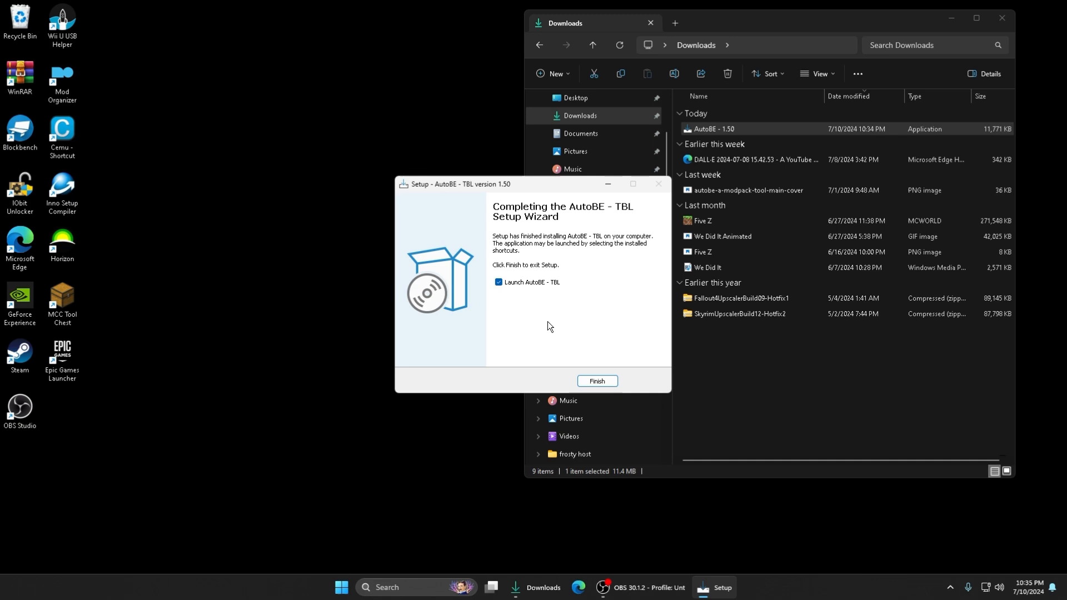
Finish setup launching AutoBE - TBL and scroll through its Terms of Use and License
click(597, 382)
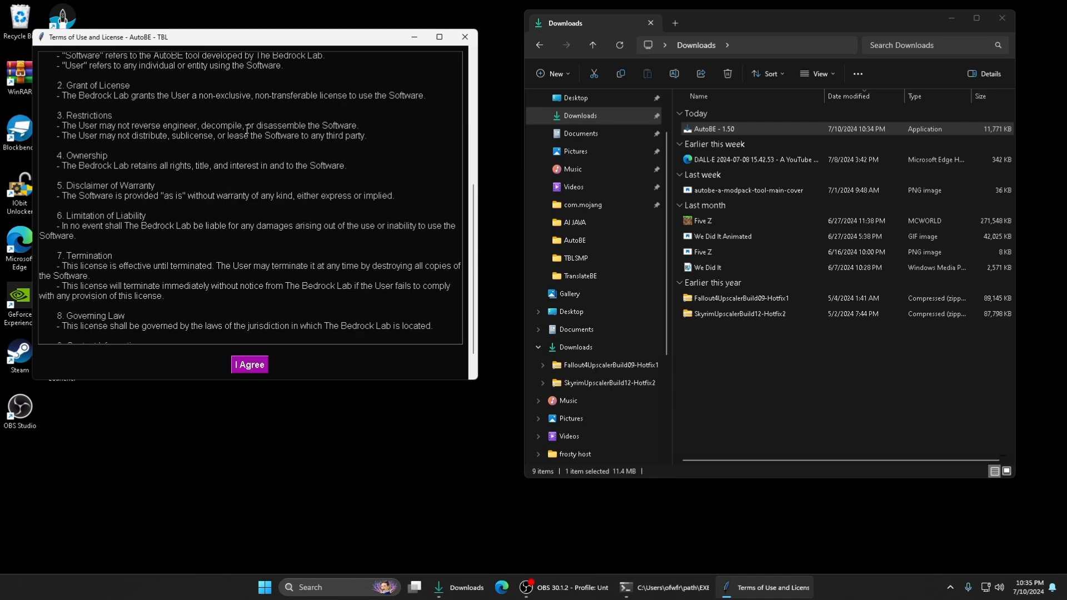
scroll(down, 3)
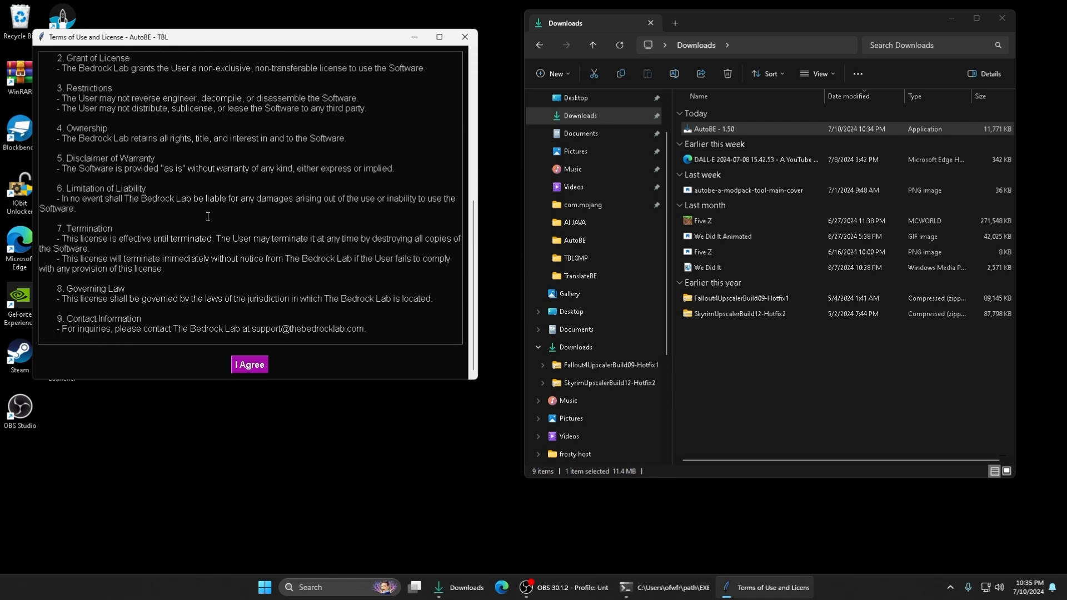
mouse_move(224, 227)
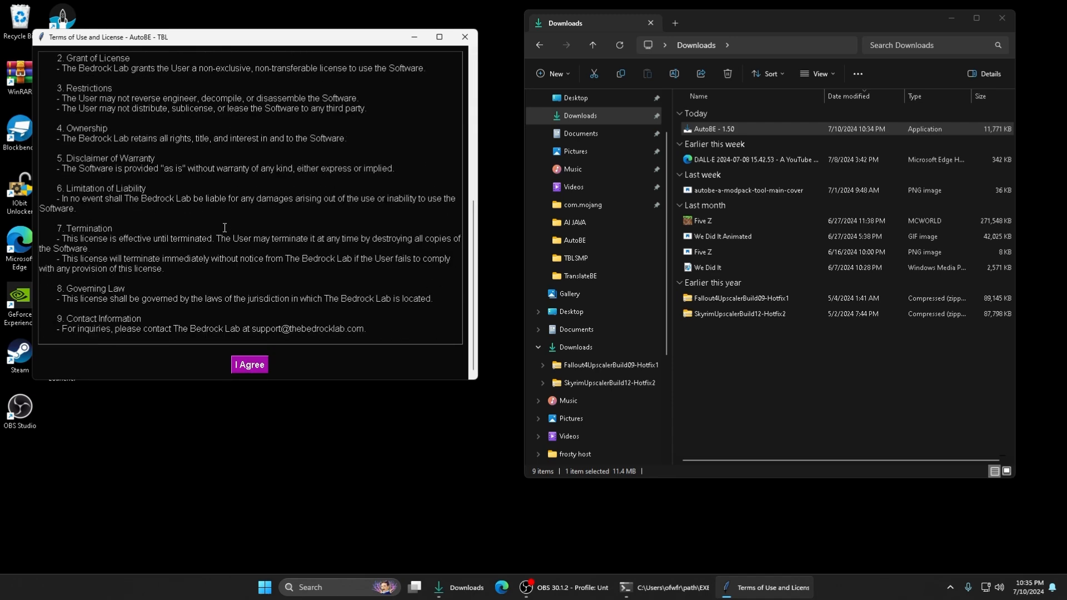
scroll(up, 3)
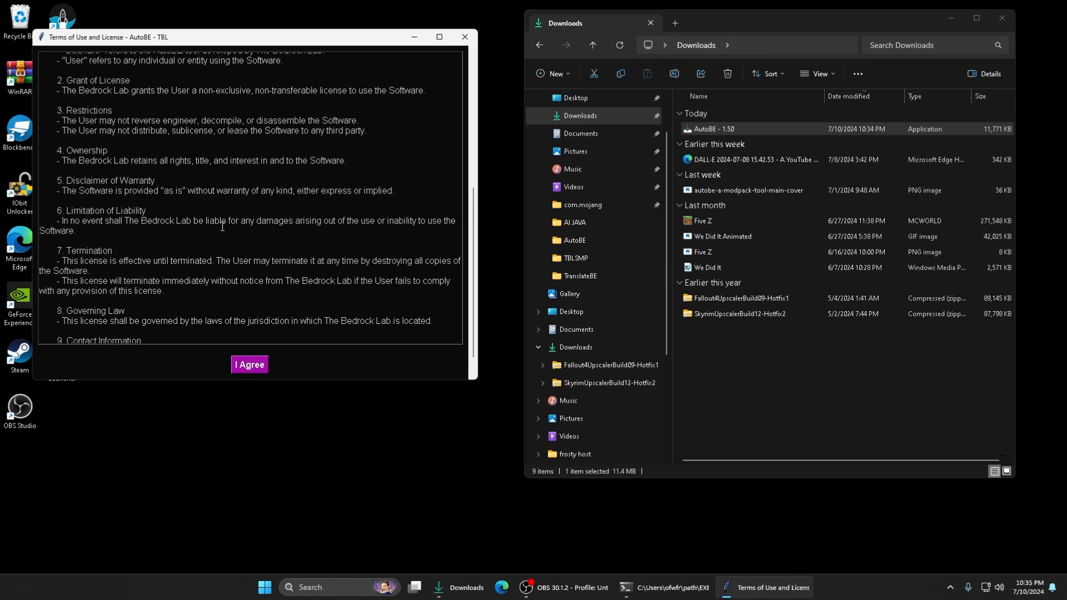
scroll(down, 3)
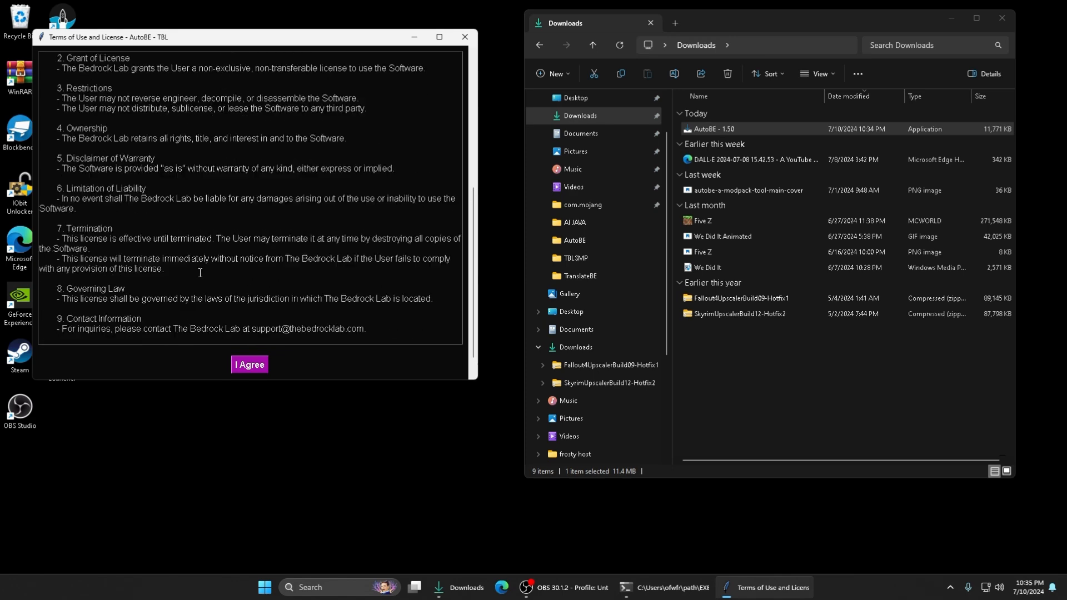
Accept the license terms, then close the AutoBE - TBL merge tool window
click(249, 364)
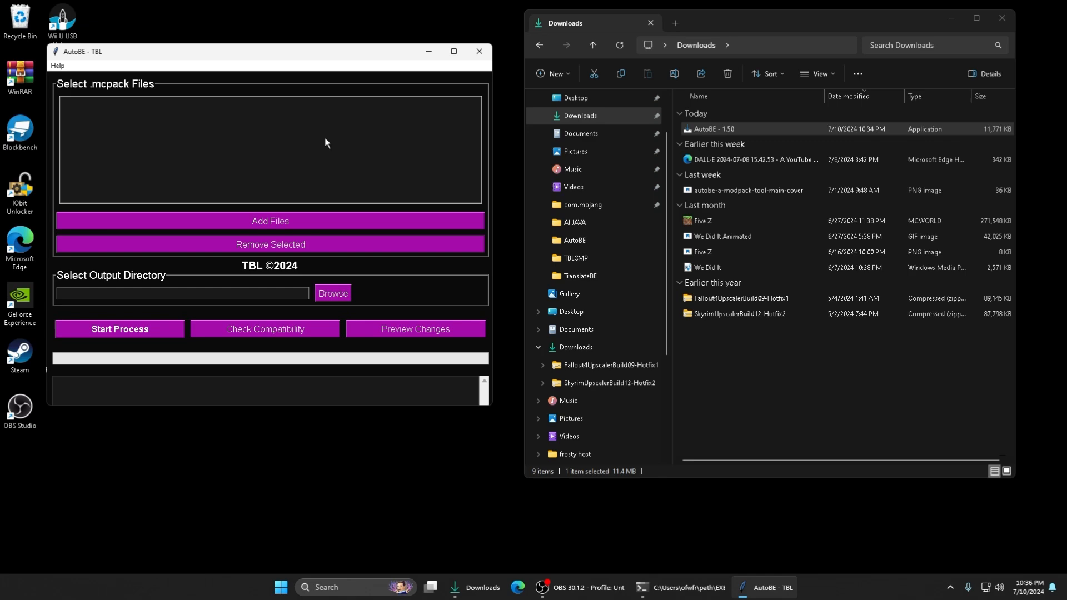
mouse_move(157, 274)
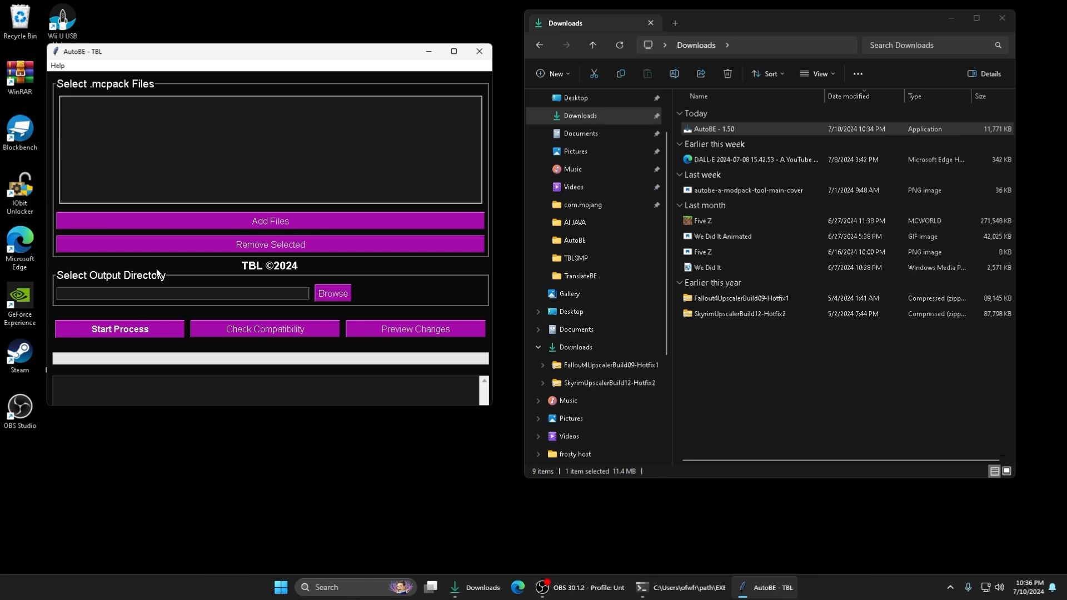
click(57, 65)
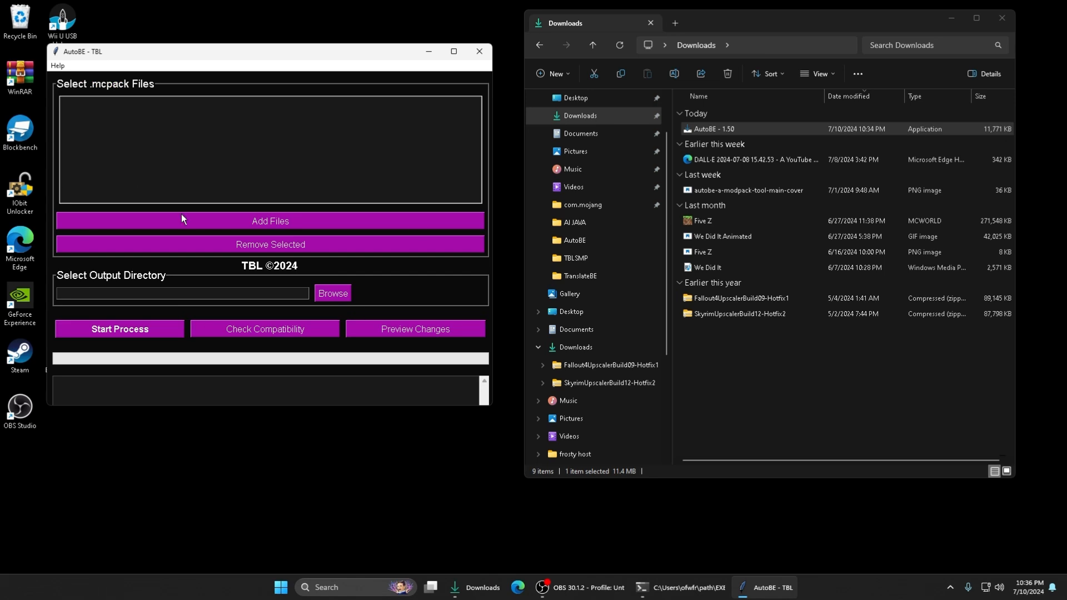
mouse_move(233, 254)
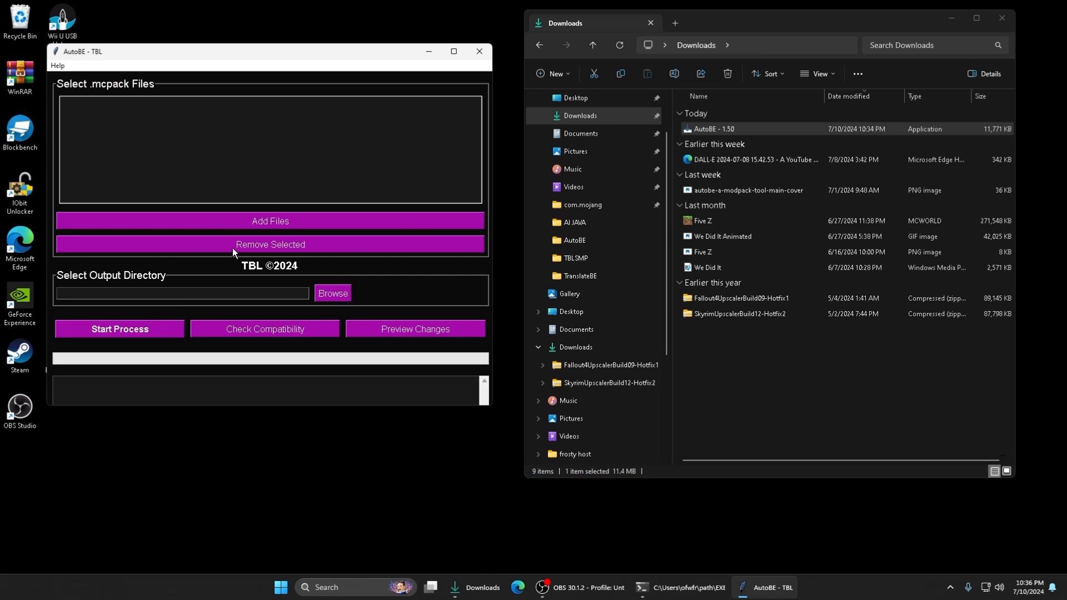
click(479, 51)
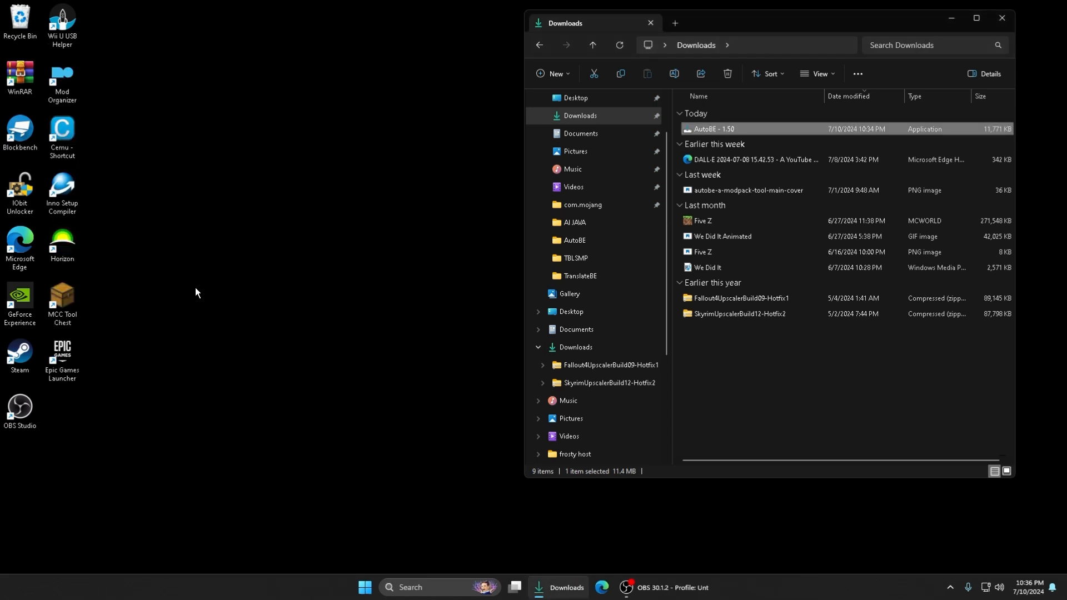
mouse_move(570, 536)
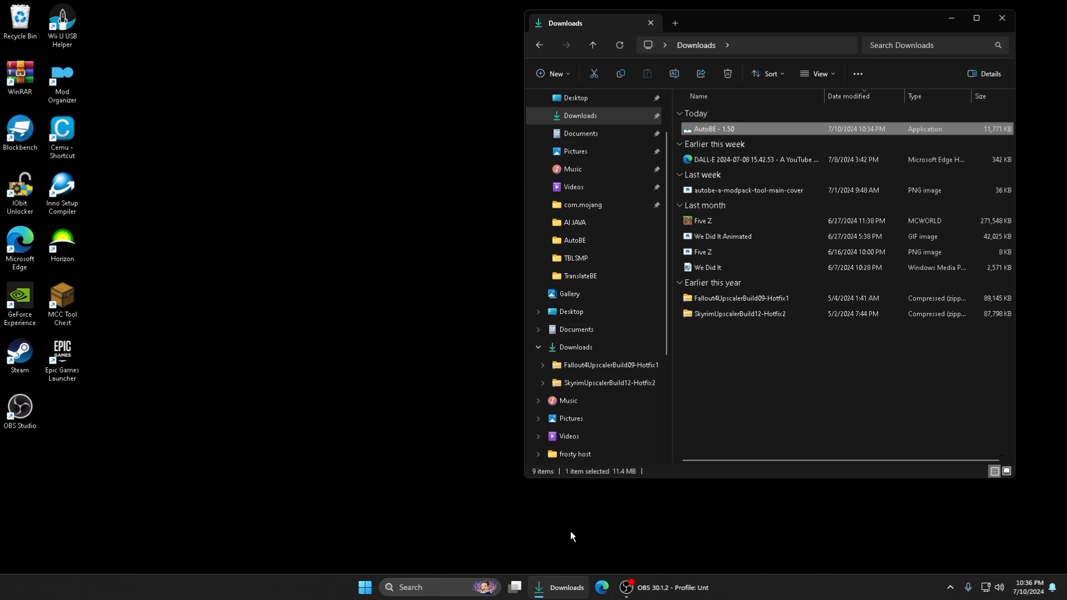
mouse_move(552, 97)
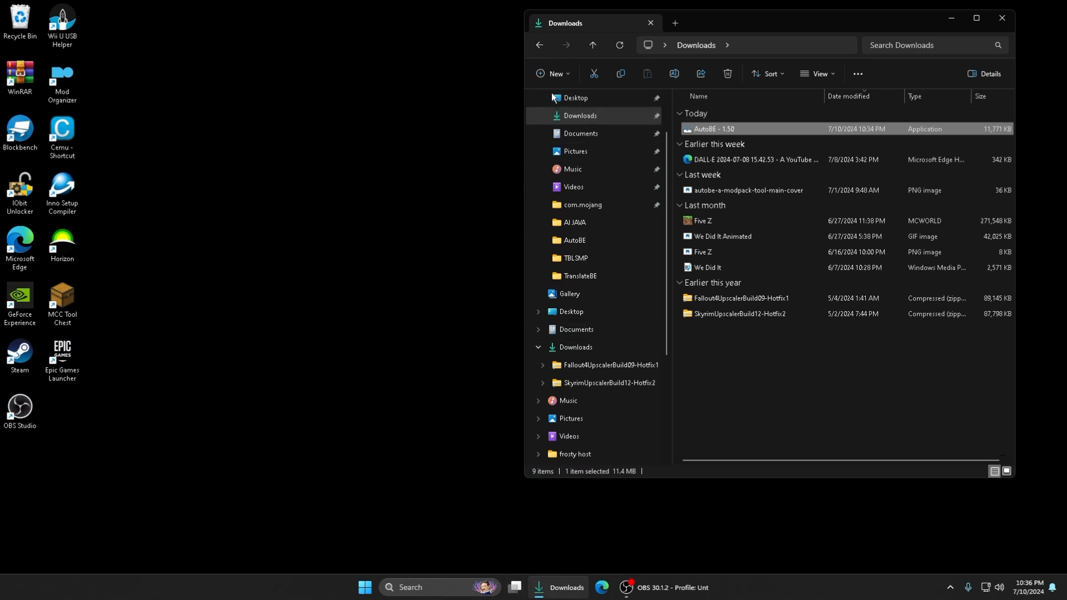
Browse the Modded (E:), PC Drive (D:) and Windows (C:) drives, then the frosty host folder
click(582, 365)
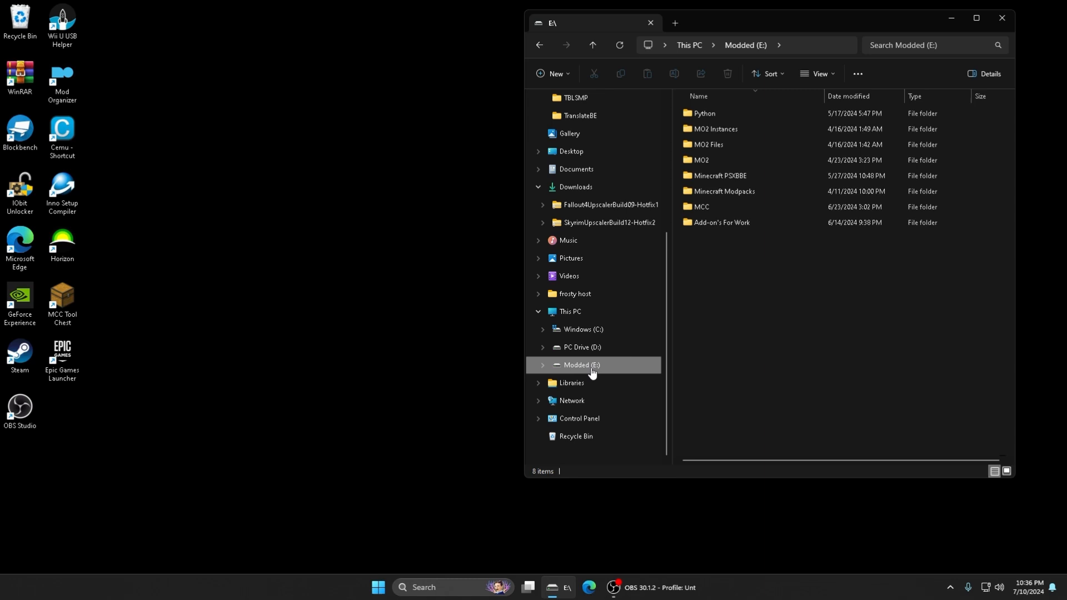
click(582, 346)
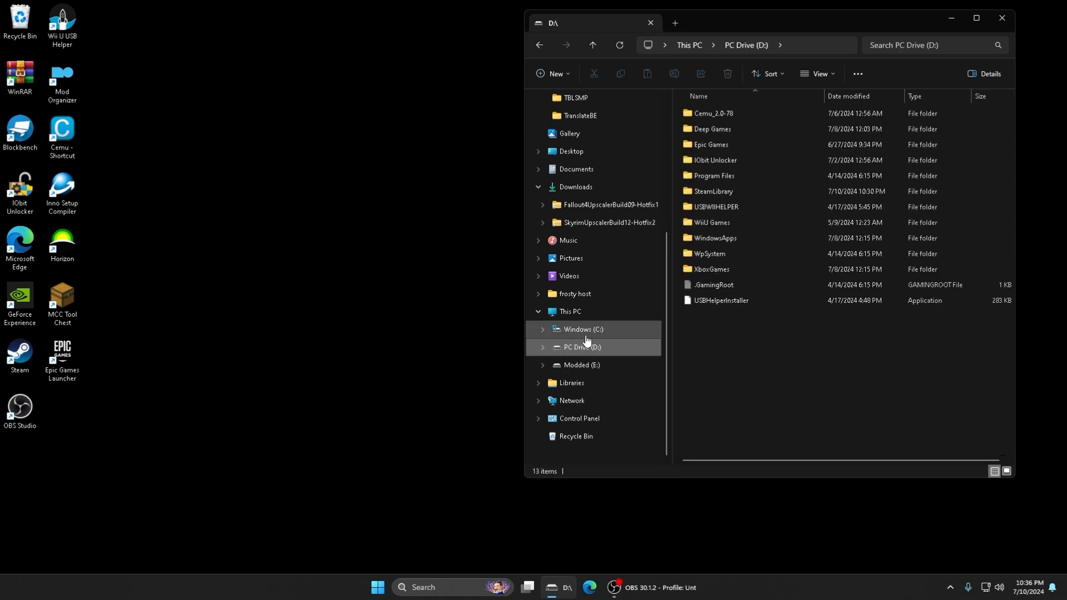
click(583, 330)
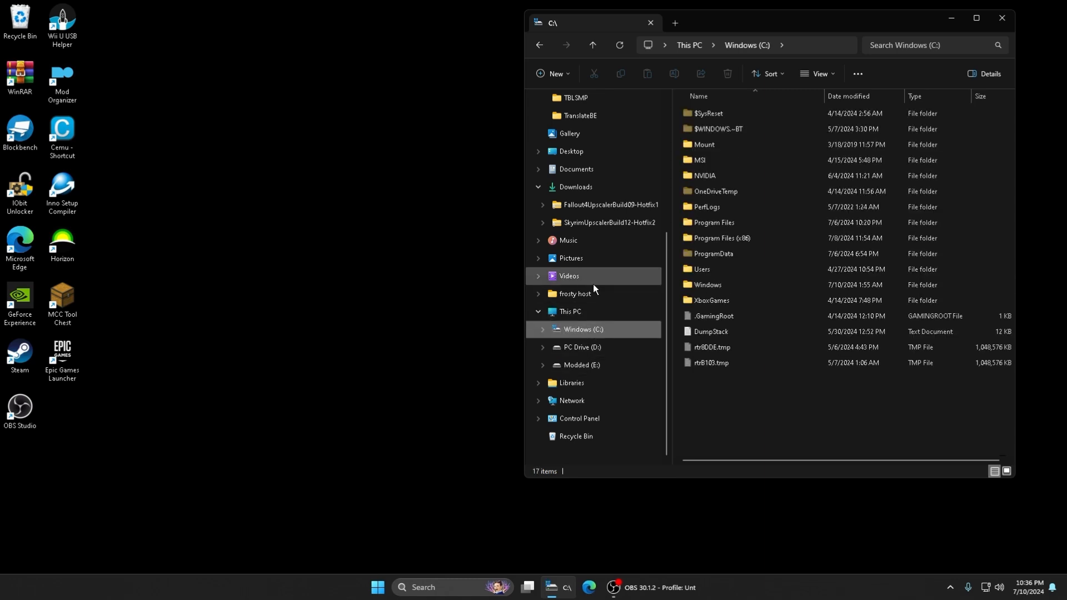
click(573, 294)
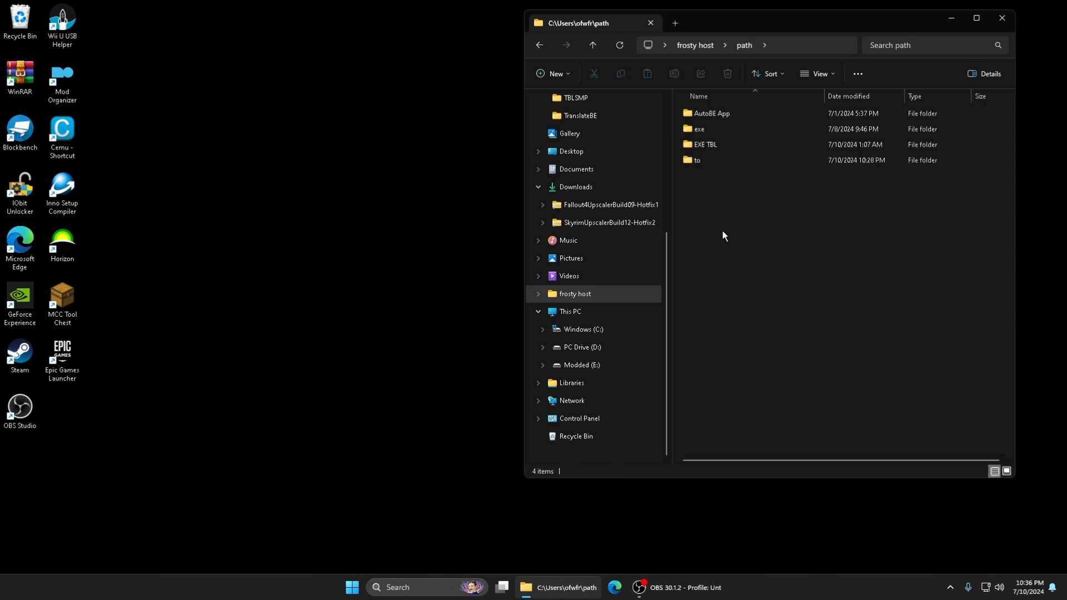
mouse_move(706, 144)
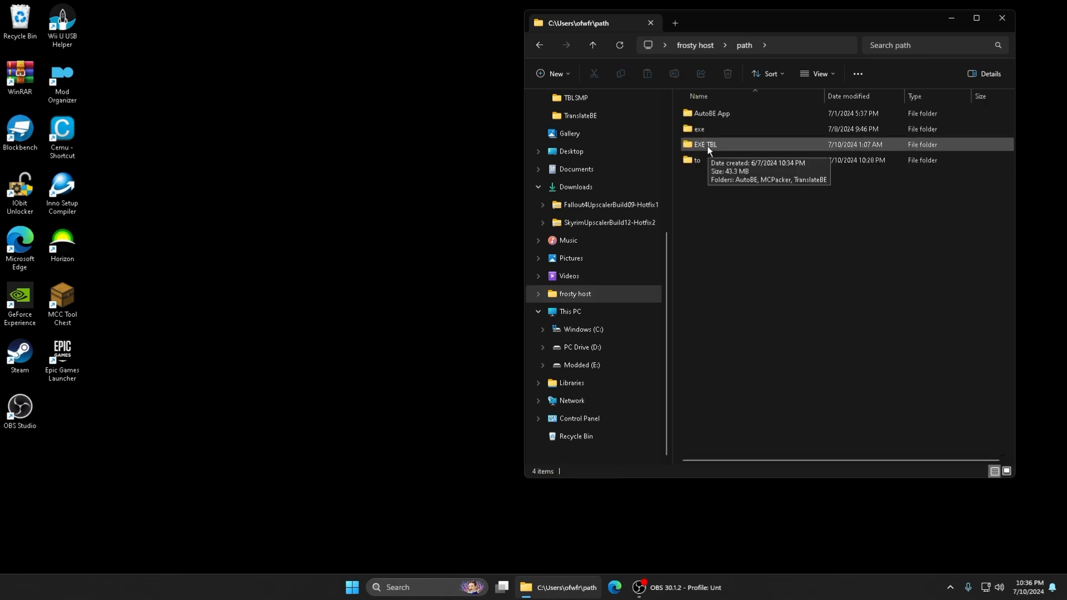
Drill into EXE TBL > AutoBE > AutoBE - TBL and select the AutoBE - 1.50 application
double_click(705, 143)
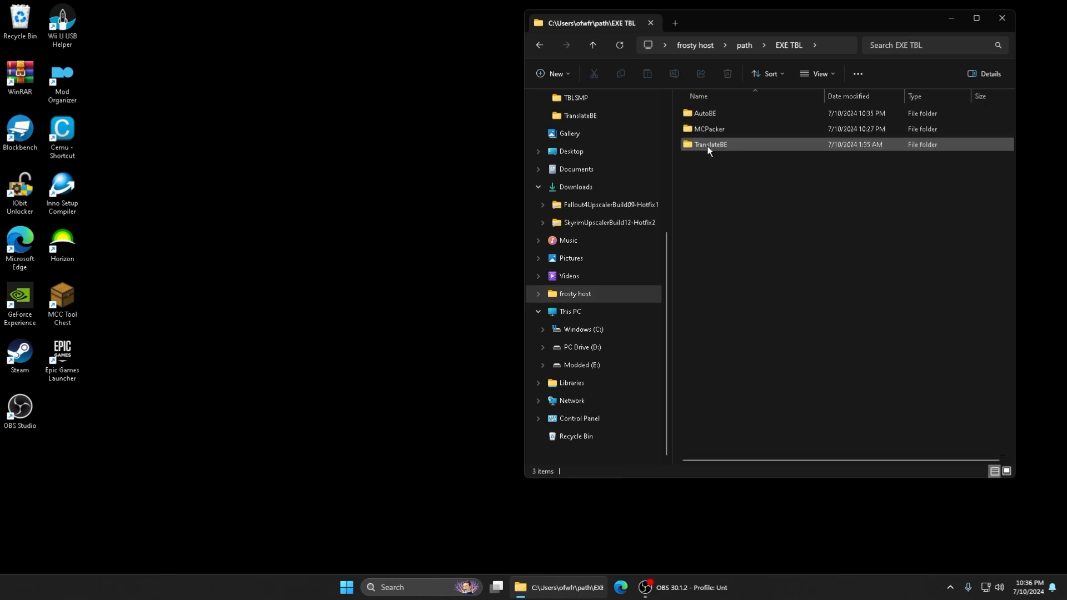
double_click(703, 113)
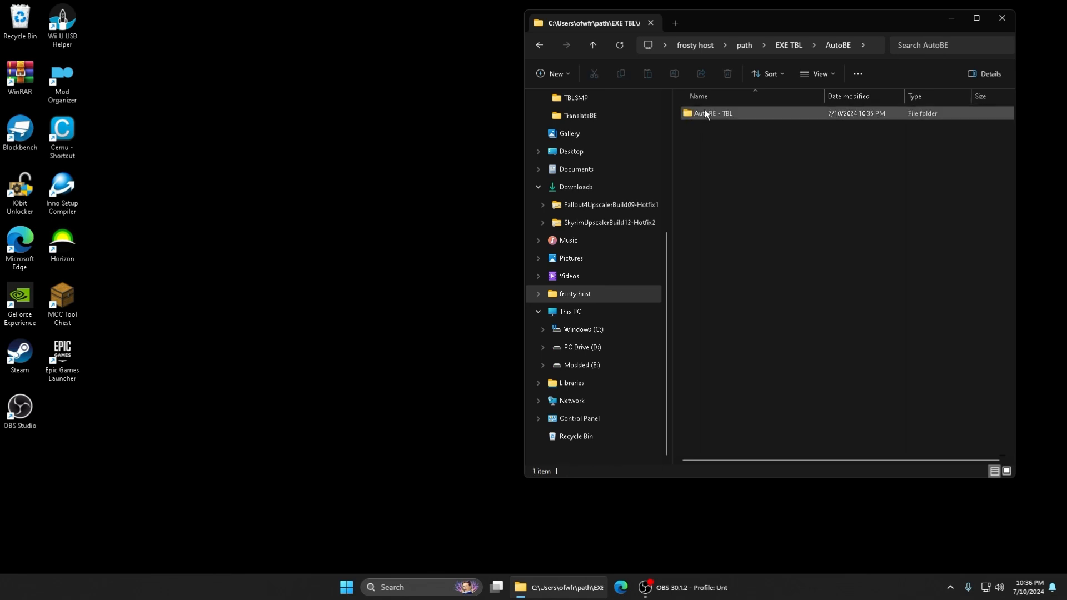
double_click(712, 113)
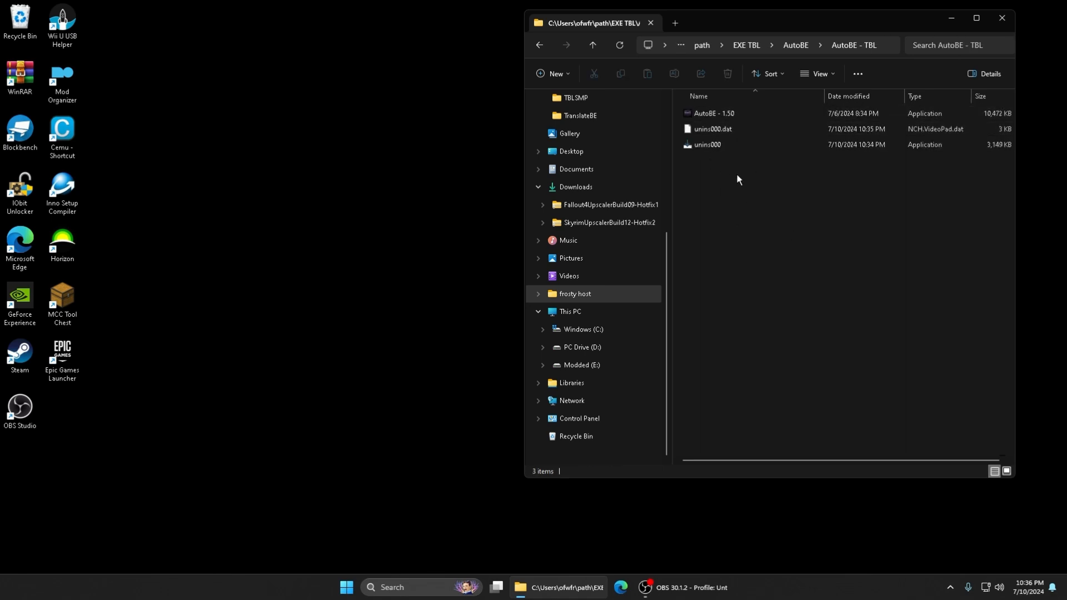
click(713, 113)
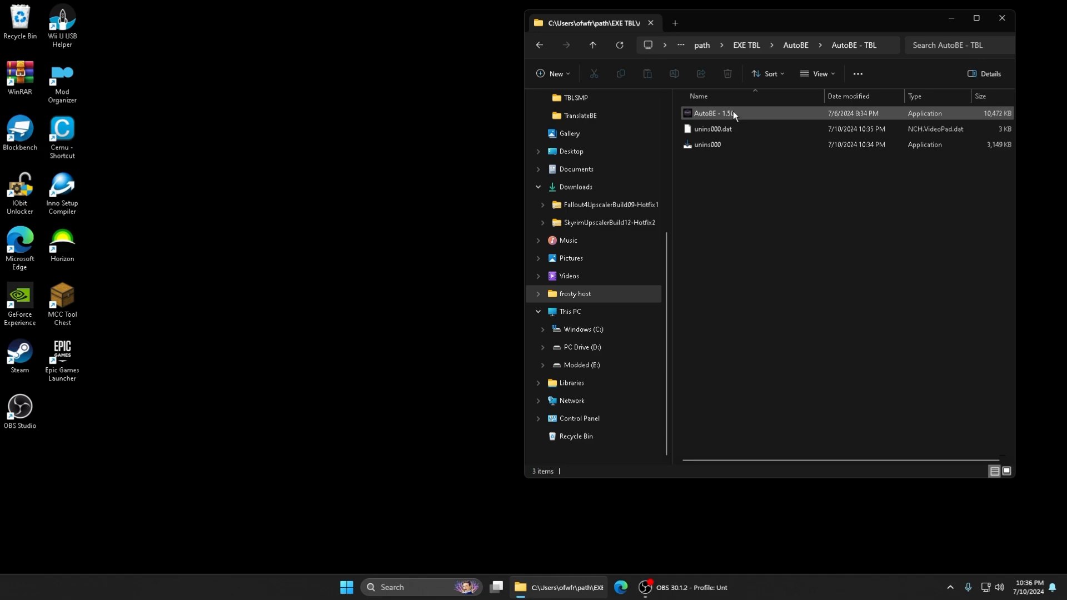
click(812, 168)
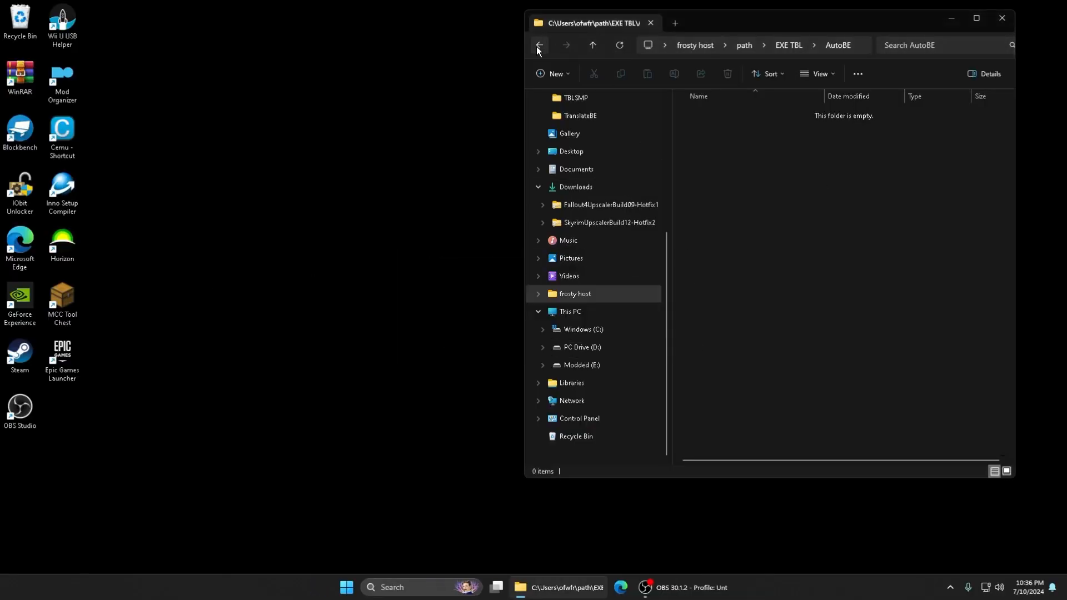
Go back to path\to\AutoBE and launch the AutoBE - 1.50 Python script
click(538, 45)
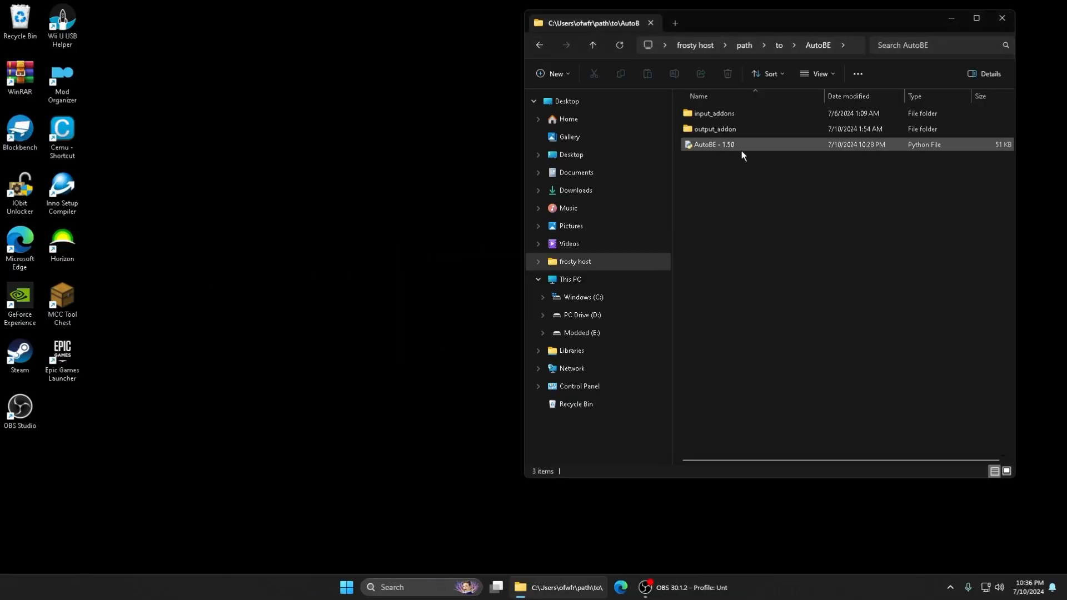
double_click(712, 144)
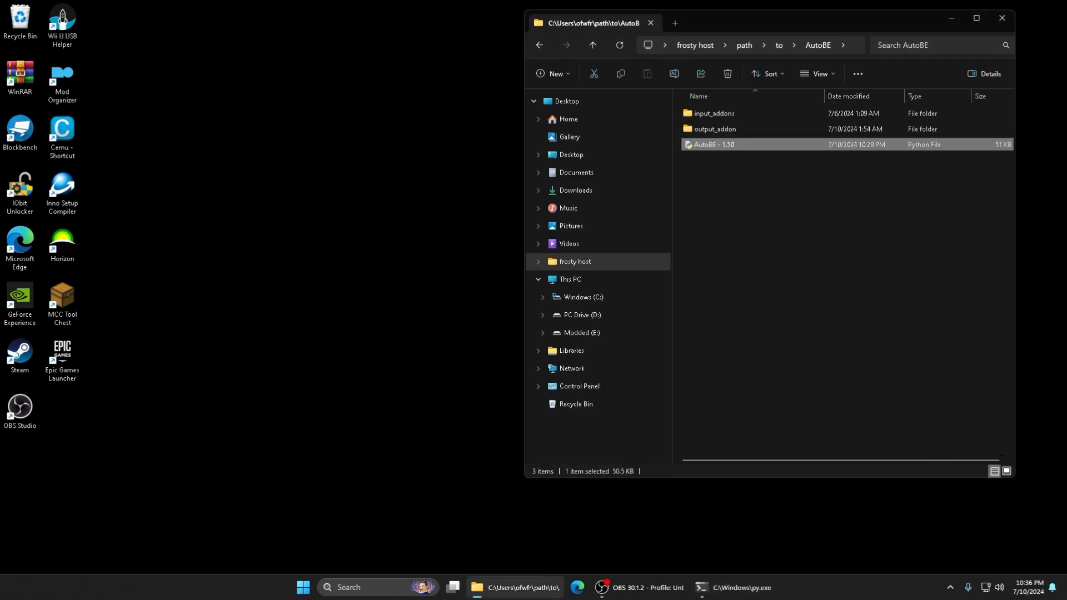
double_click(713, 144)
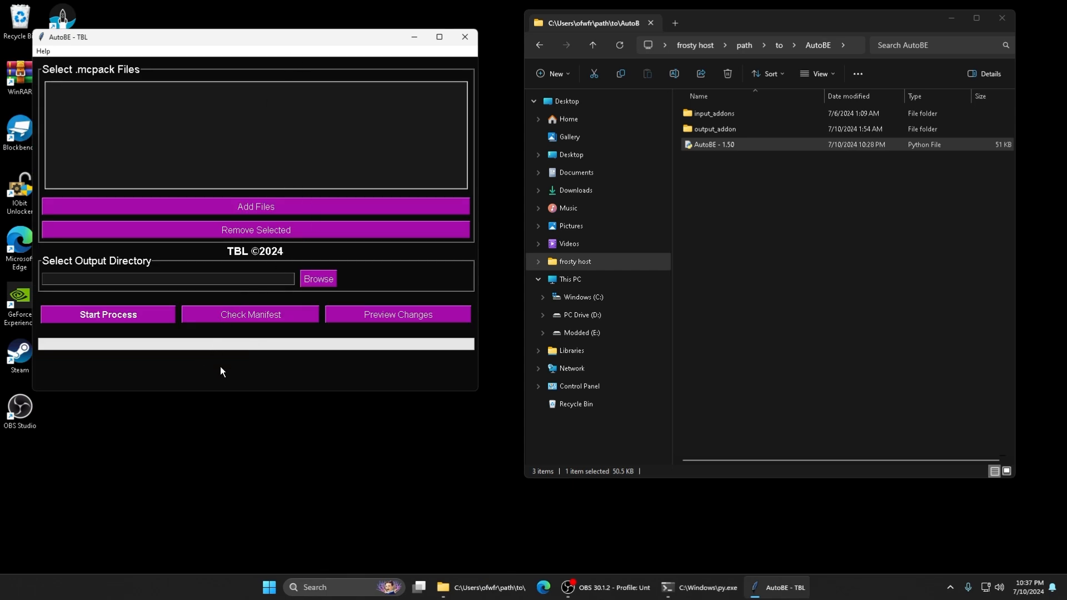
mouse_move(183, 390)
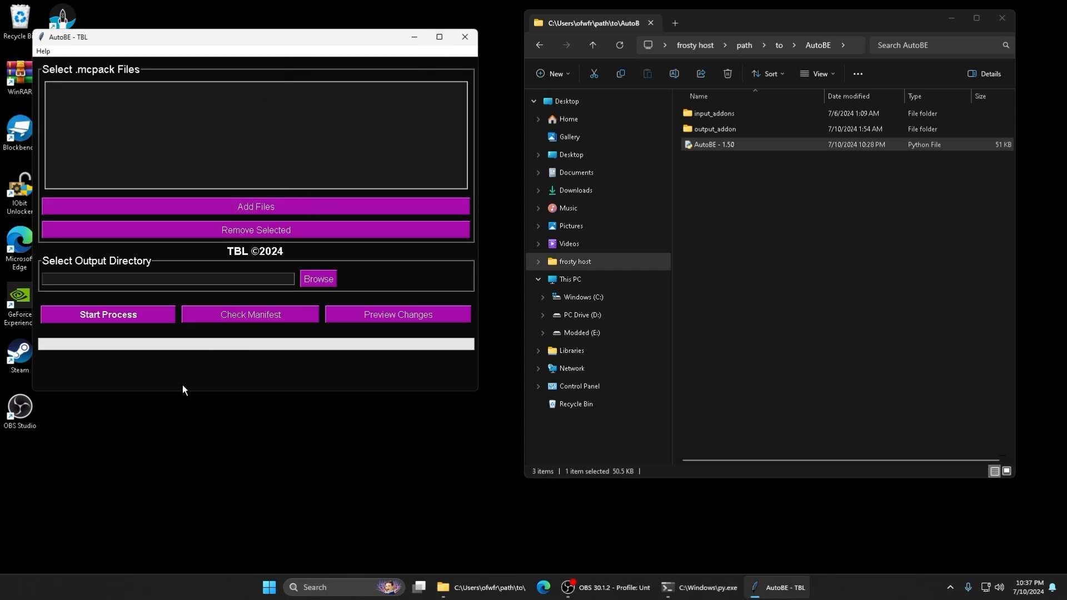
Stretch the merge tool window taller and show the 'Tool Updates Preview — Coming Soon' notice
drag(238, 37, 238, 7)
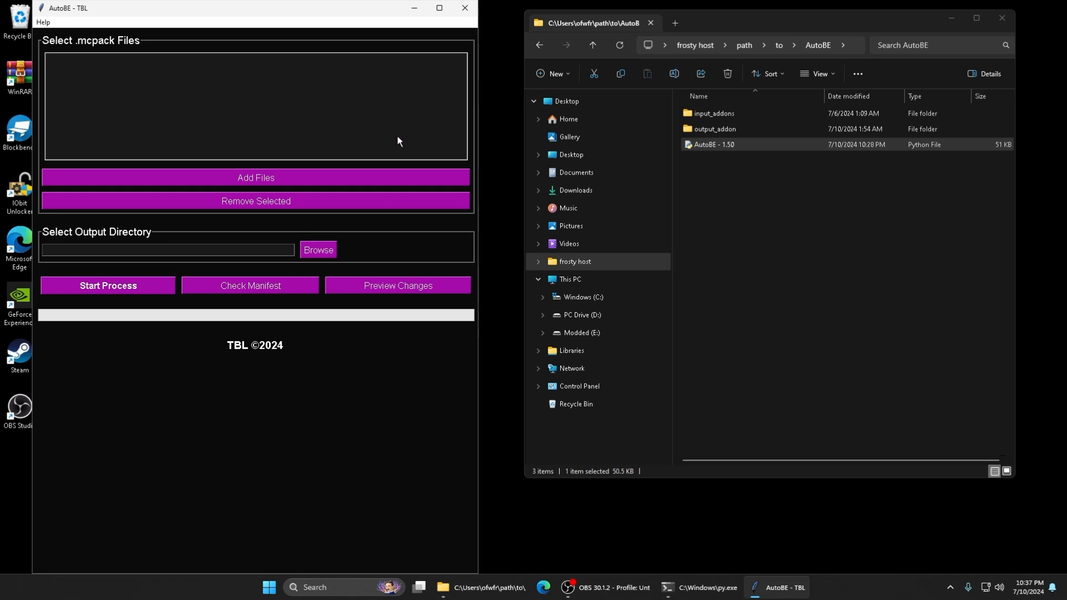
mouse_move(447, 573)
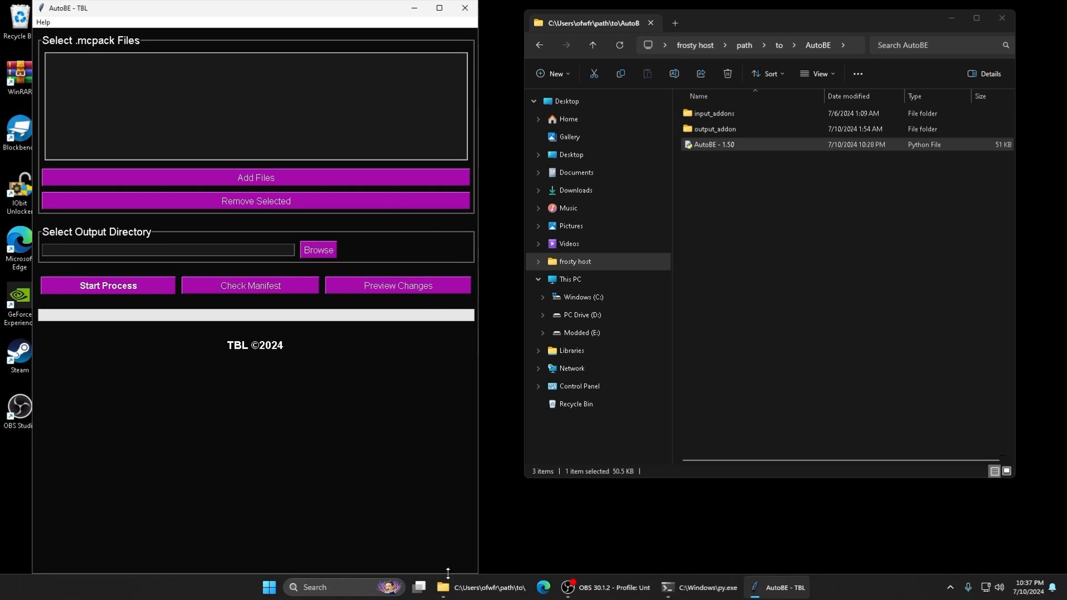
click(398, 285)
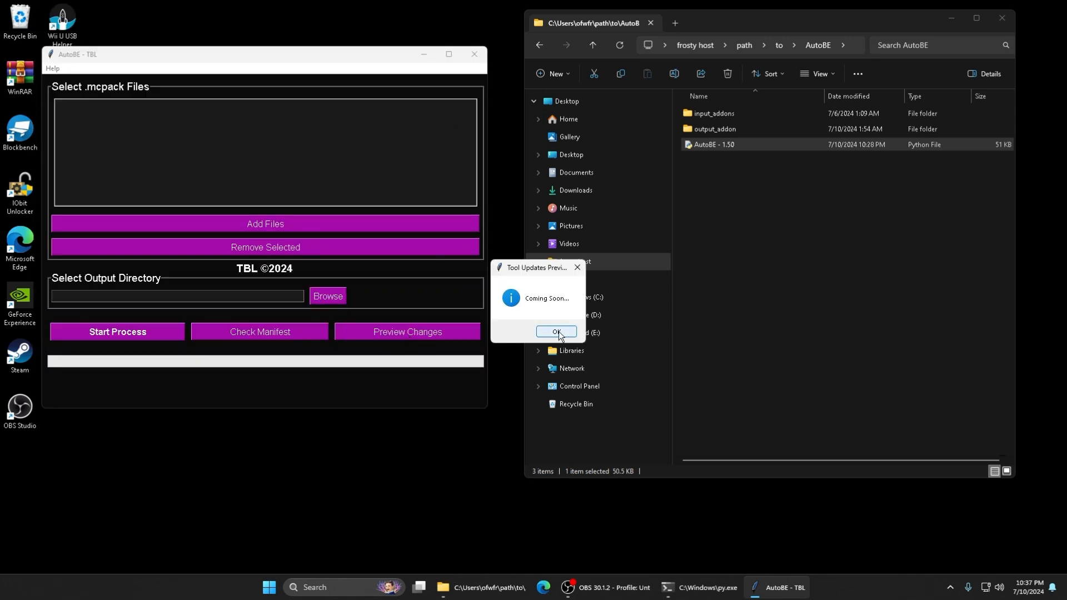
Acknowledge the Coming Soon notice, leaving the empty .mcpack merge window
click(554, 332)
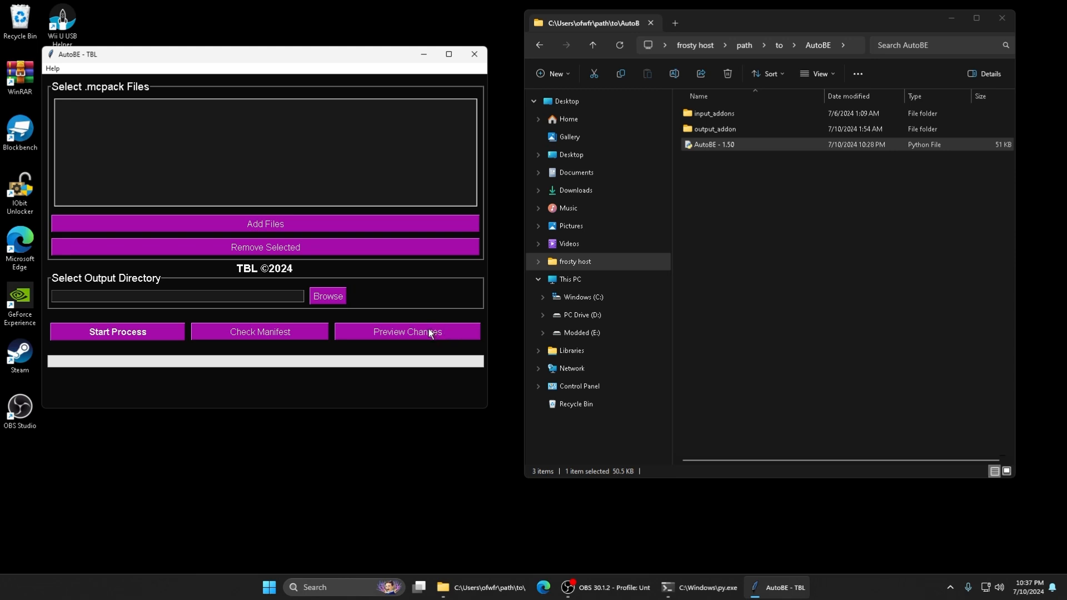
mouse_move(260, 333)
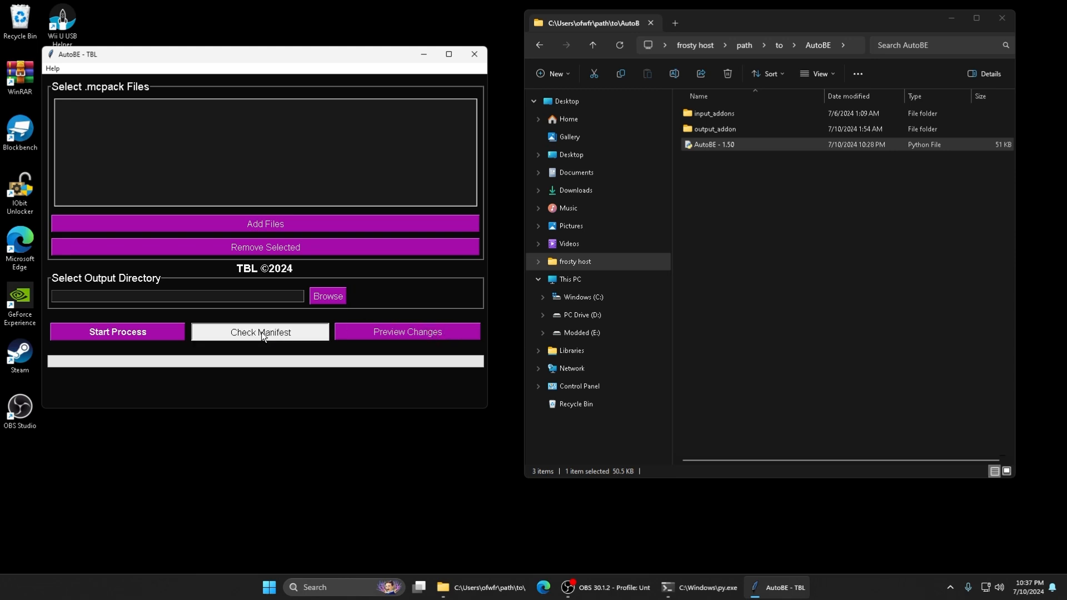
mouse_move(237, 375)
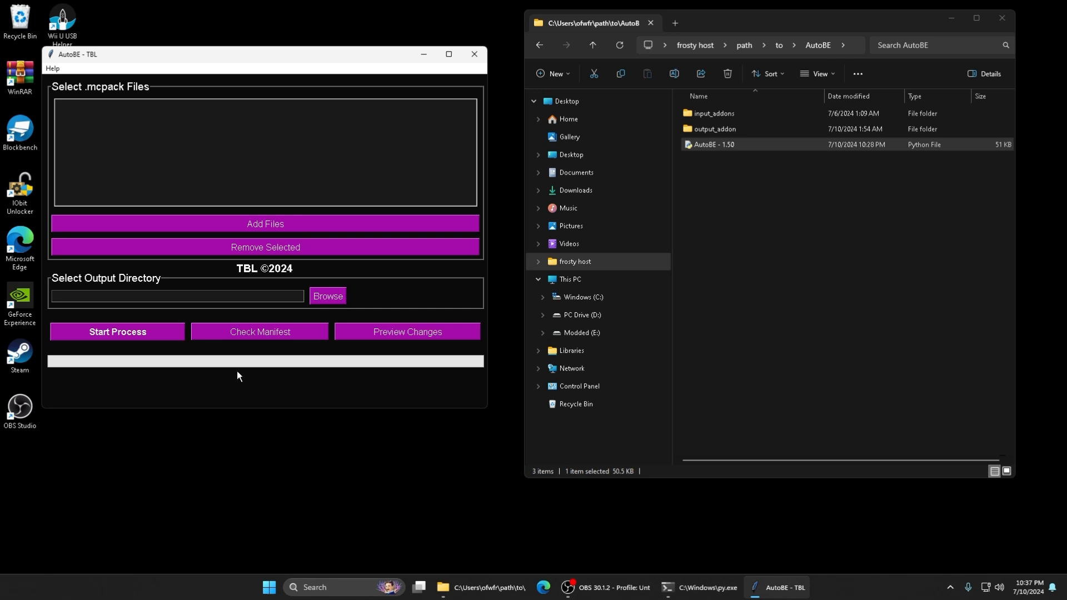
mouse_move(285, 332)
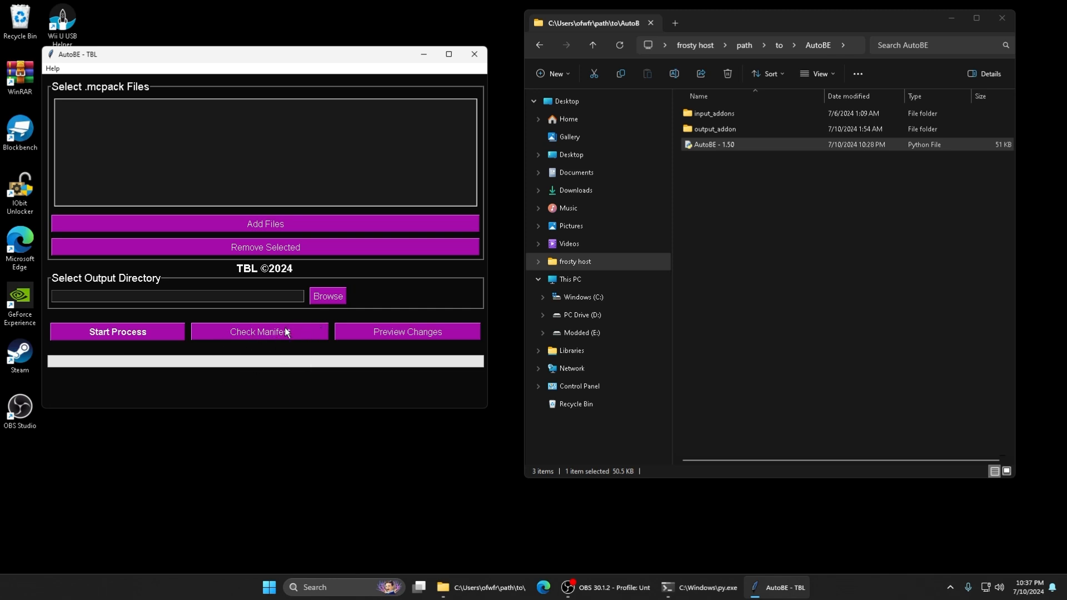
mouse_move(233, 233)
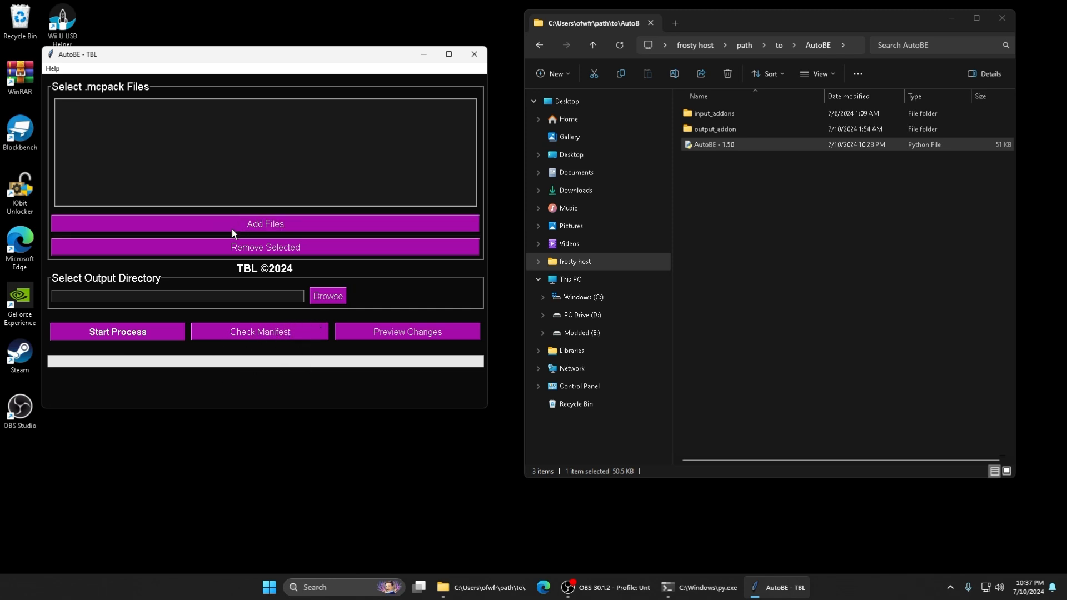
Browse from Add Files through AutoBE and TBLSMP back to input_addons and into the Dawned folder
click(263, 223)
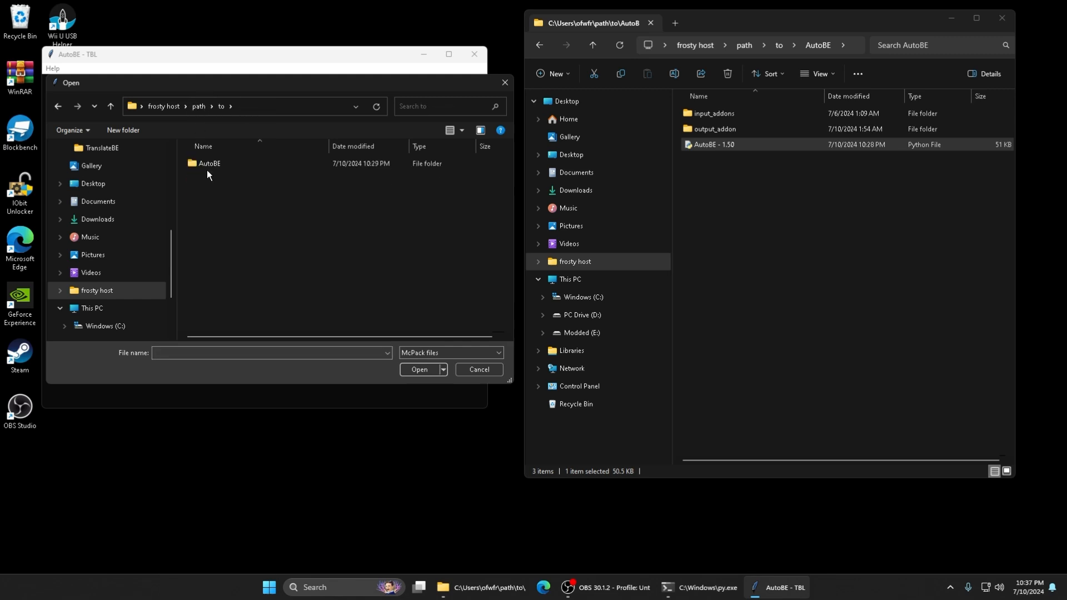
double_click(209, 164)
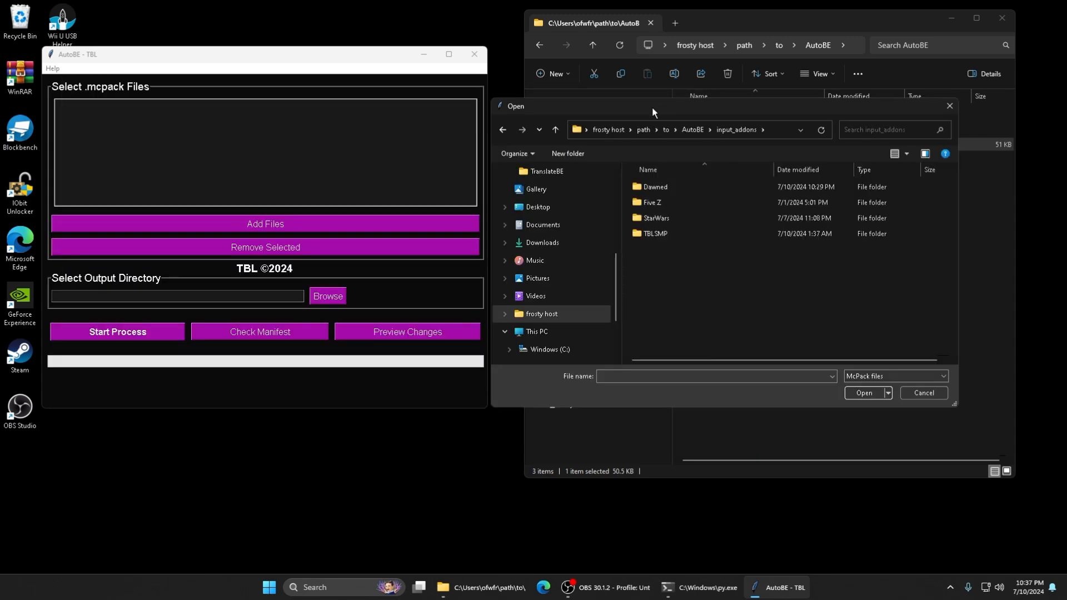
mouse_move(220, 239)
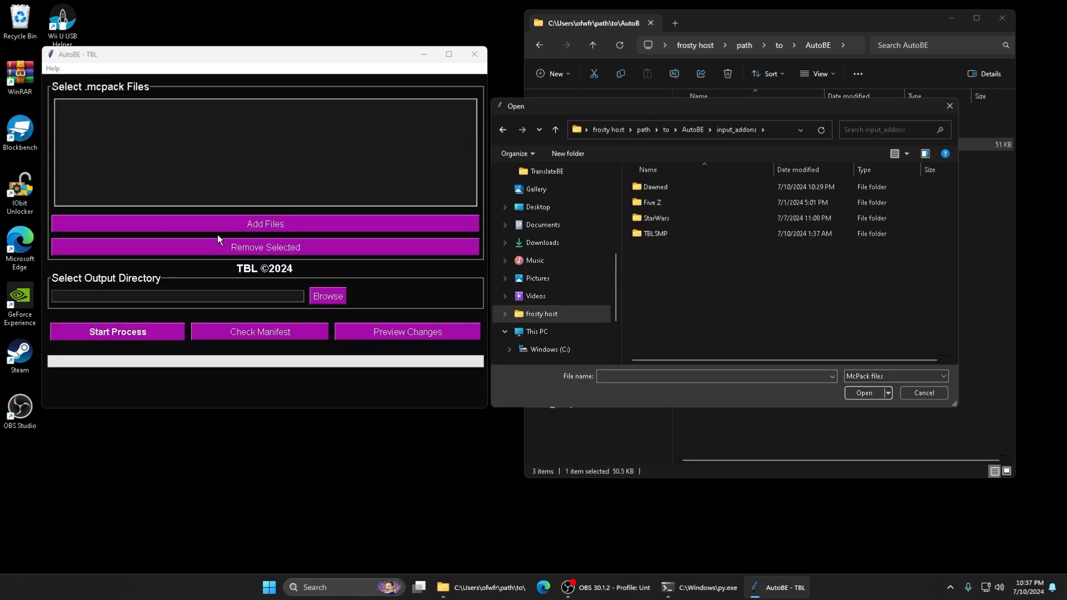
click(655, 234)
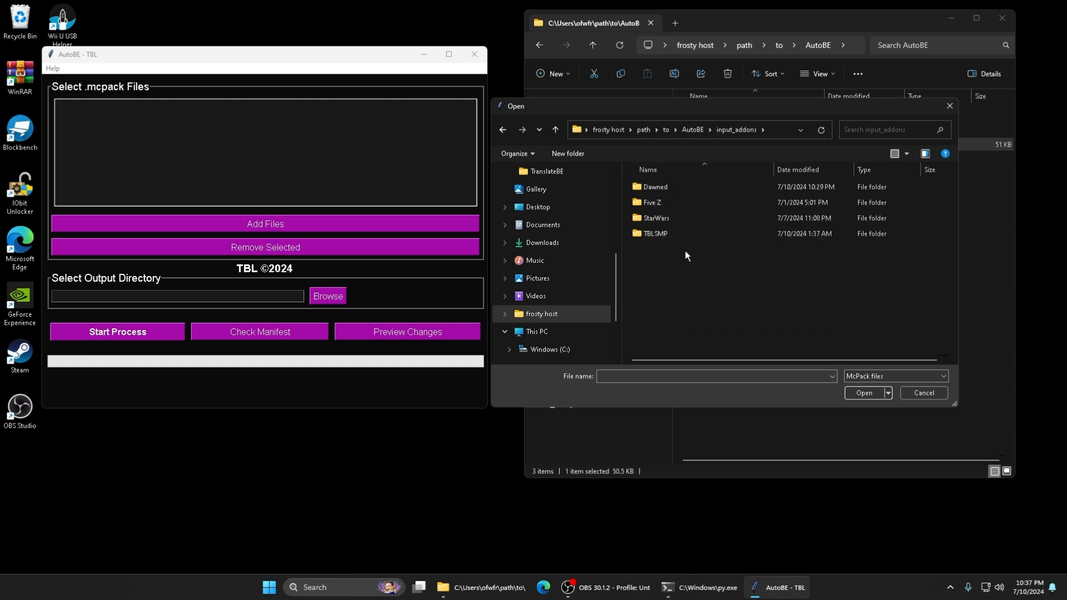
double_click(653, 233)
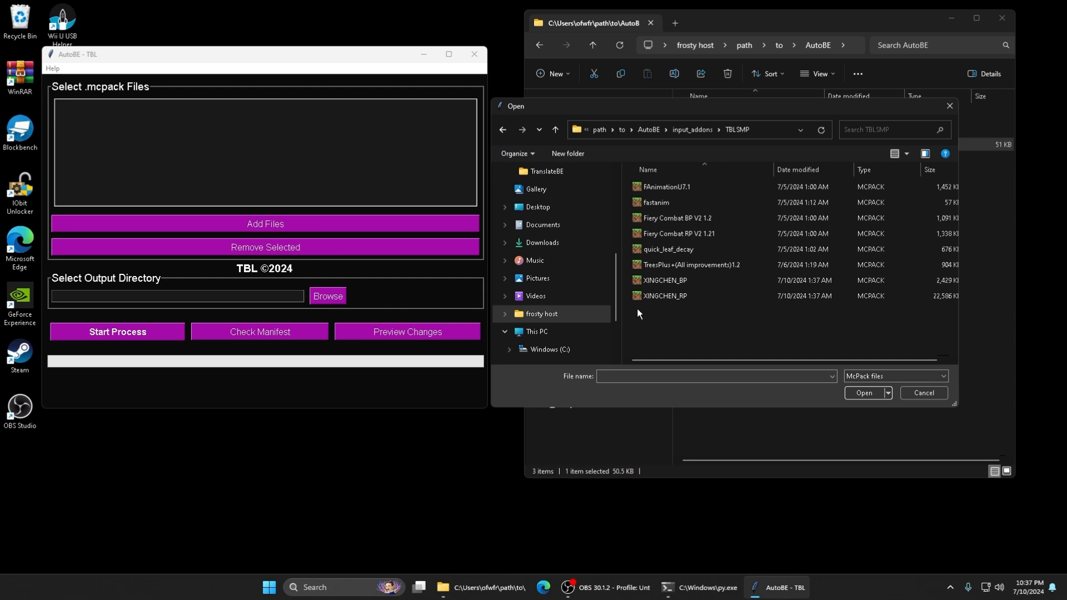
click(555, 129)
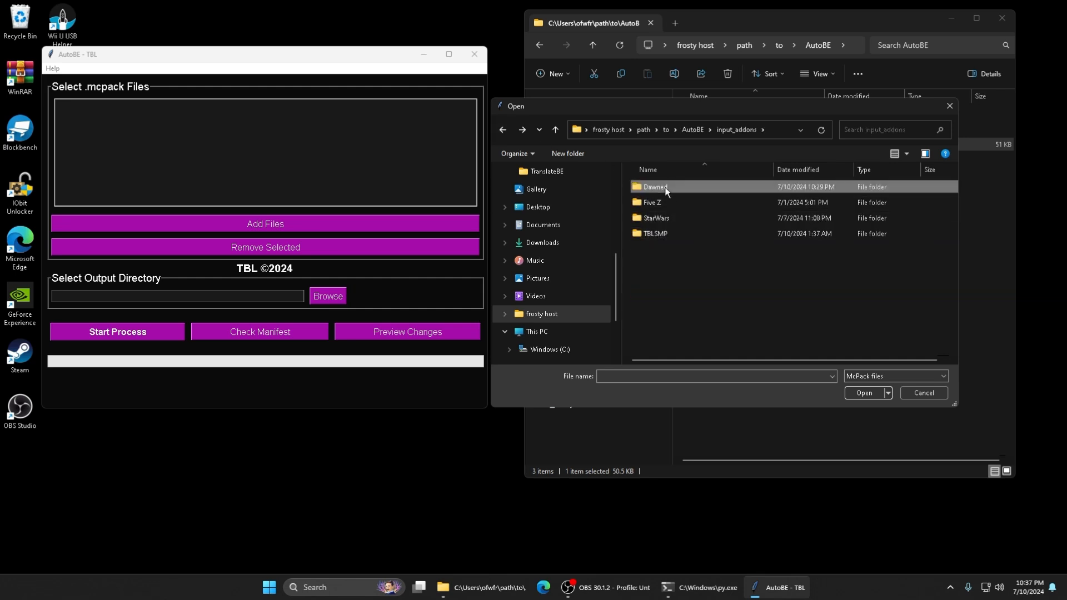
double_click(654, 186)
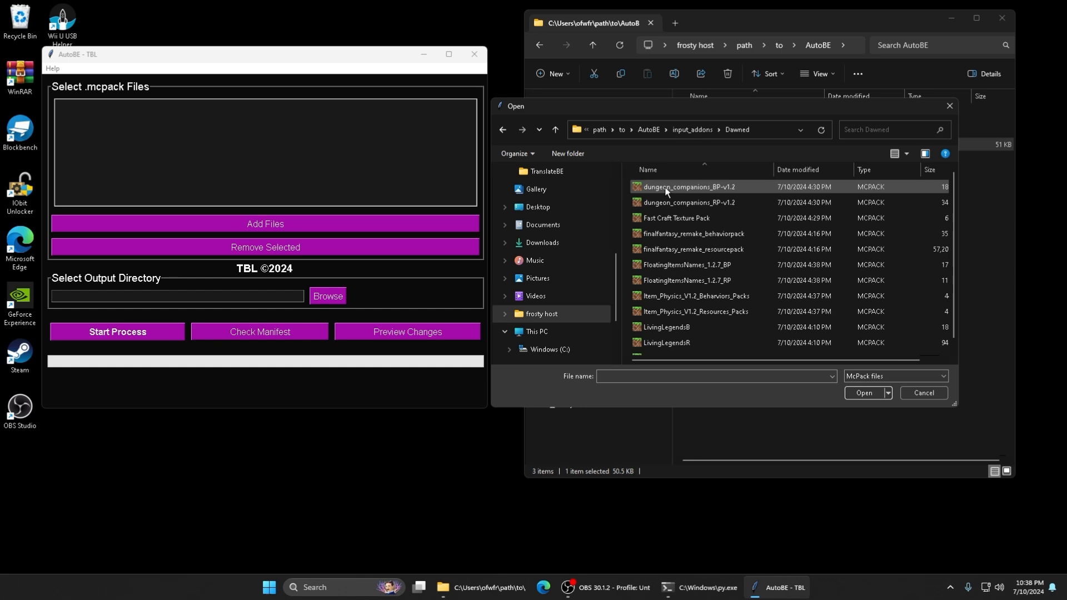
Add the Dawned .mcpack files to the merge list, about eleven entries
scroll(down, 3)
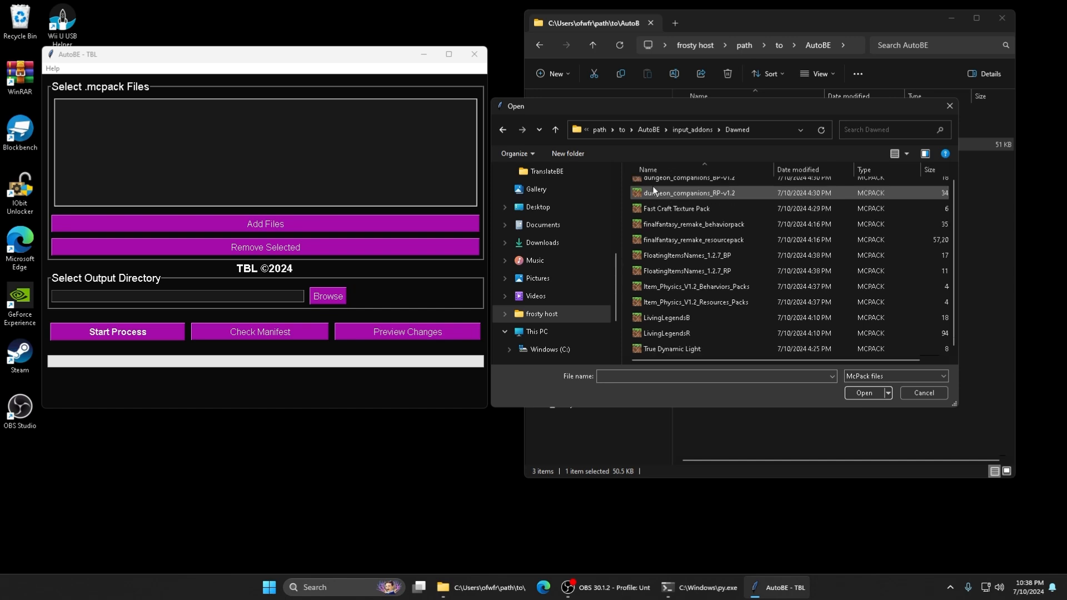
scroll(up, 3)
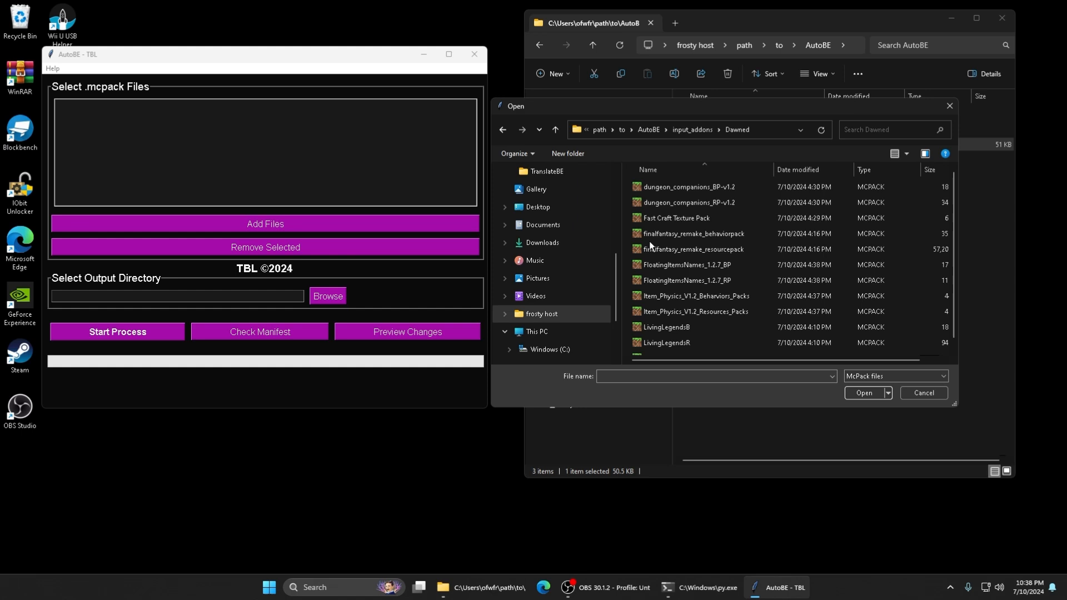
click(863, 393)
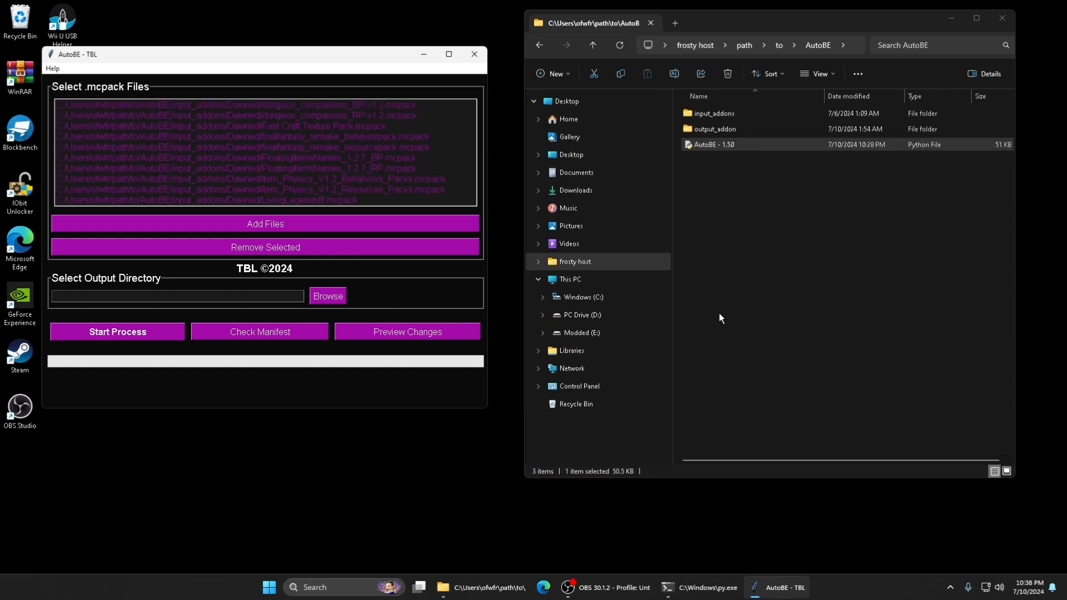
scroll(down, 3)
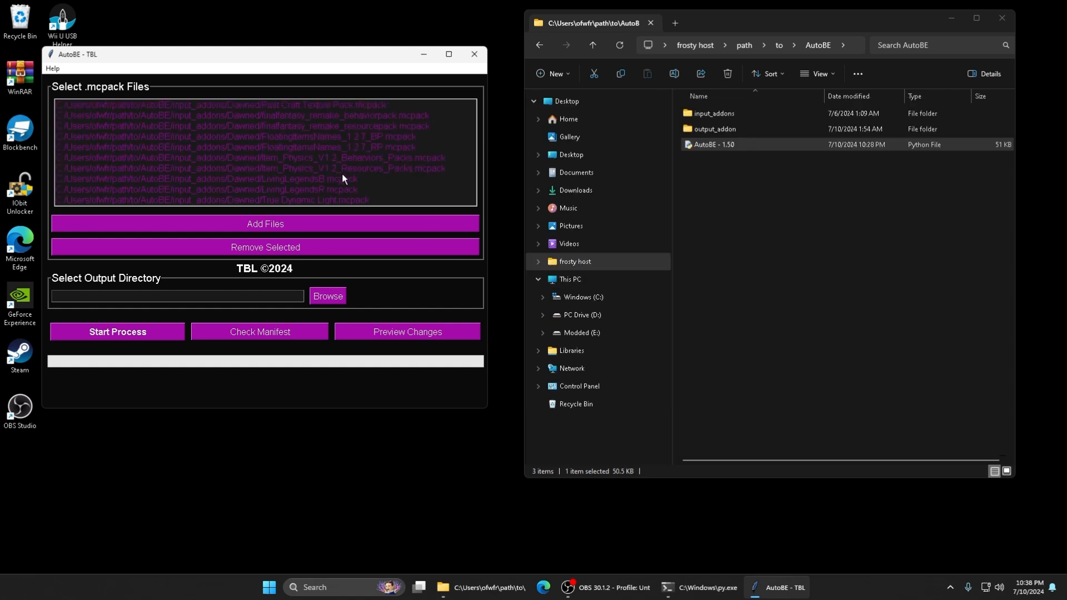
scroll(up, 3)
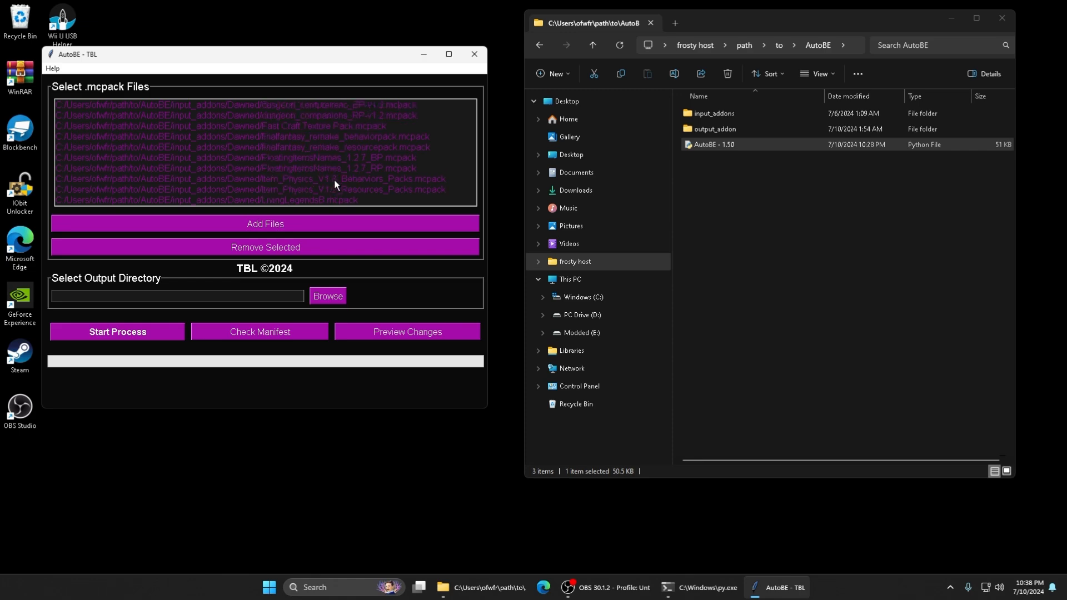
scroll(down, 3)
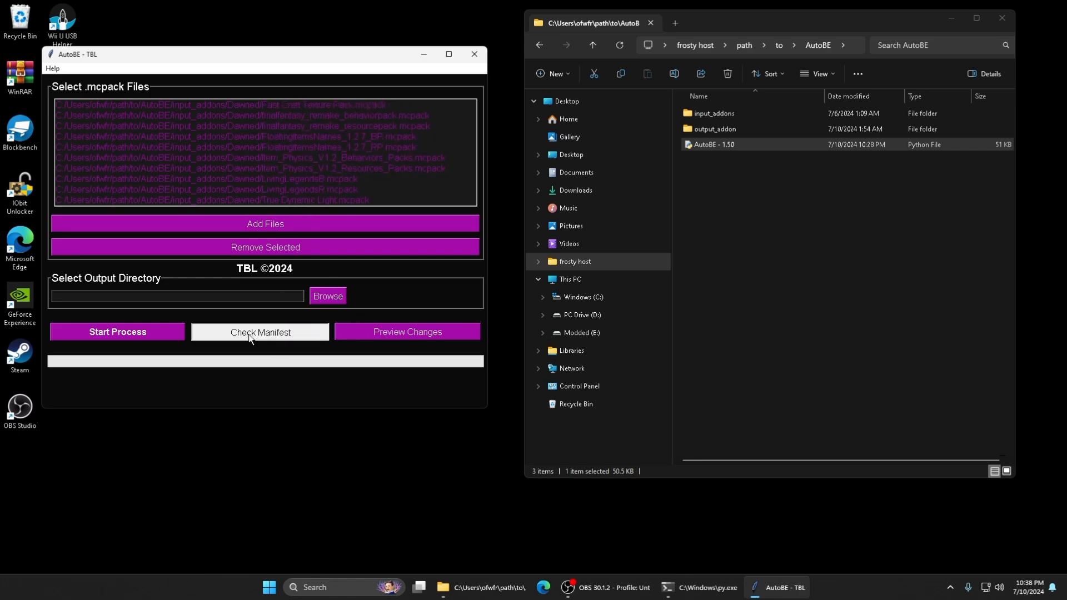
click(259, 331)
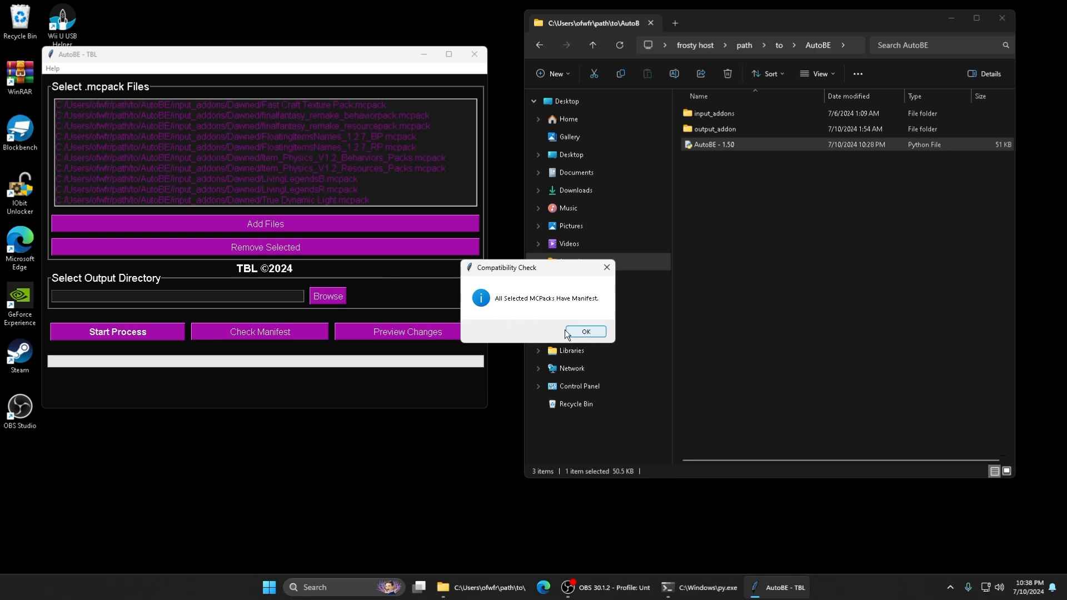
mouse_move(531, 303)
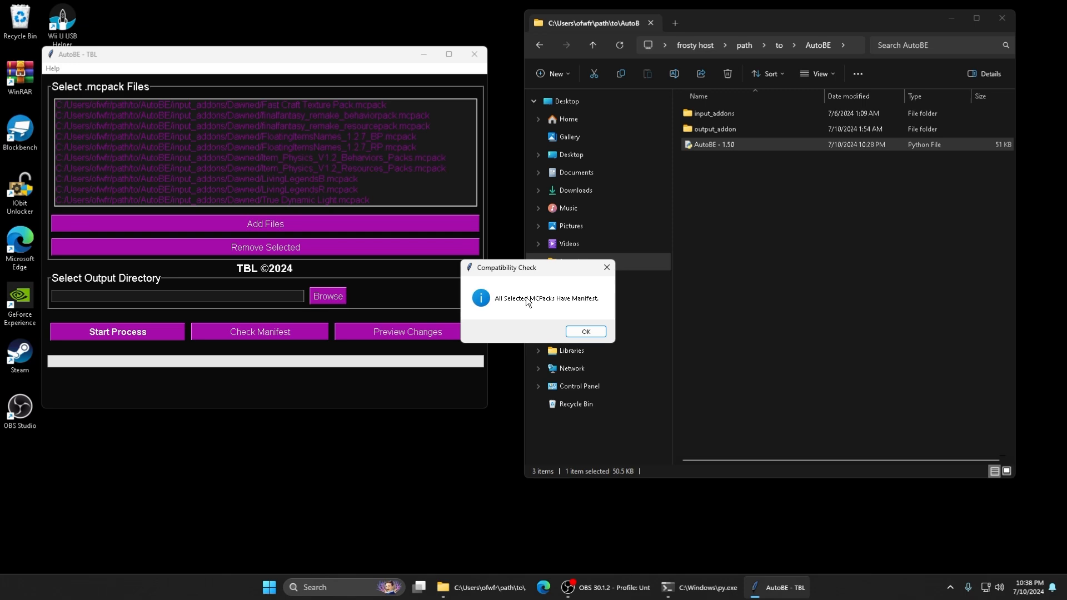
click(585, 332)
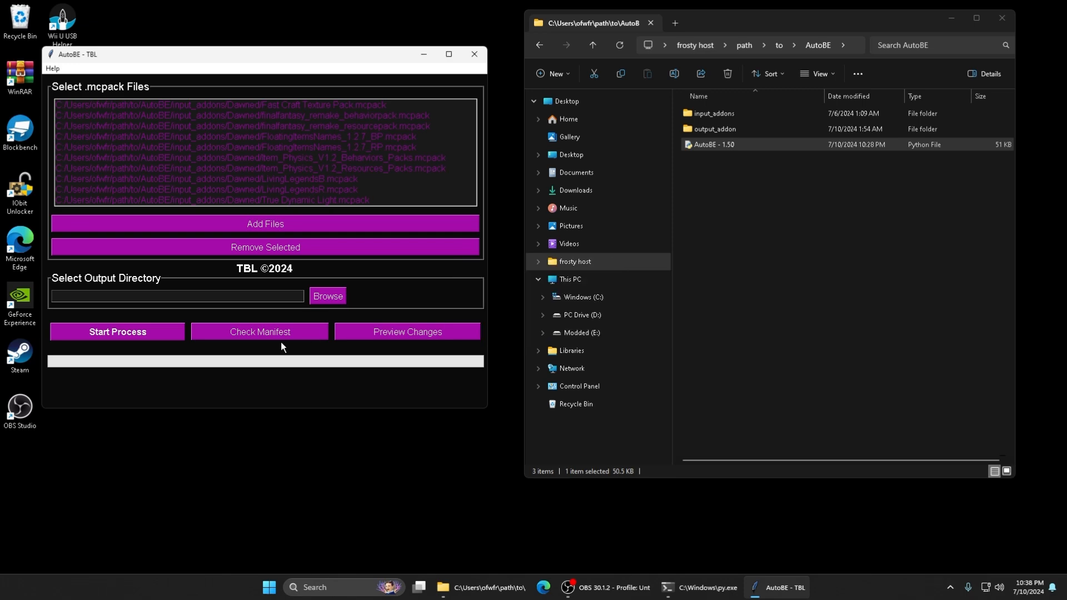
Check that output_addon is still empty, then go into input_addons\Dawned
double_click(713, 129)
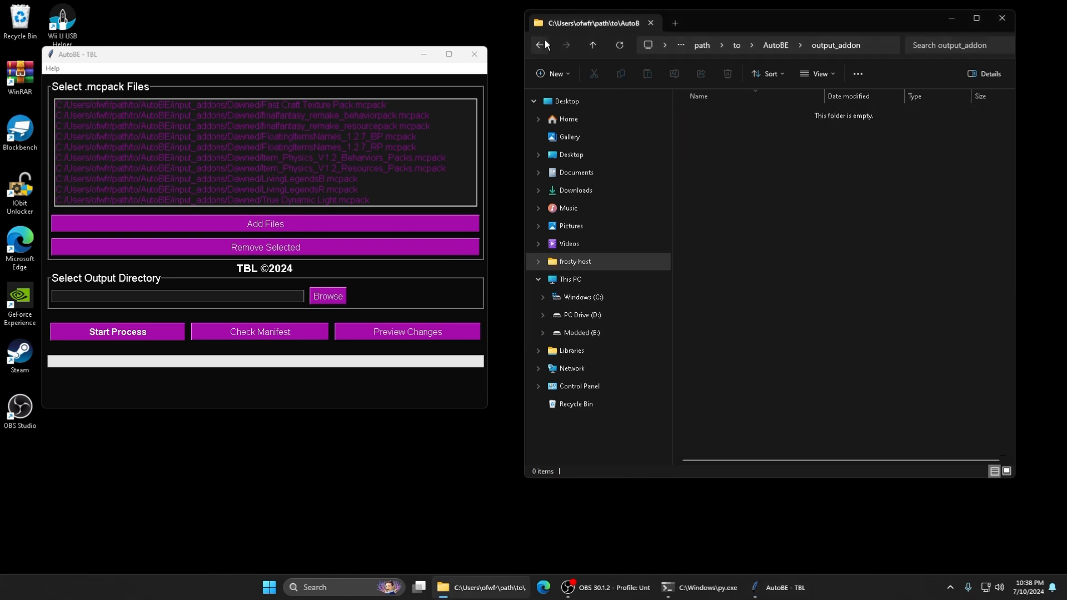
click(538, 45)
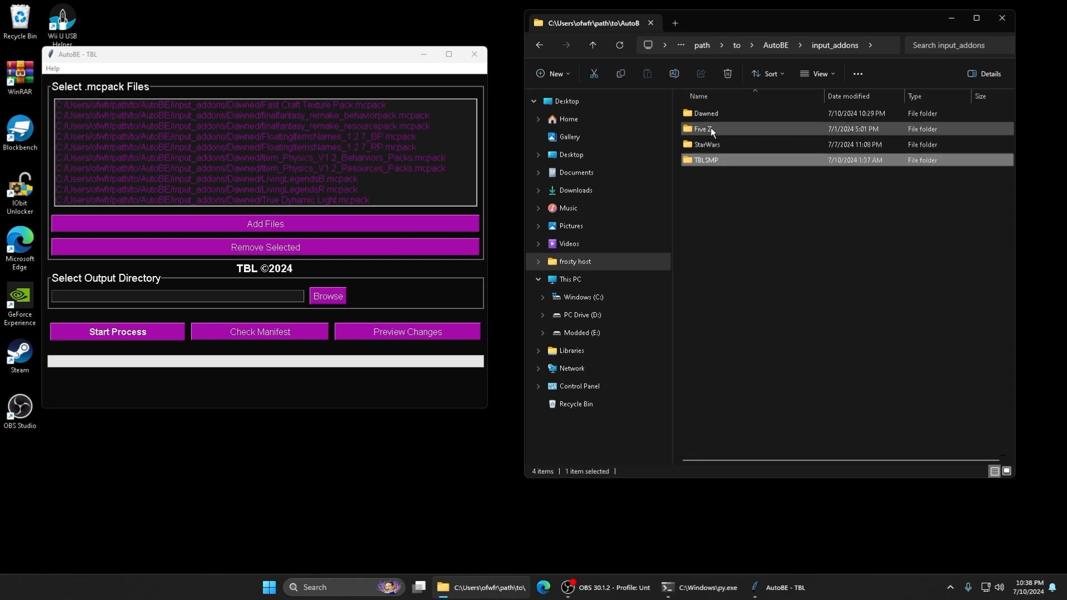
double_click(704, 112)
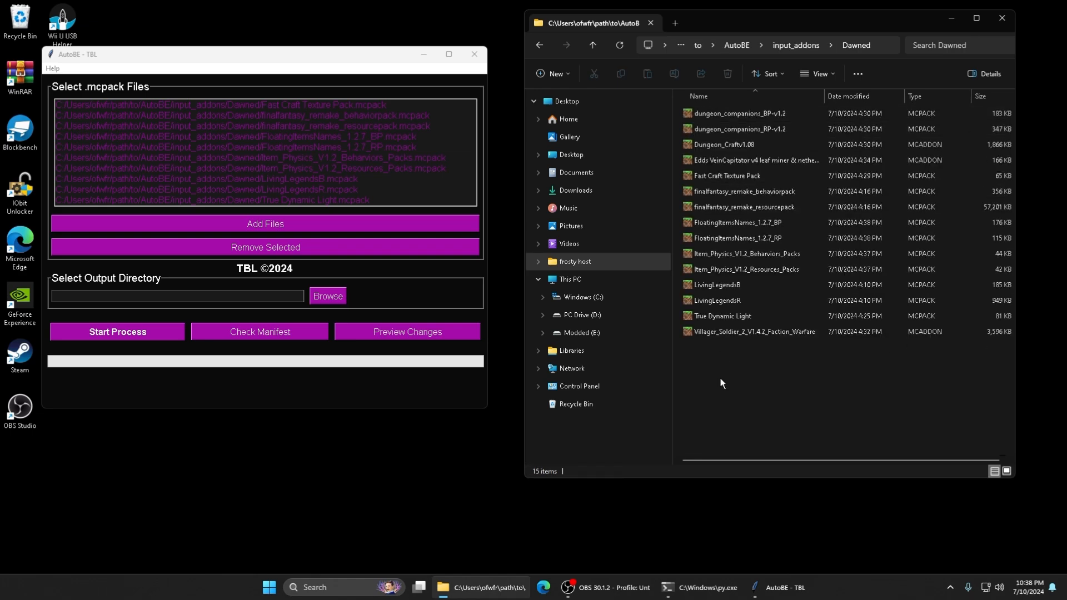
mouse_move(740, 382)
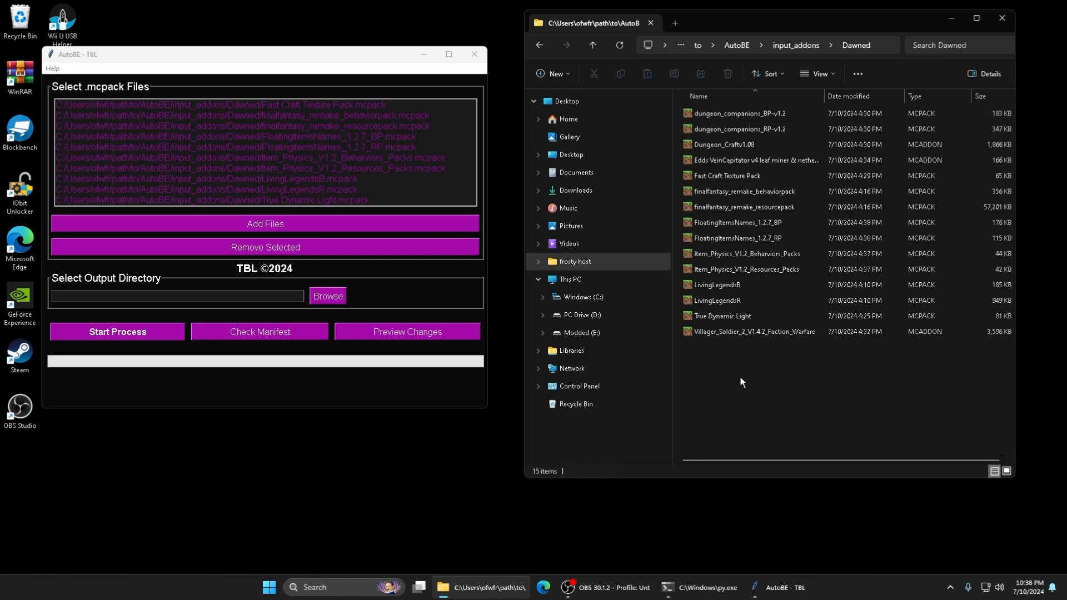
Select True Dynamic Light.mcpack in Dawned and bring up its actions to view it in WinRAR
right_click(737, 367)
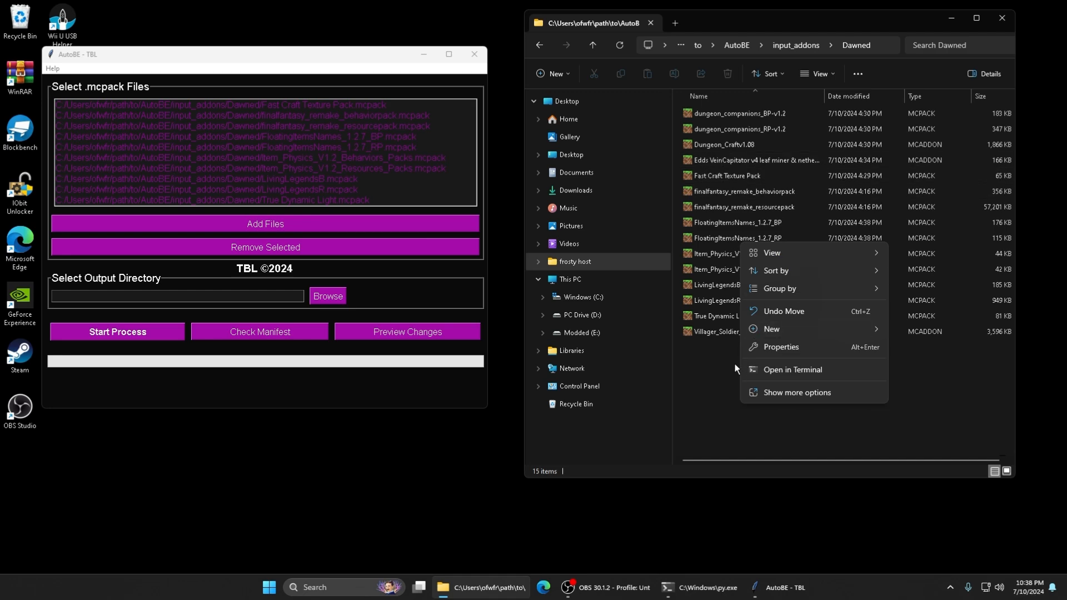
click(735, 368)
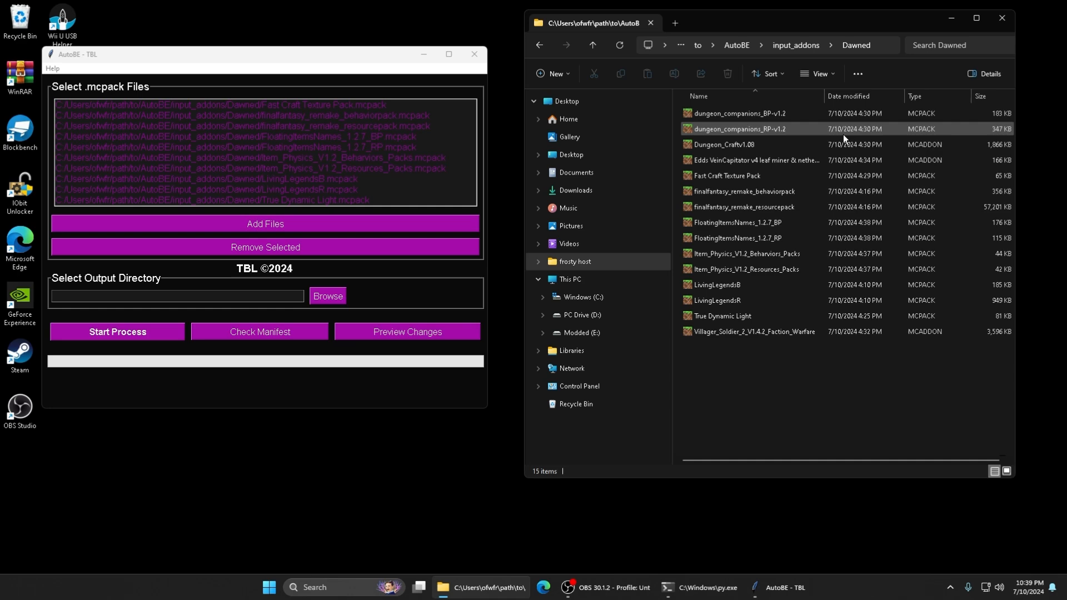
click(752, 160)
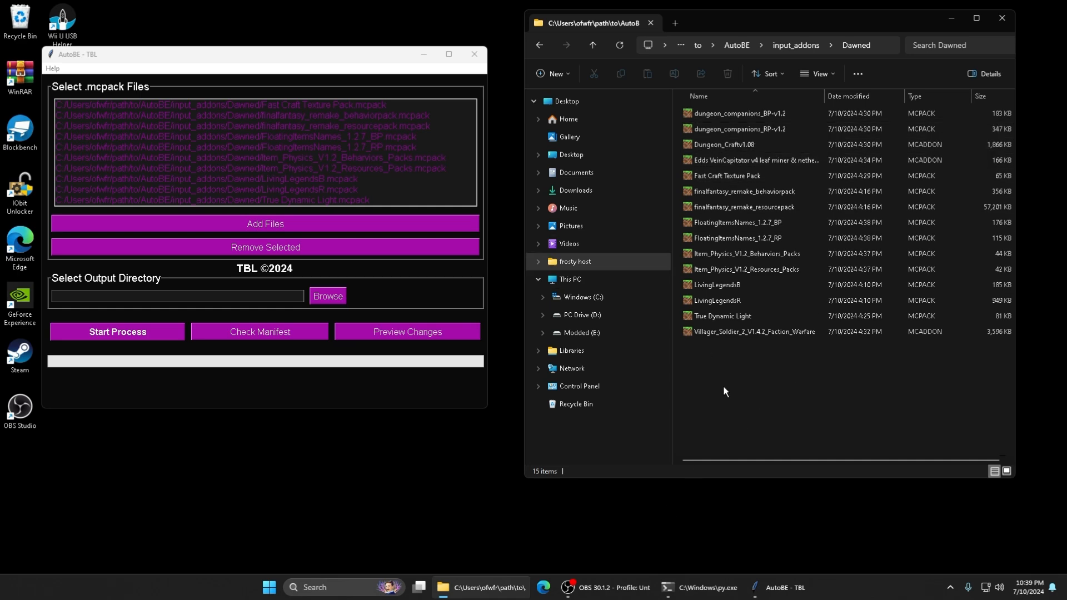
click(722, 315)
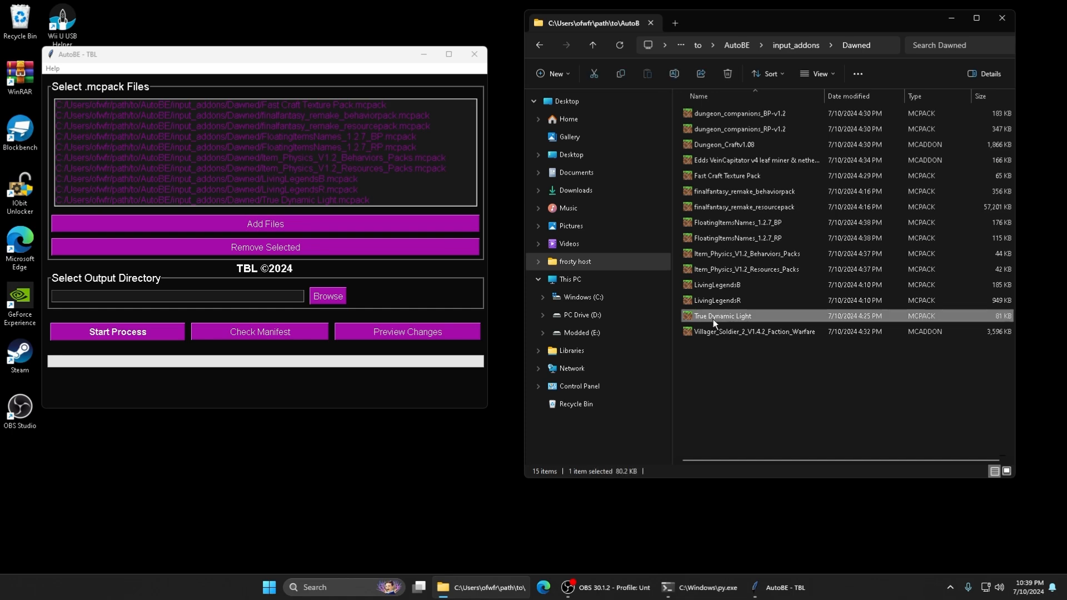
right_click(722, 316)
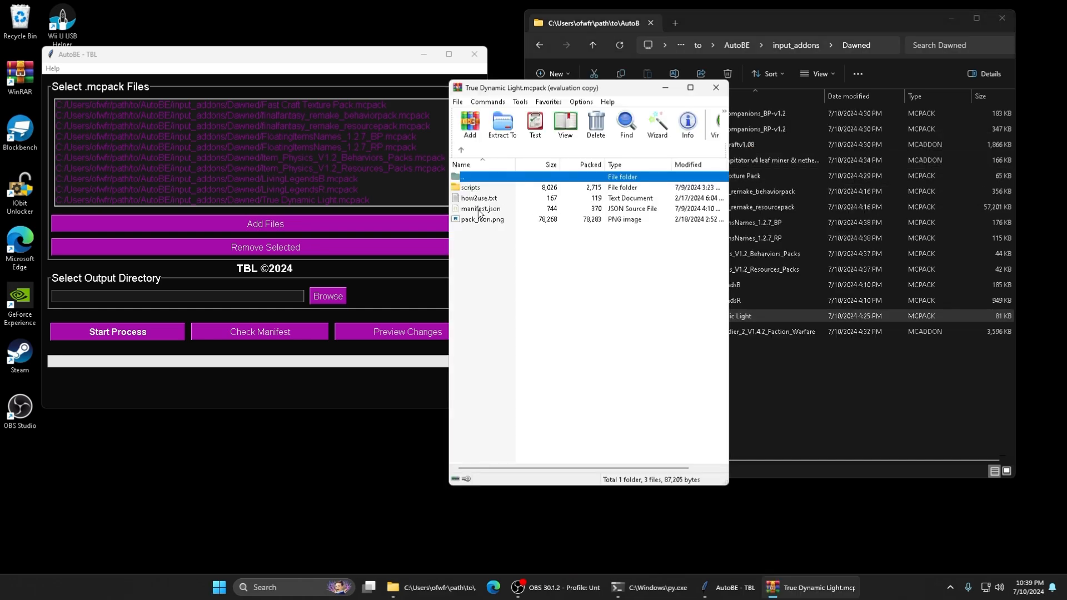
mouse_move(620, 239)
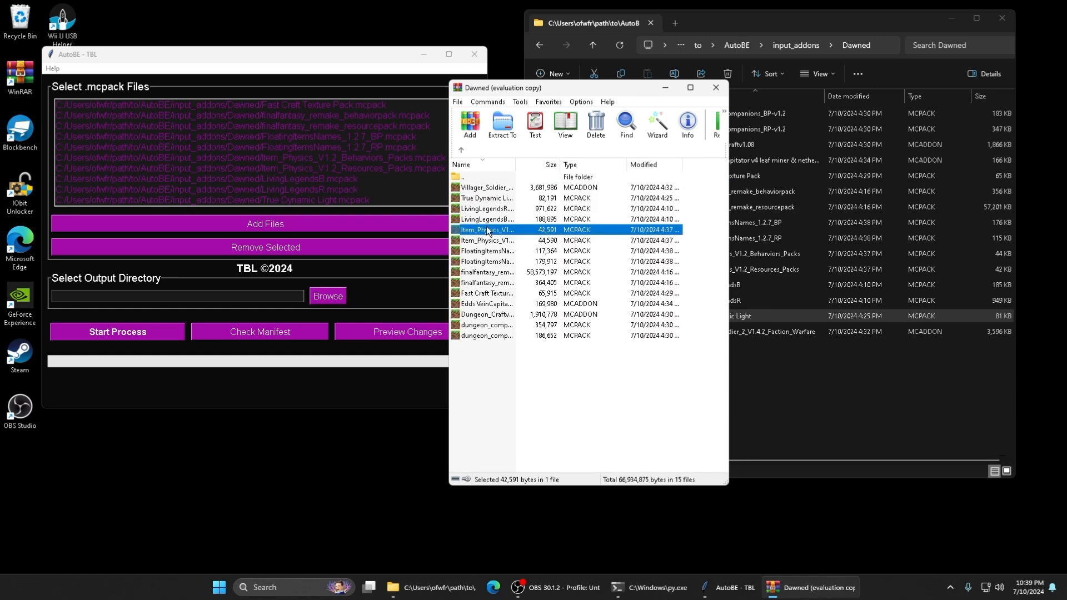
mouse_move(524, 191)
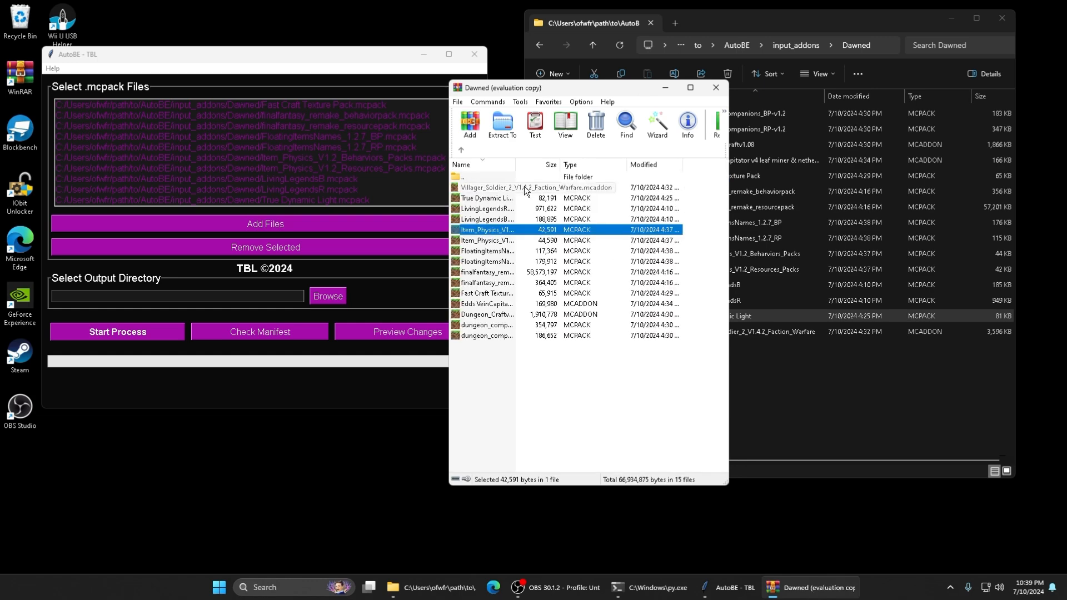
Inspect the Villager_Soldier_2 Faction Warfare mcaddon's BP folder in WinRAR, then return to Dawned
double_click(533, 188)
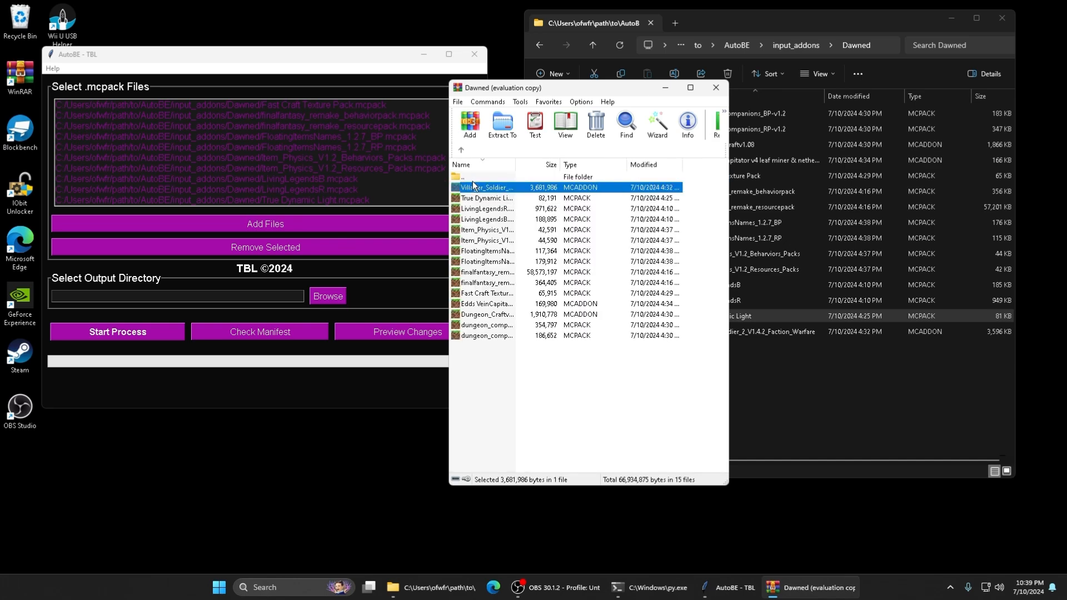
double_click(484, 188)
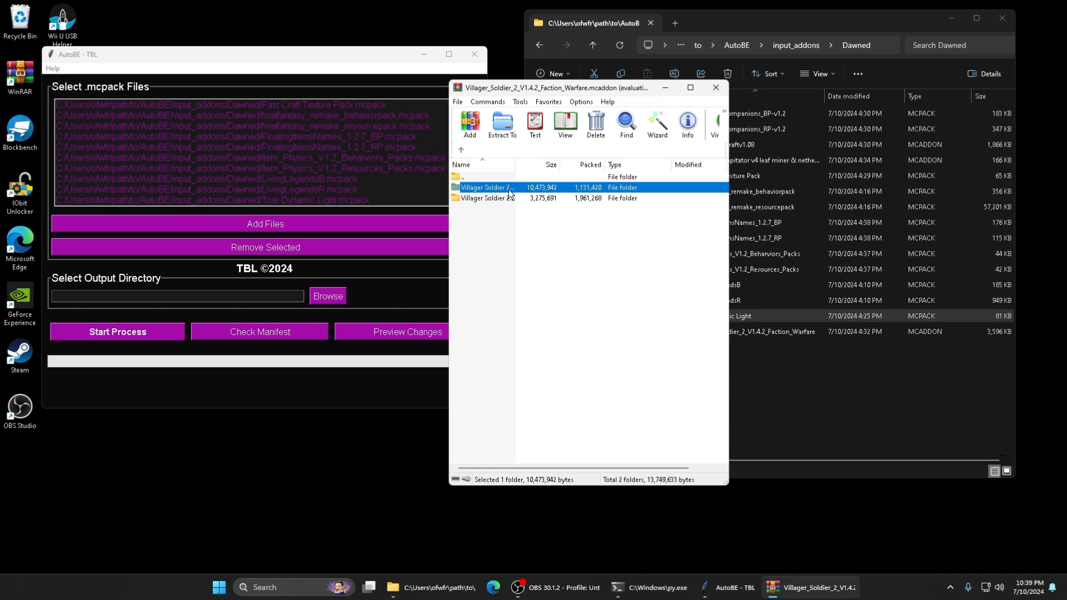
double_click(486, 188)
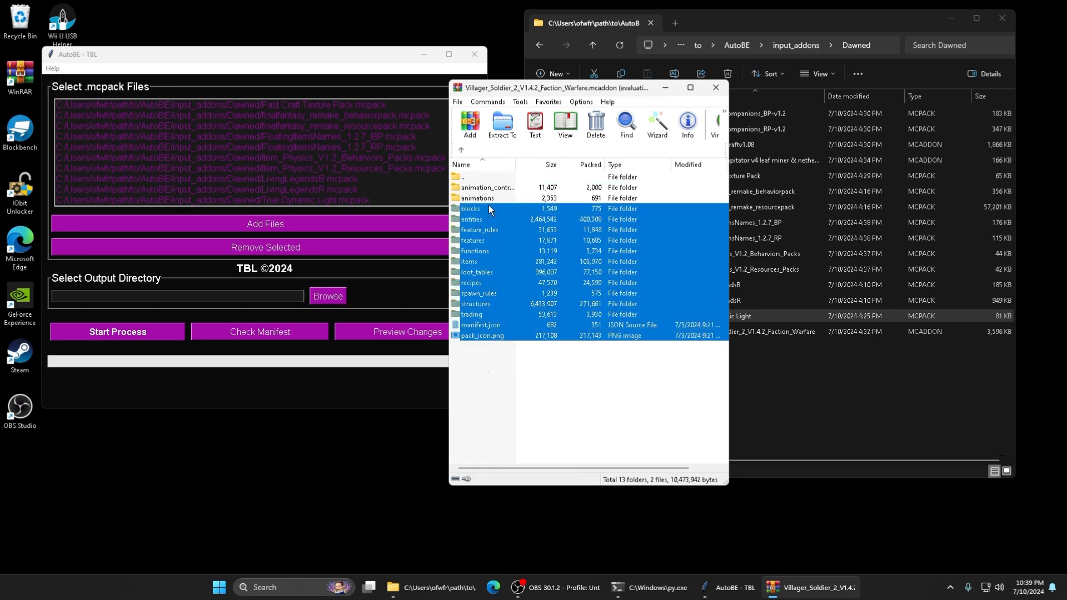
click(460, 149)
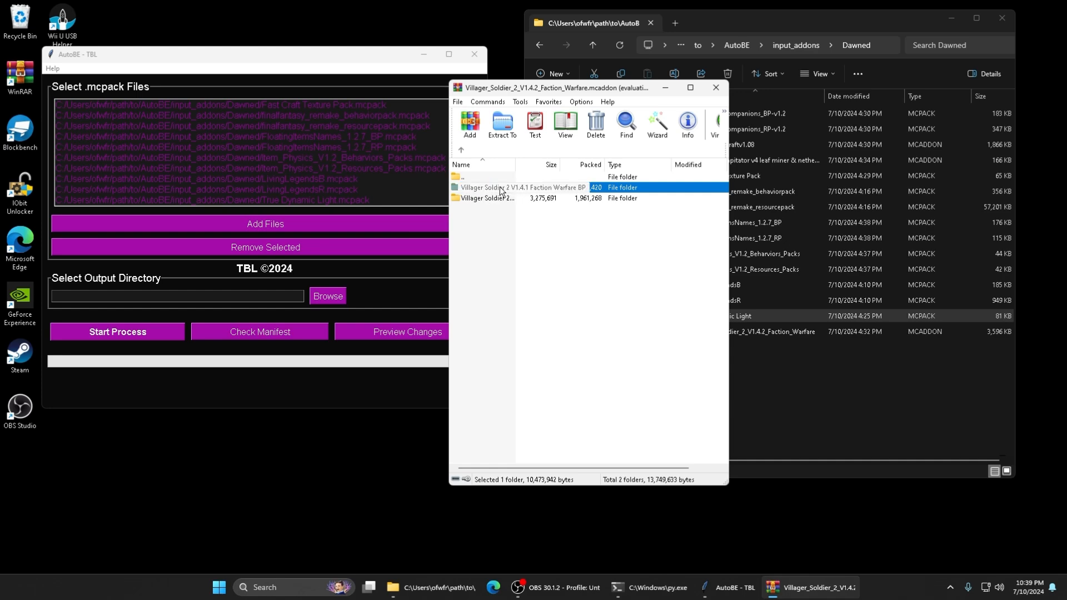
double_click(520, 187)
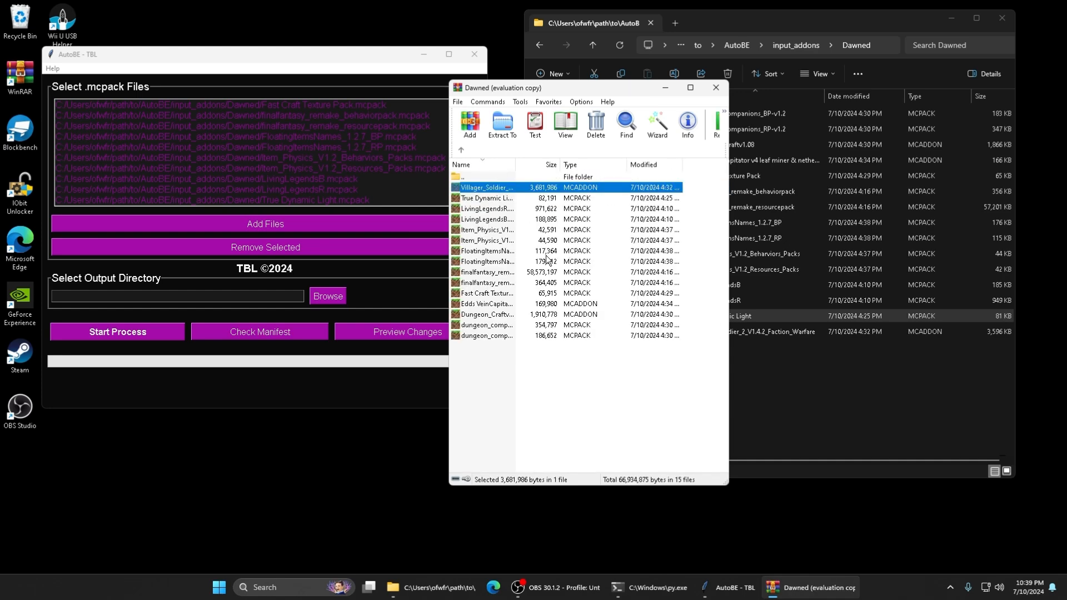
mouse_move(594, 176)
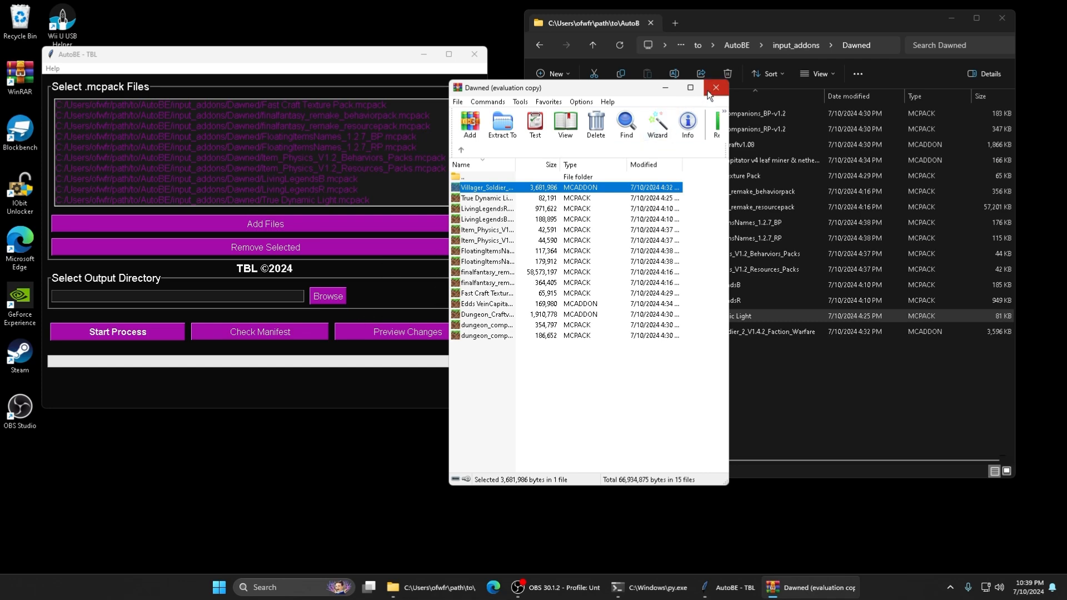
mouse_move(715, 88)
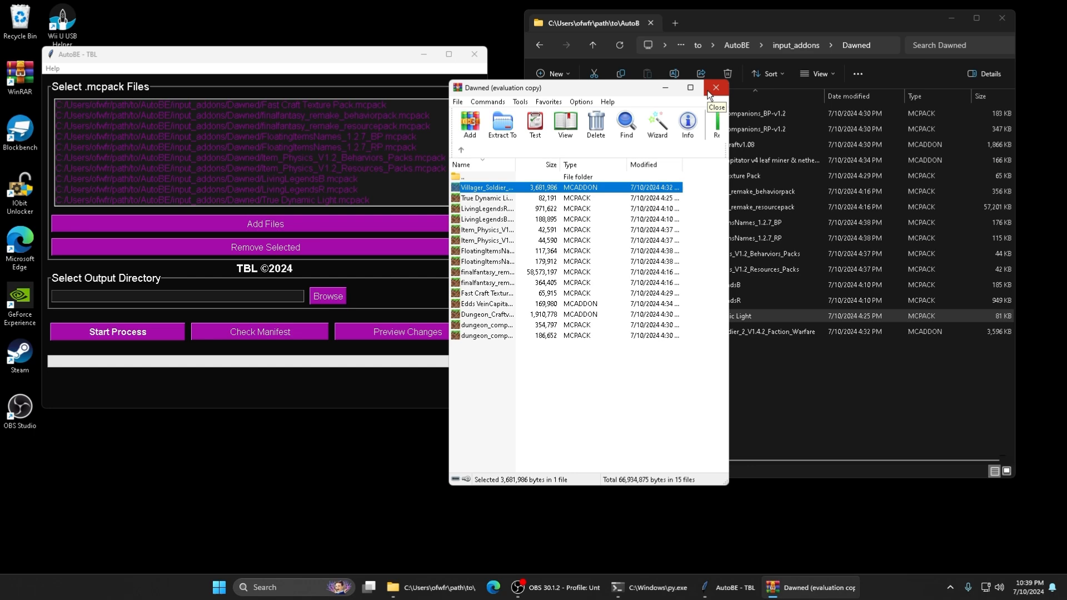
mouse_move(707, 95)
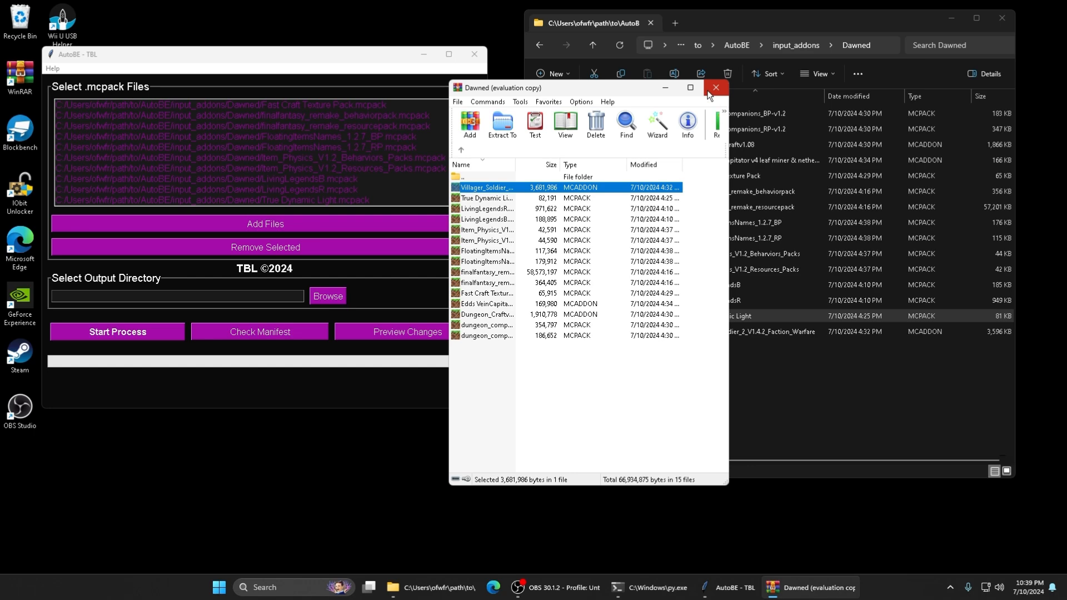
Close WinRAR, set output_addon as the output directory and start processing the packs
click(715, 87)
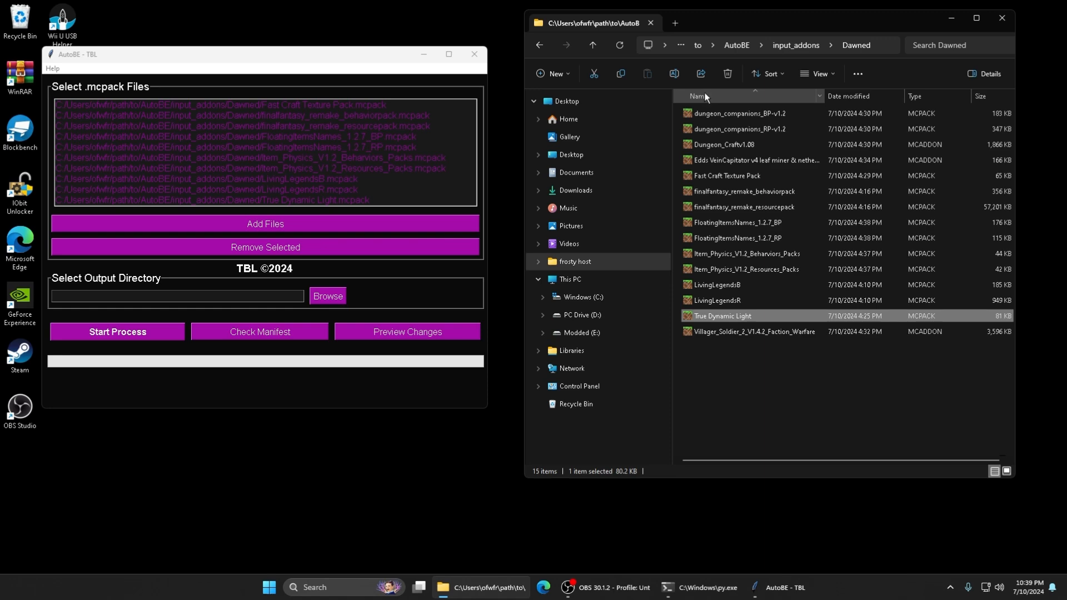
click(715, 395)
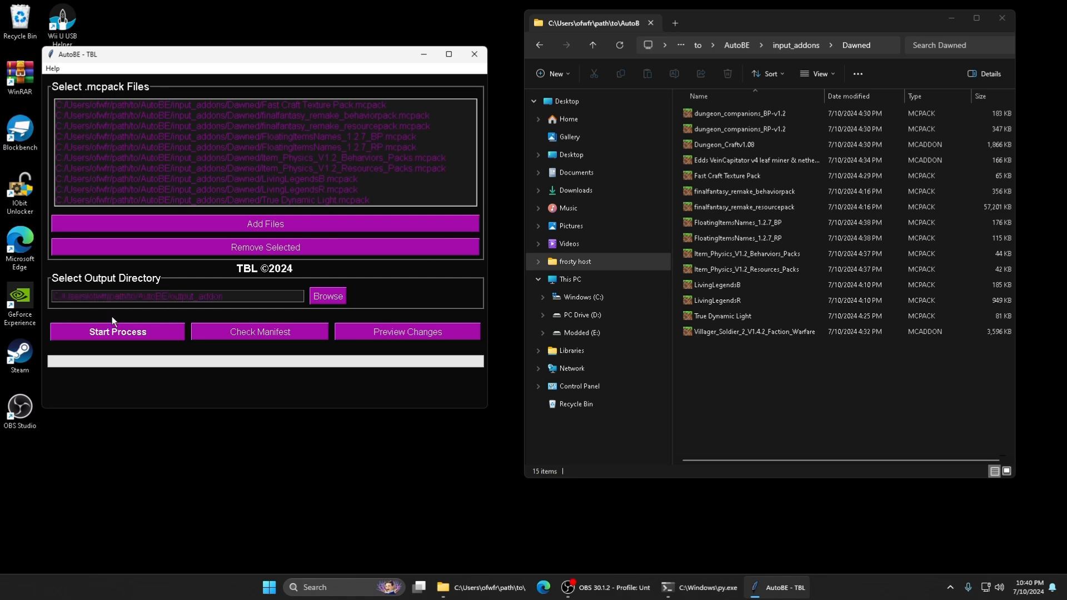
click(116, 331)
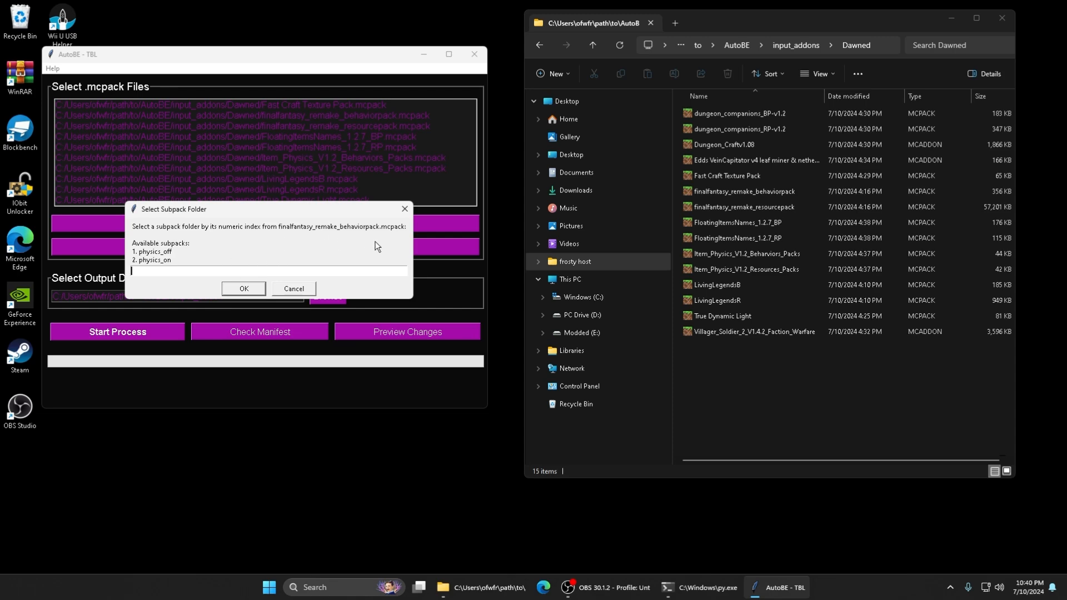
mouse_move(280, 238)
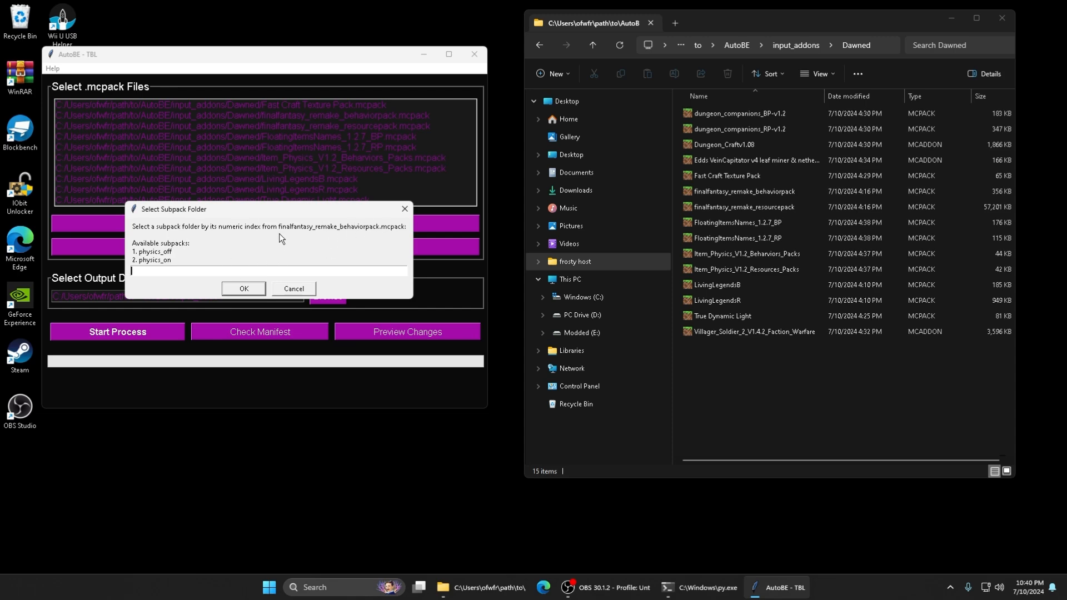
mouse_move(145, 238)
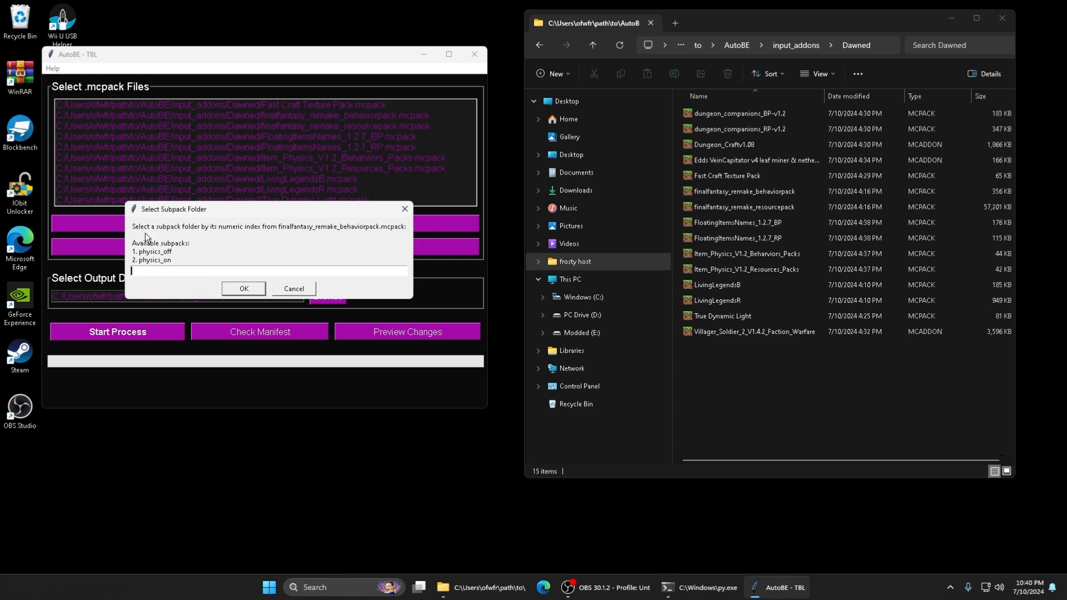
mouse_move(264, 245)
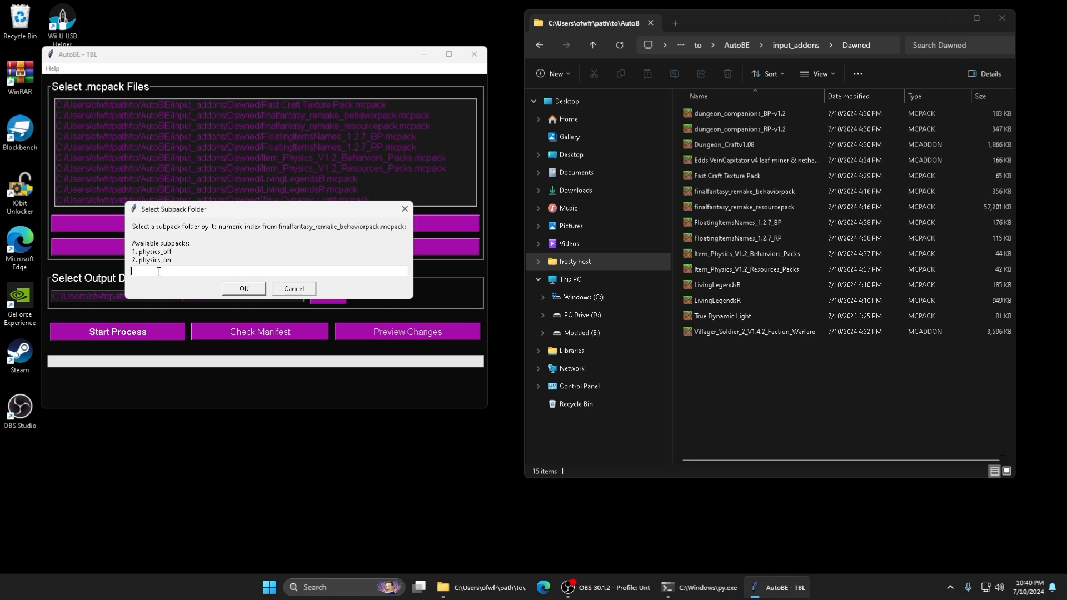
Enter 2 to use the physics_on subpack for finalfantasy_remake_behaviorpack and acknowledge the Success message
text(2)
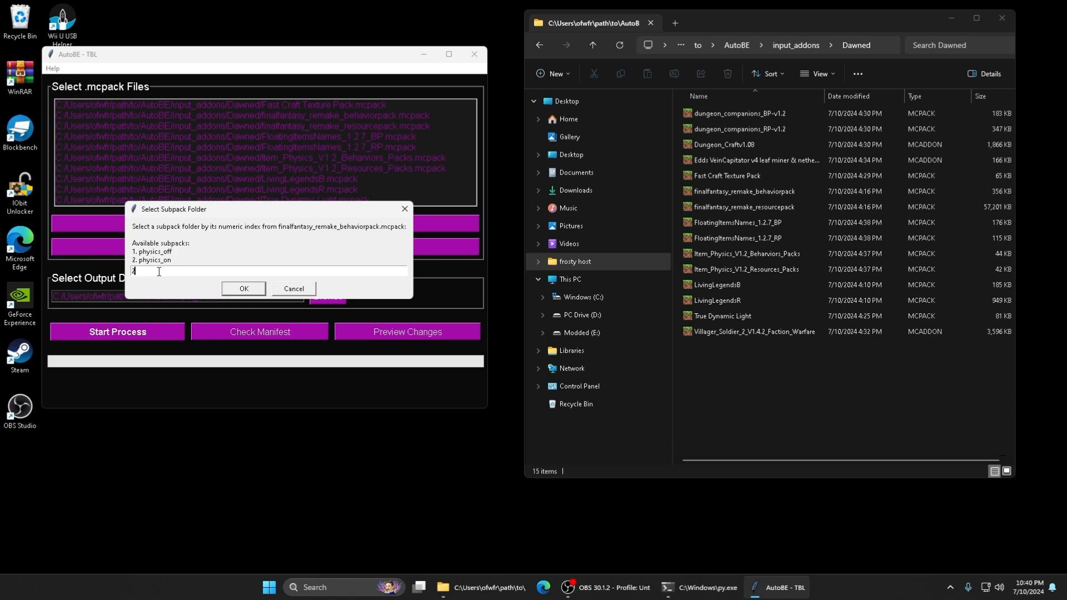
click(242, 288)
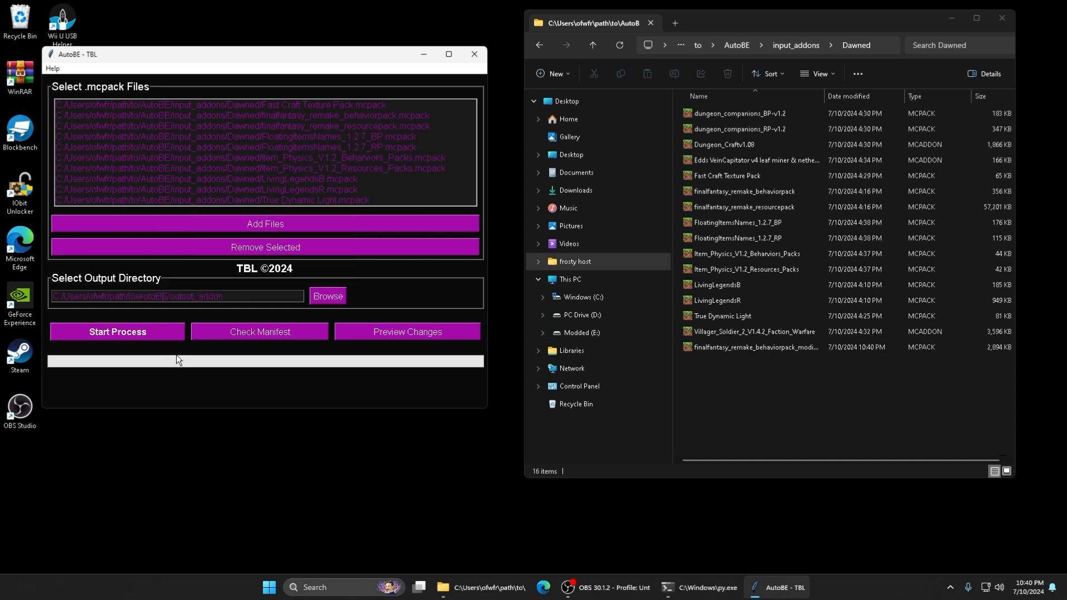
click(116, 331)
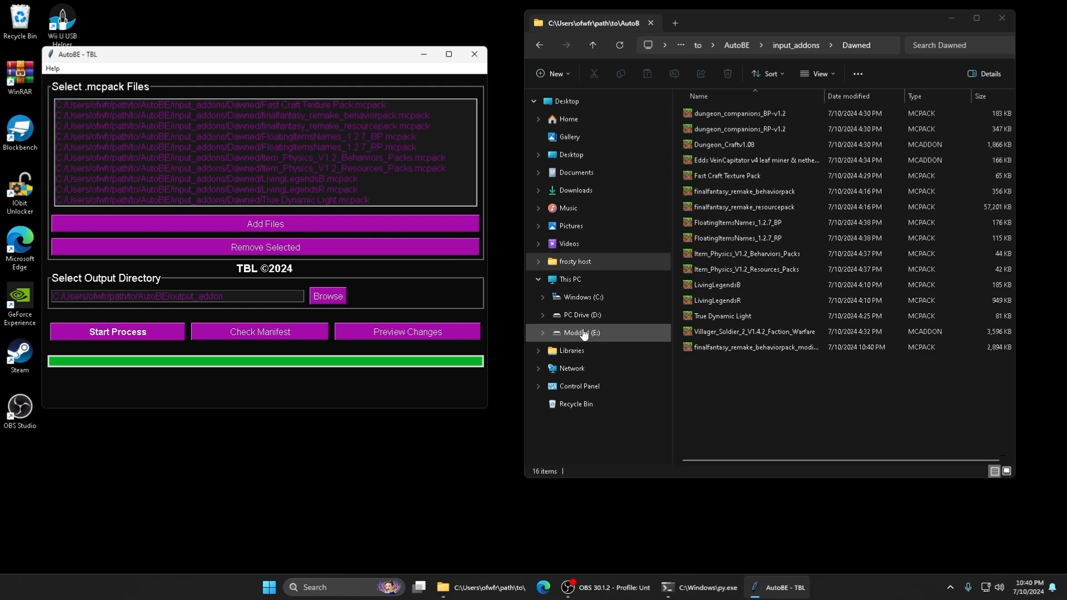
mouse_move(765, 403)
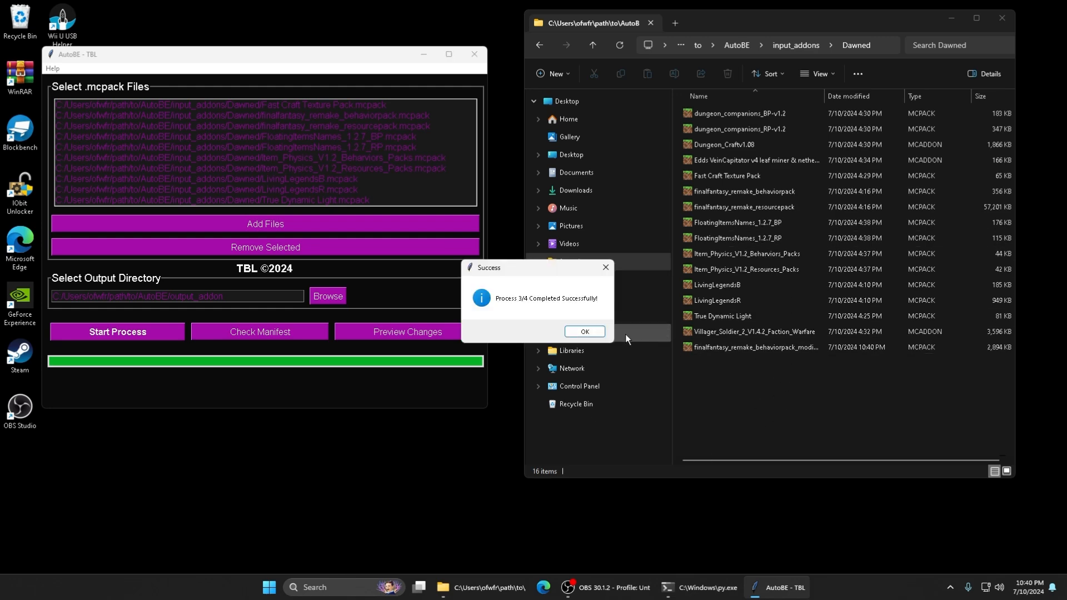
click(583, 331)
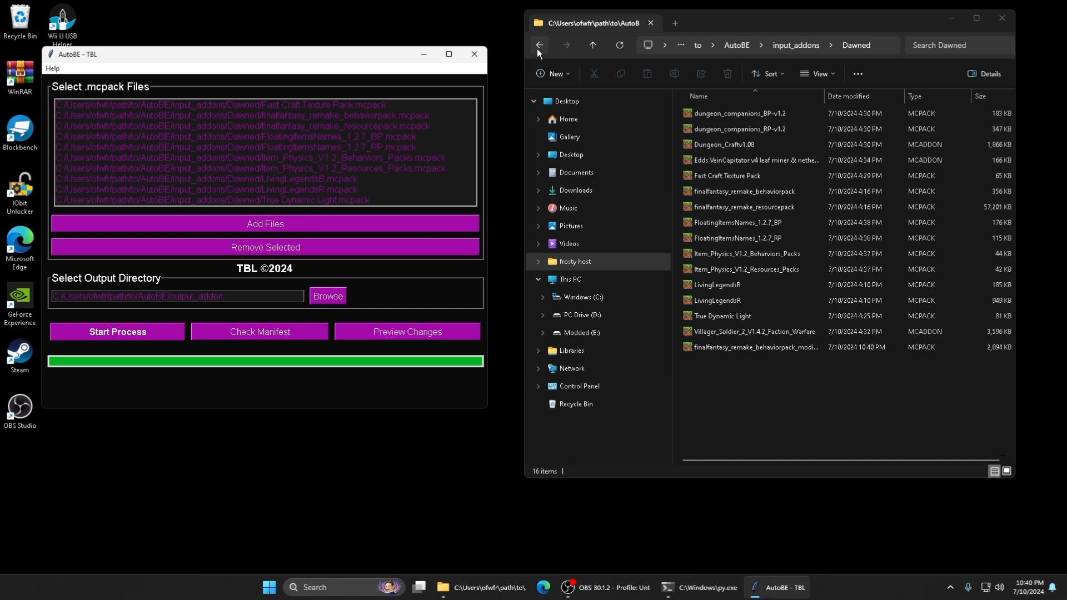
click(265, 246)
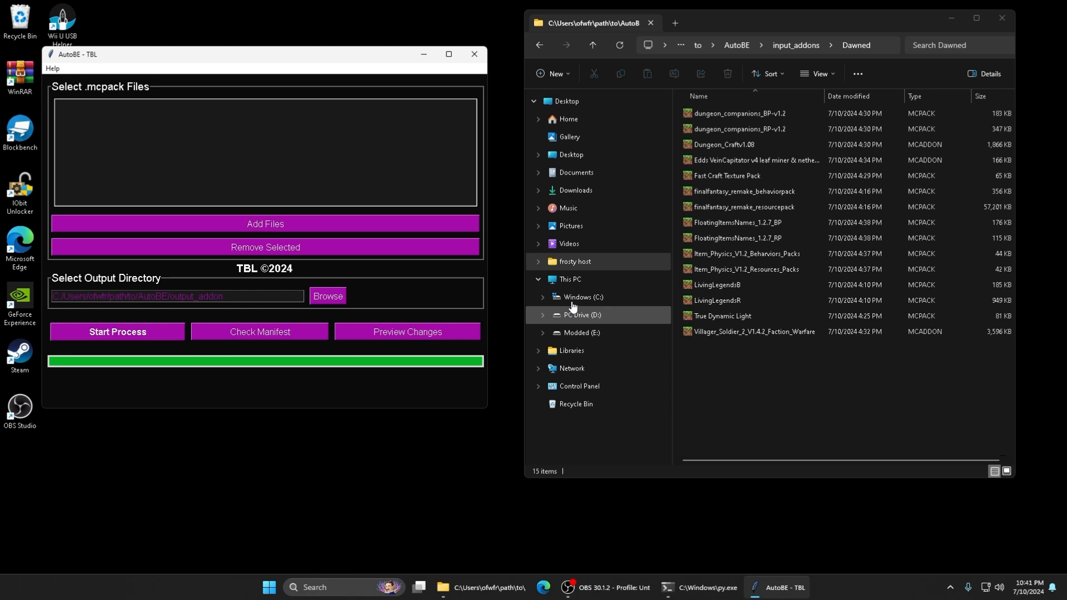
View the merged resource_pack in output_addon with WinRAR, closing the license nag
click(538, 45)
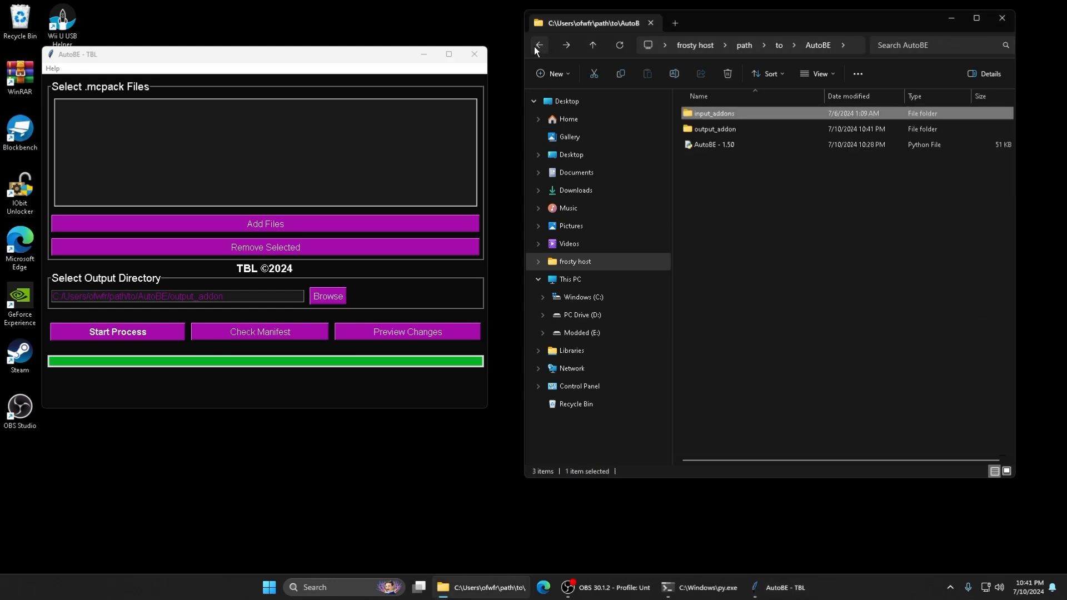
double_click(714, 128)
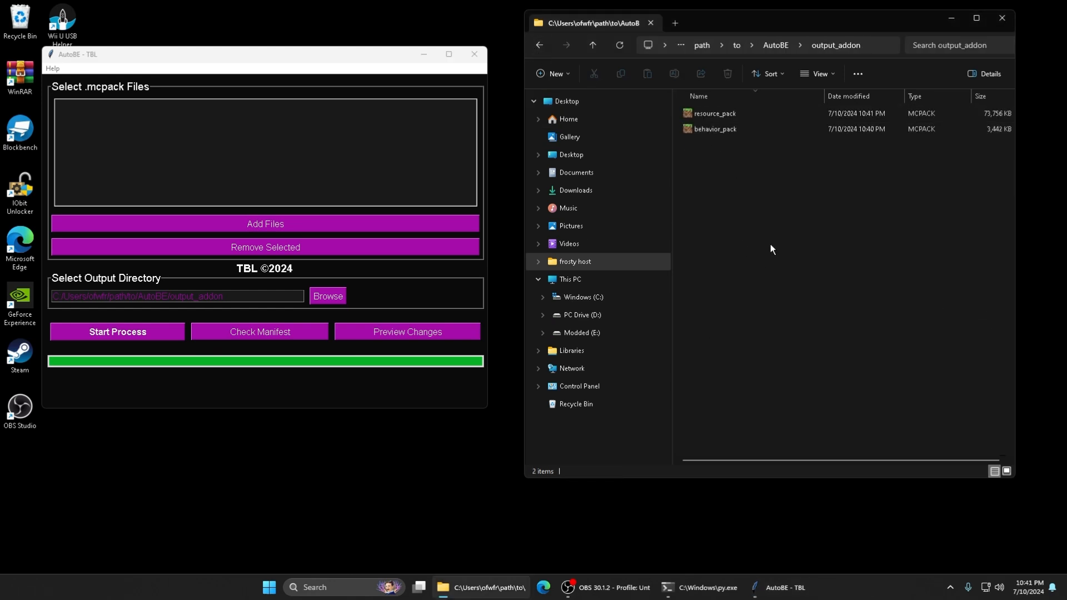
mouse_move(752, 210)
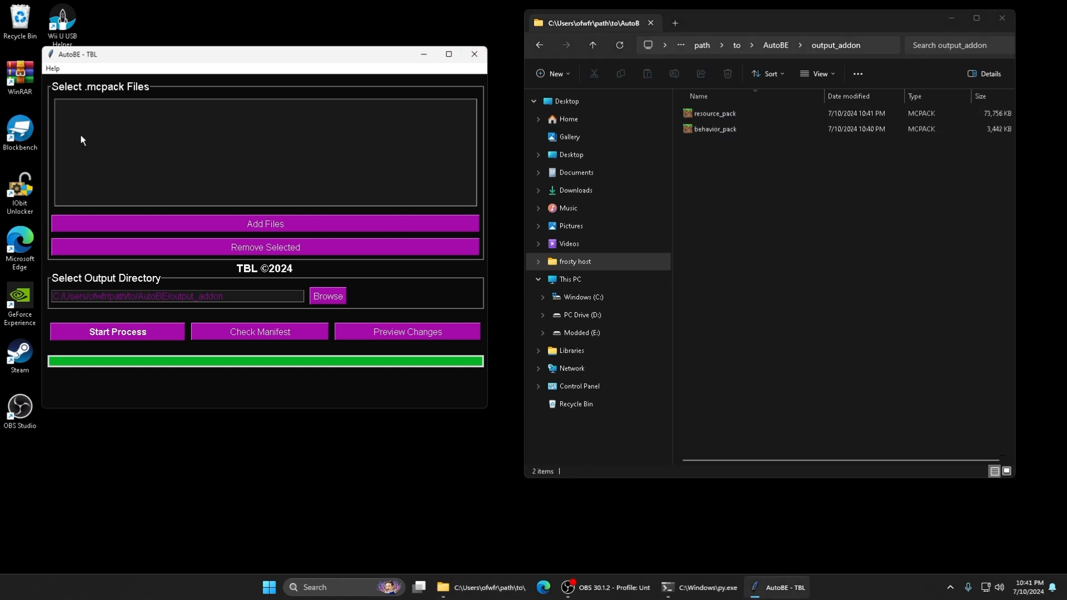
mouse_move(139, 278)
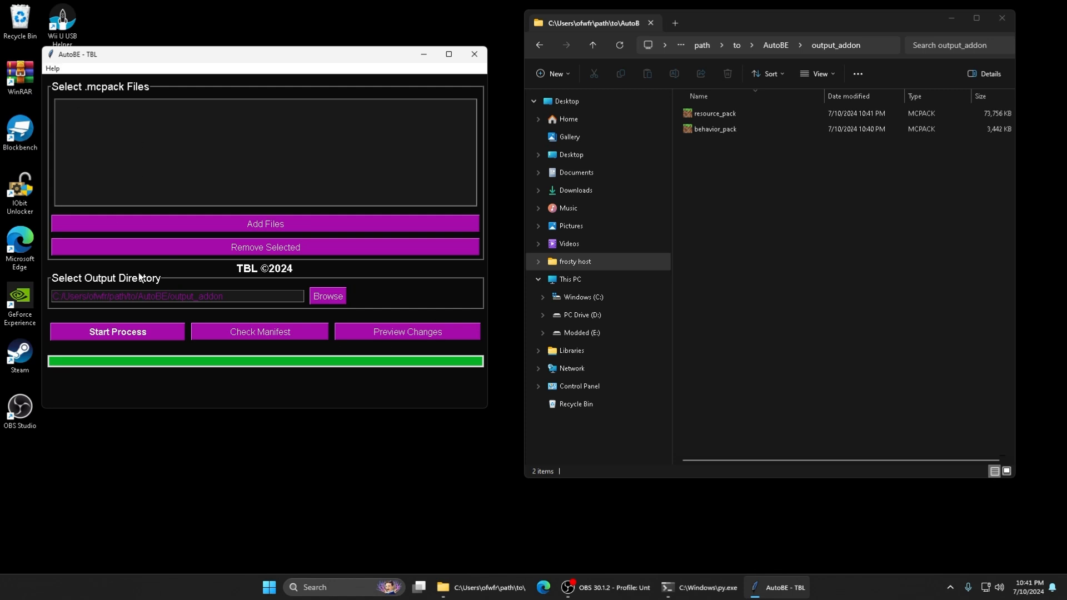
mouse_move(122, 115)
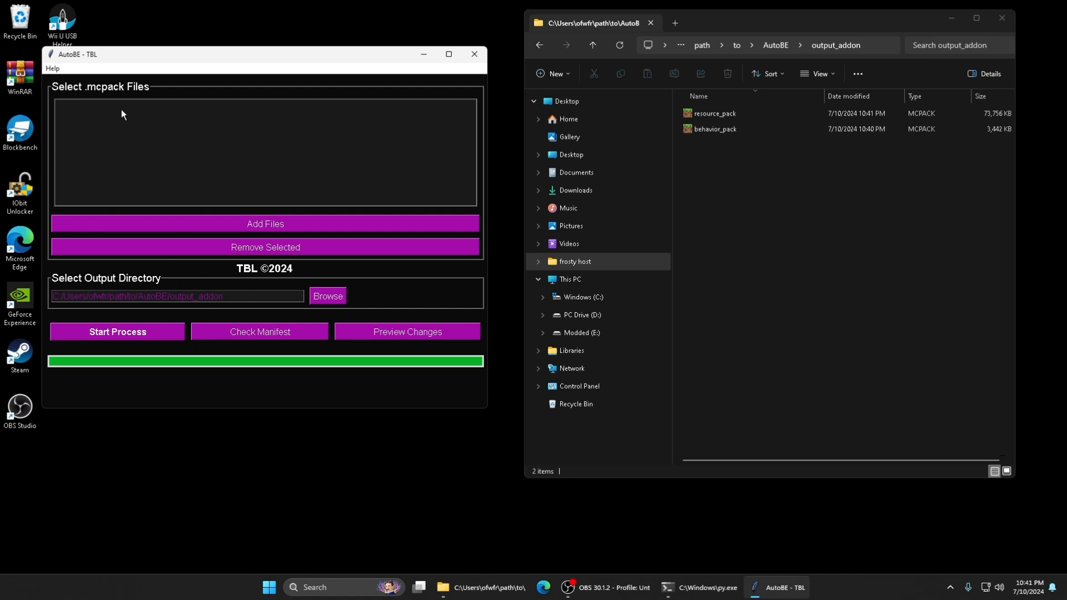
double_click(712, 113)
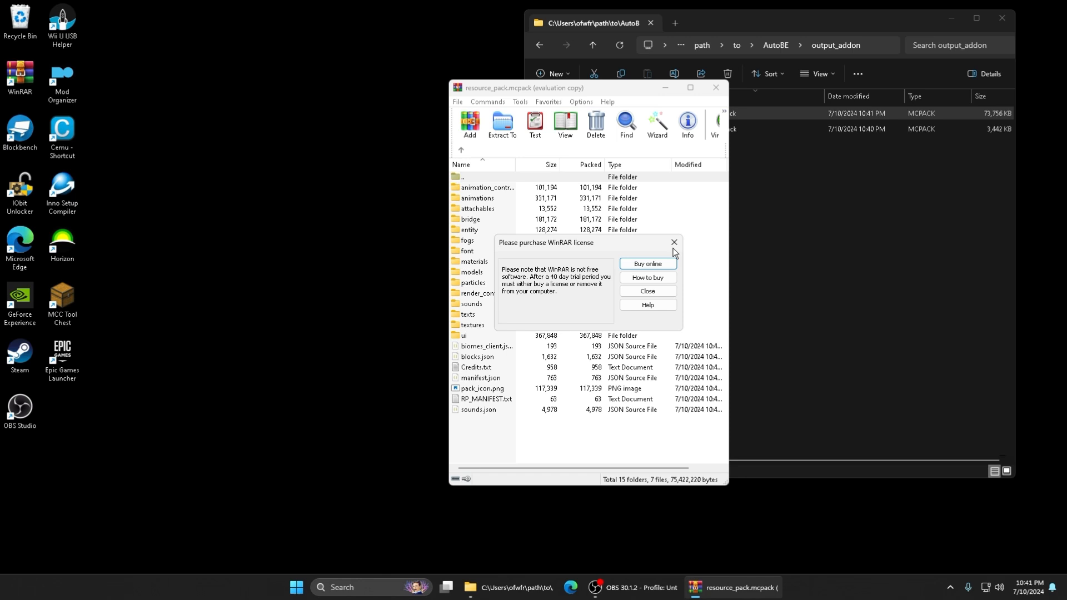
click(646, 290)
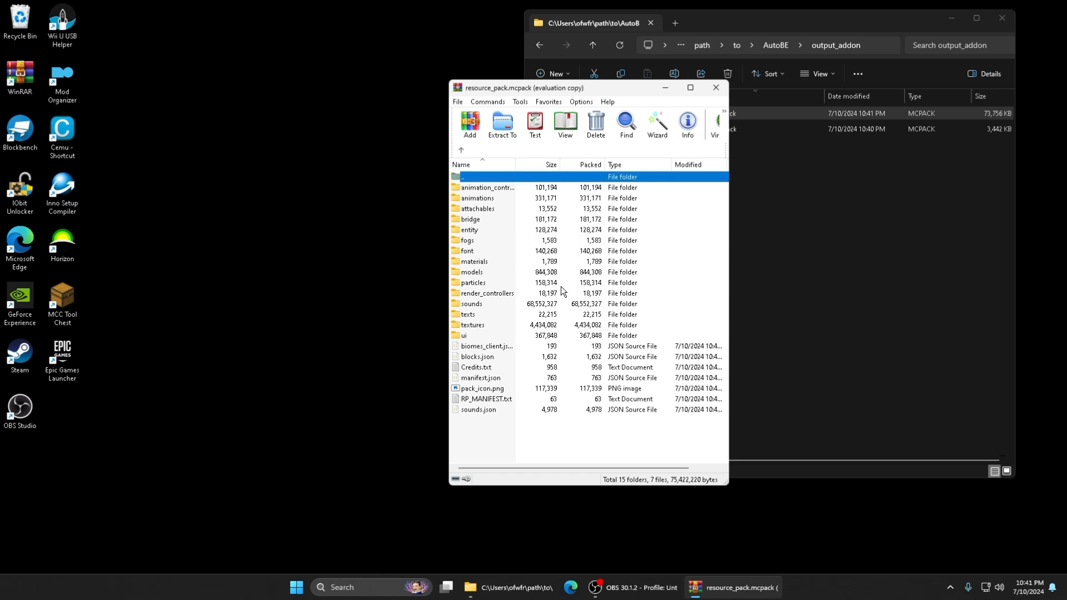
mouse_move(697, 208)
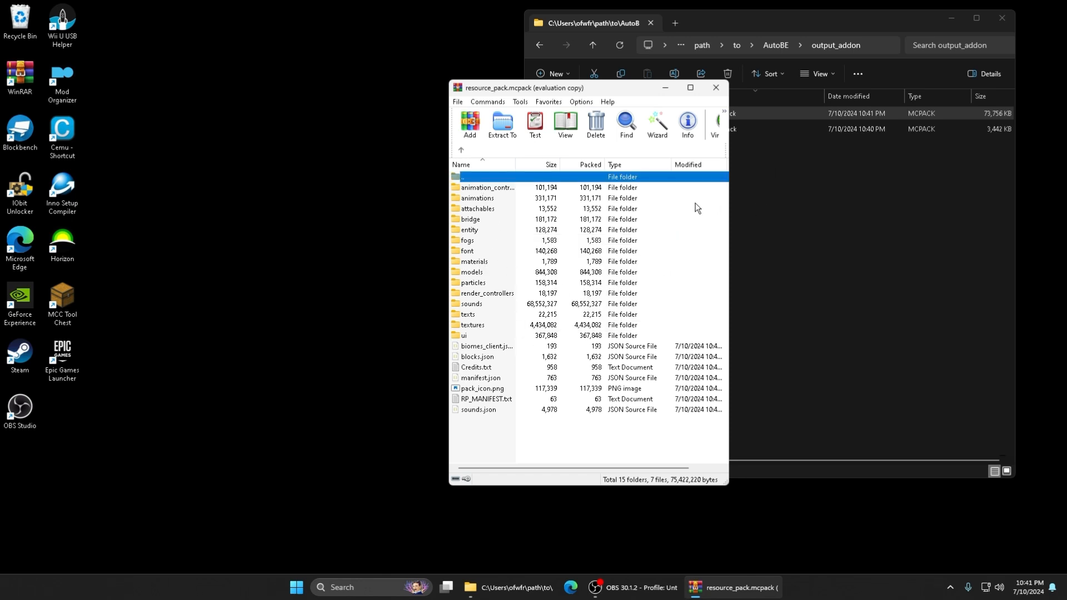
click(715, 87)
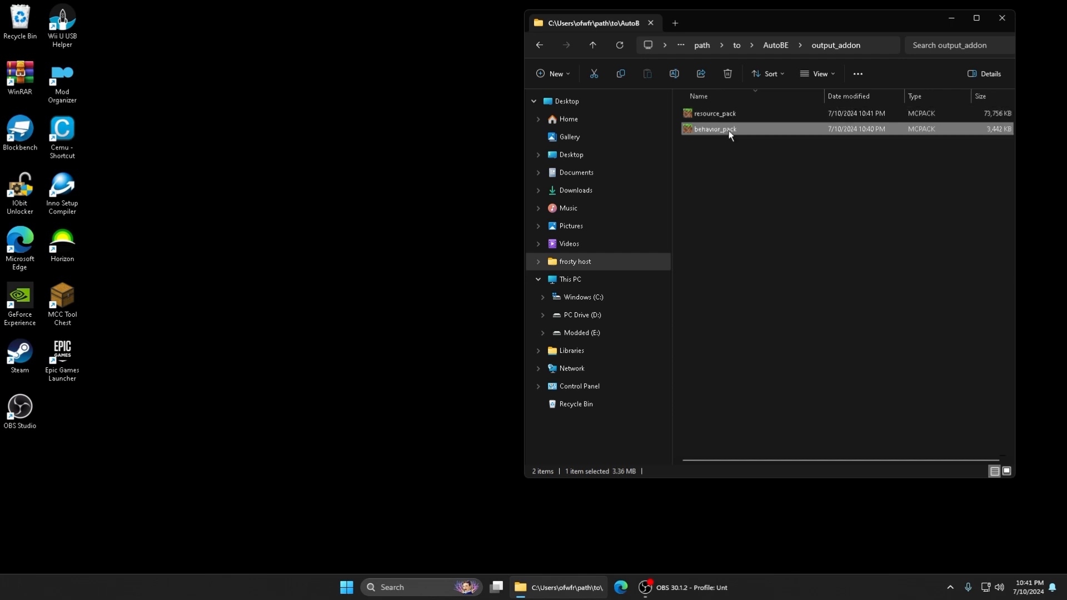
View the merged behavior_pack archive in WinRAR, closing the license nag
double_click(712, 128)
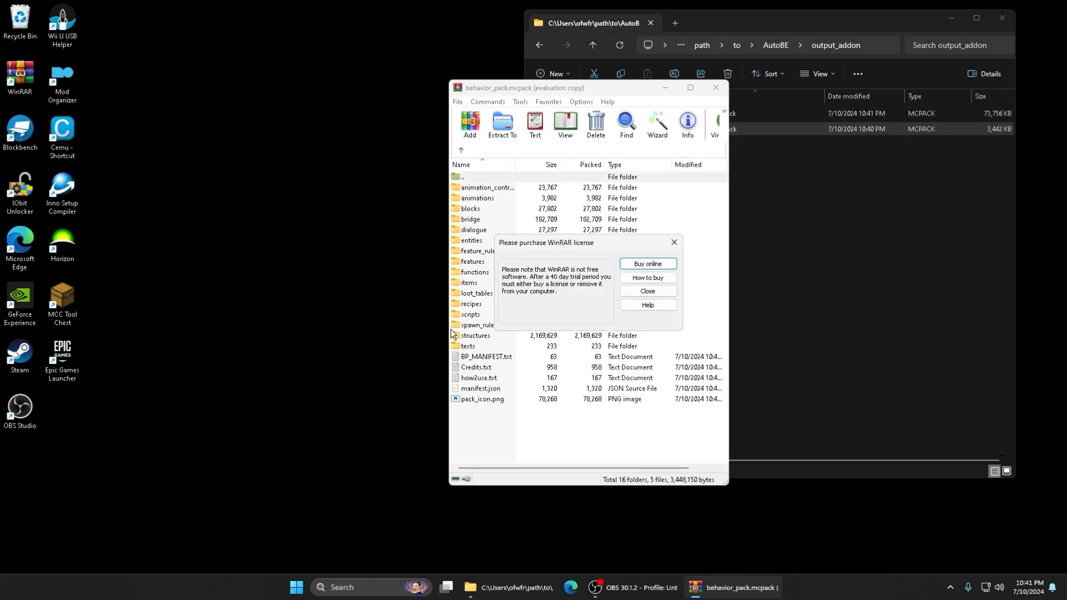
click(646, 290)
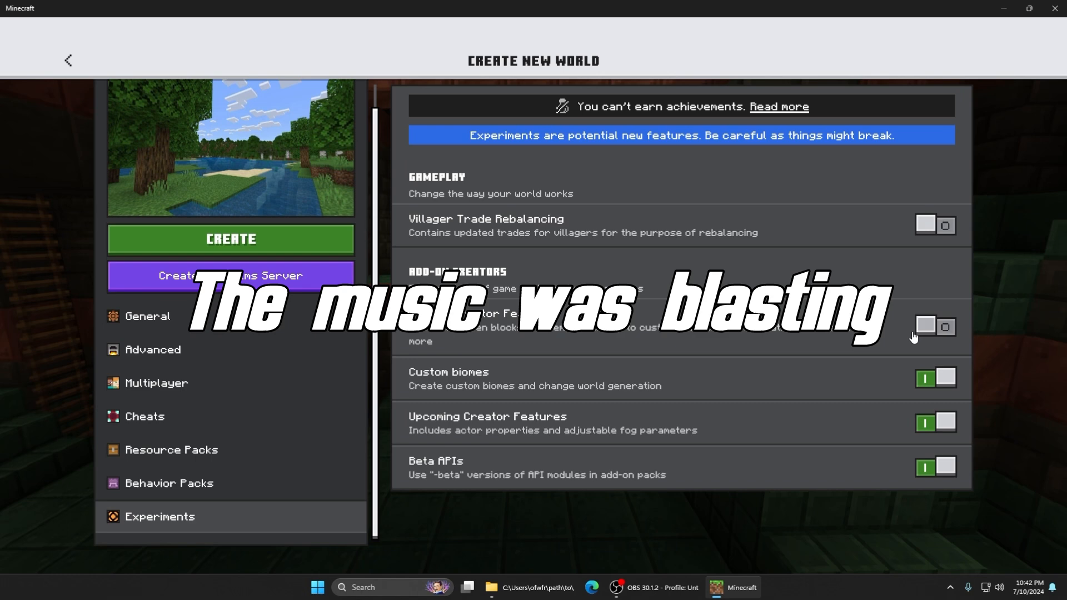
Confirm Merged Packs is active under both Behavior Packs and Resource Packs for the new world
click(169, 483)
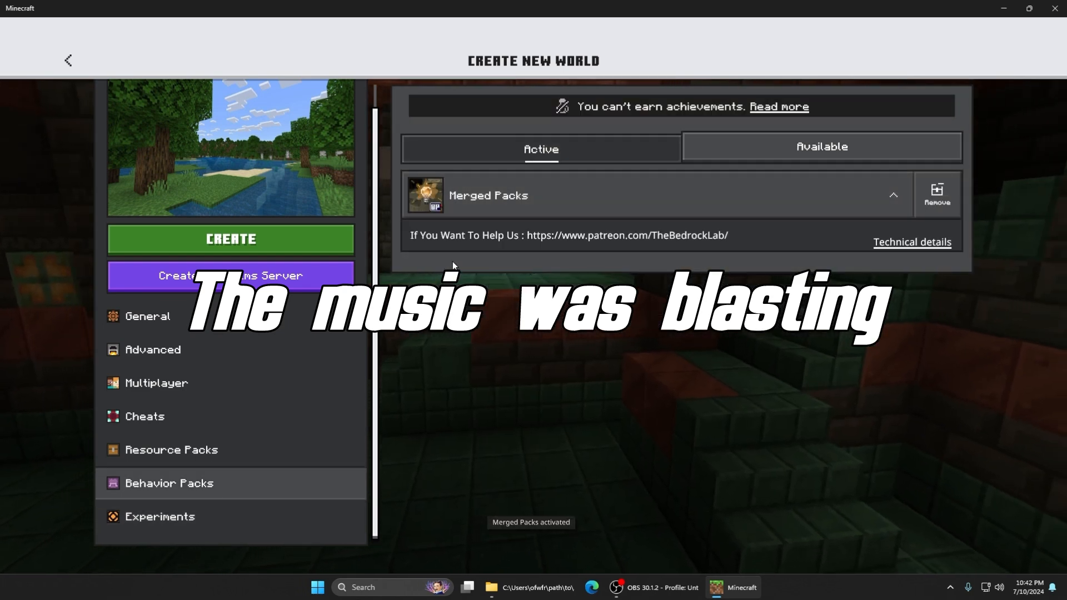
click(172, 449)
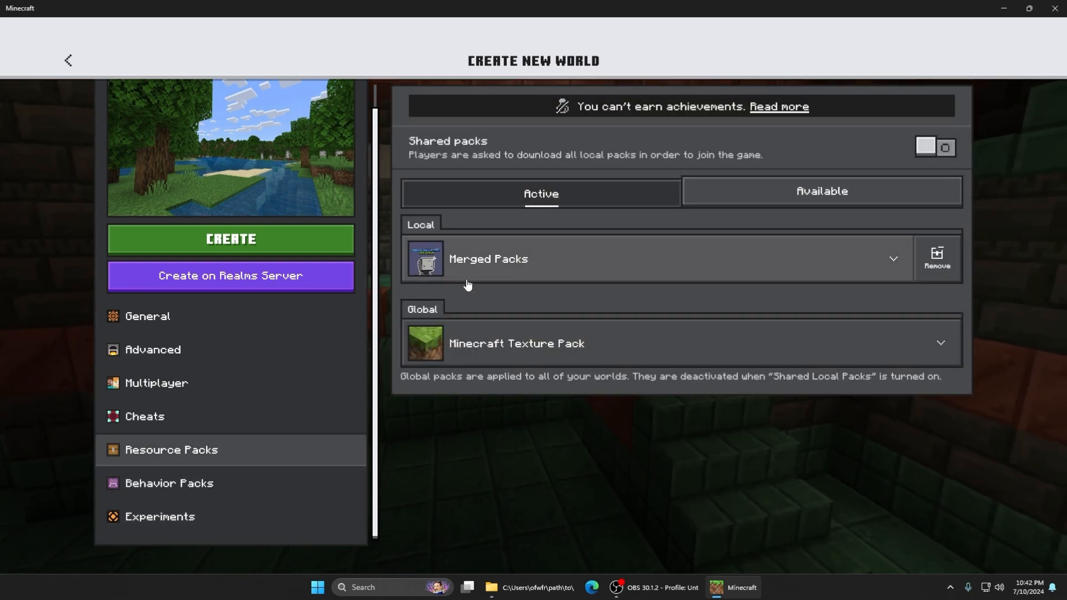
click(230, 239)
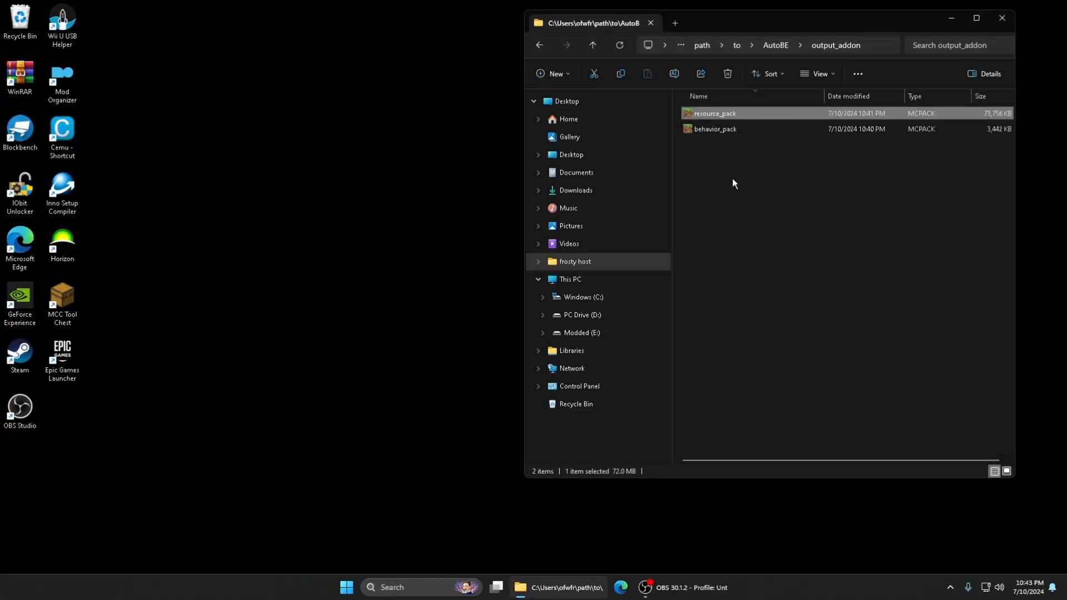
Relaunch AutoBE - 1.50 and rerun Start Process, entering 1 for the Fiery Combat BP harder mobs subpack
click(715, 128)
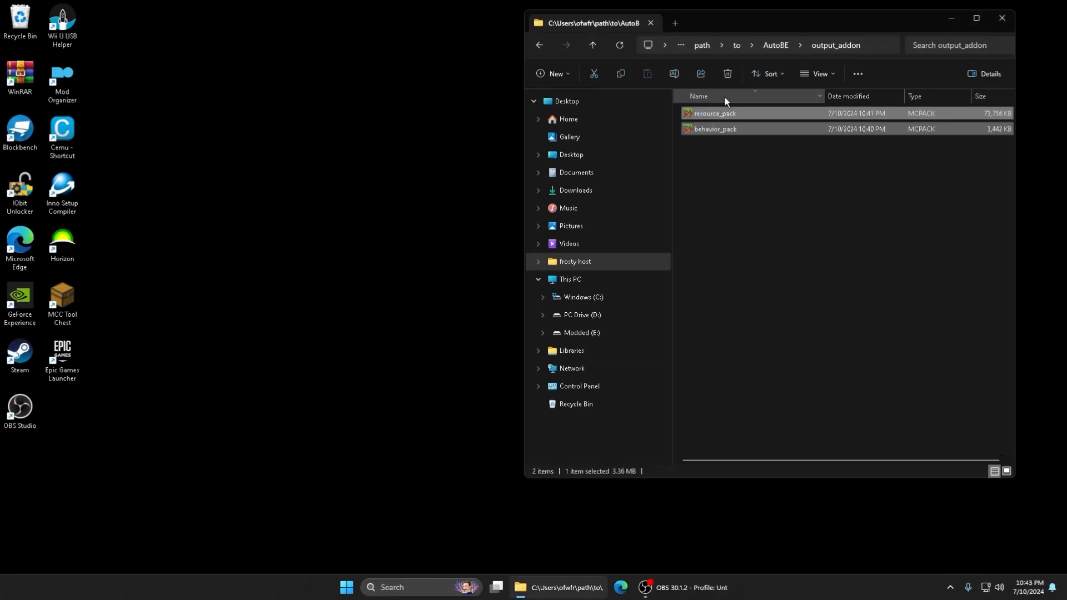
click(539, 45)
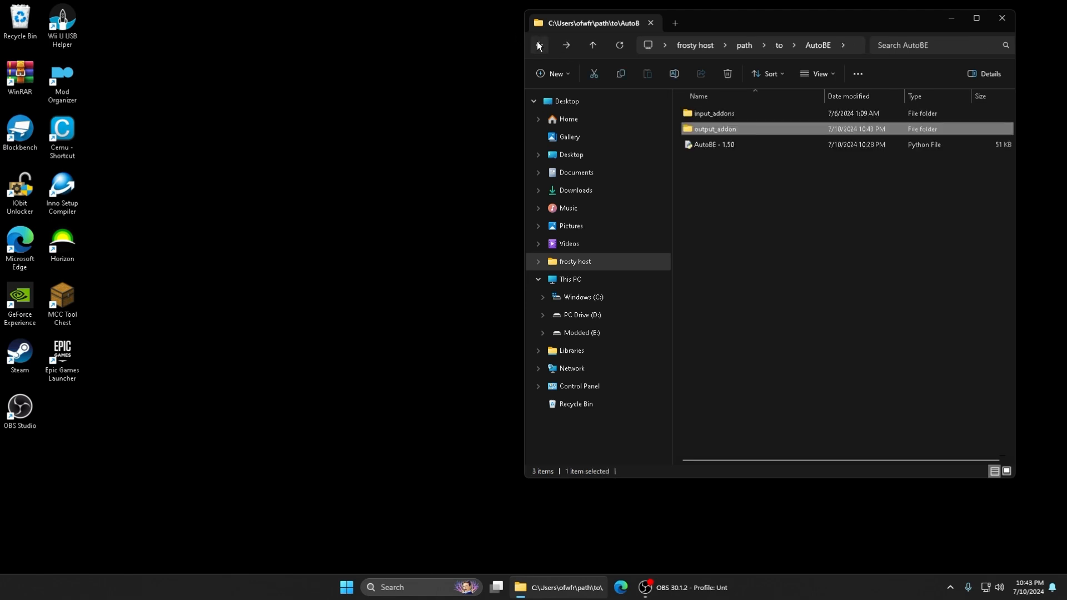
mouse_move(820, 235)
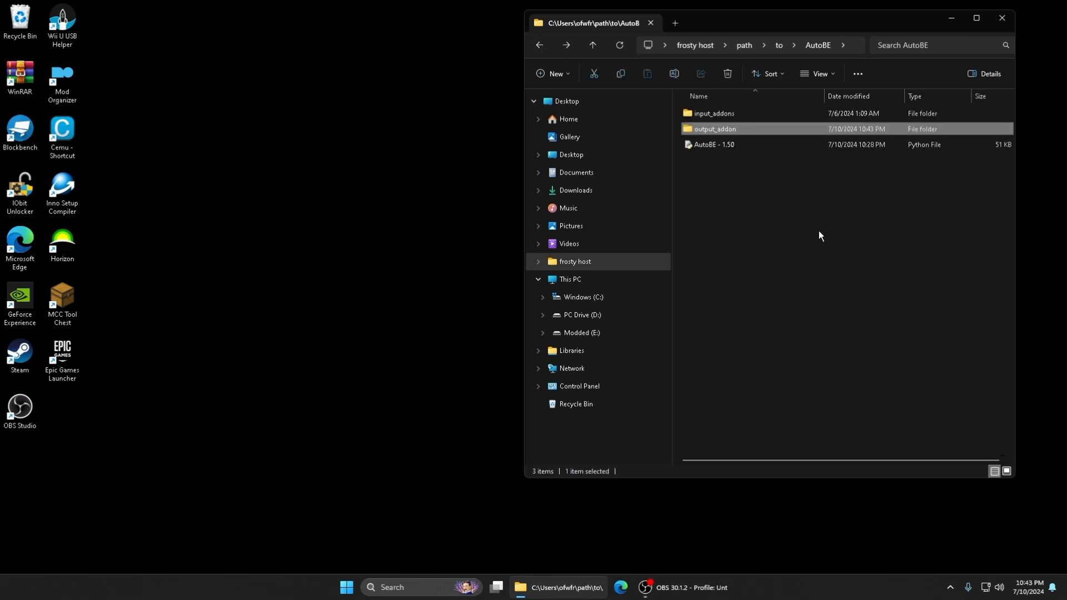
double_click(713, 143)
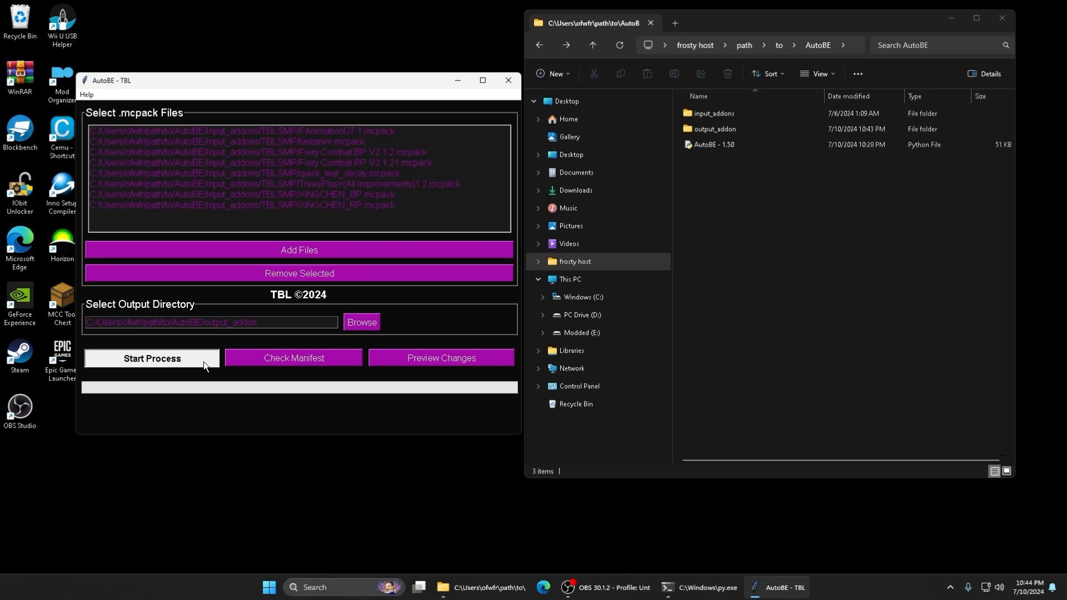
click(151, 358)
text(1)
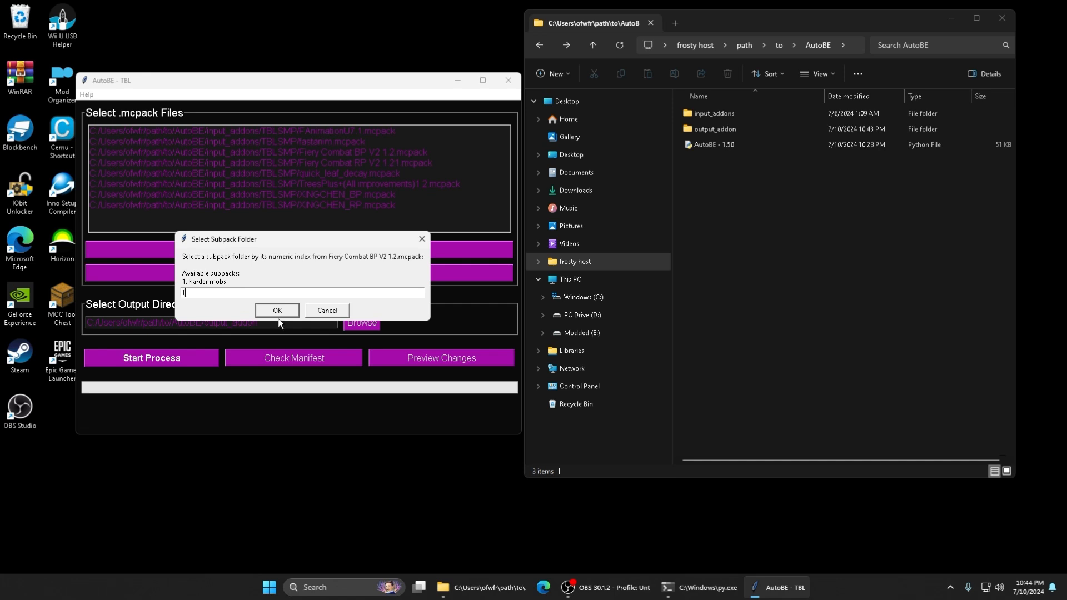
click(277, 310)
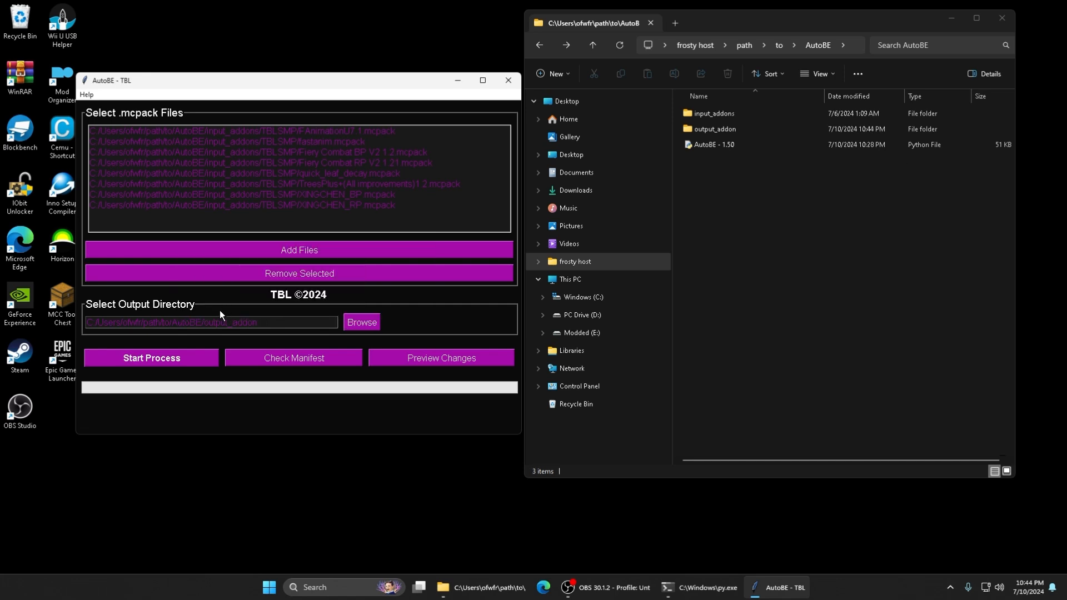
click(150, 357)
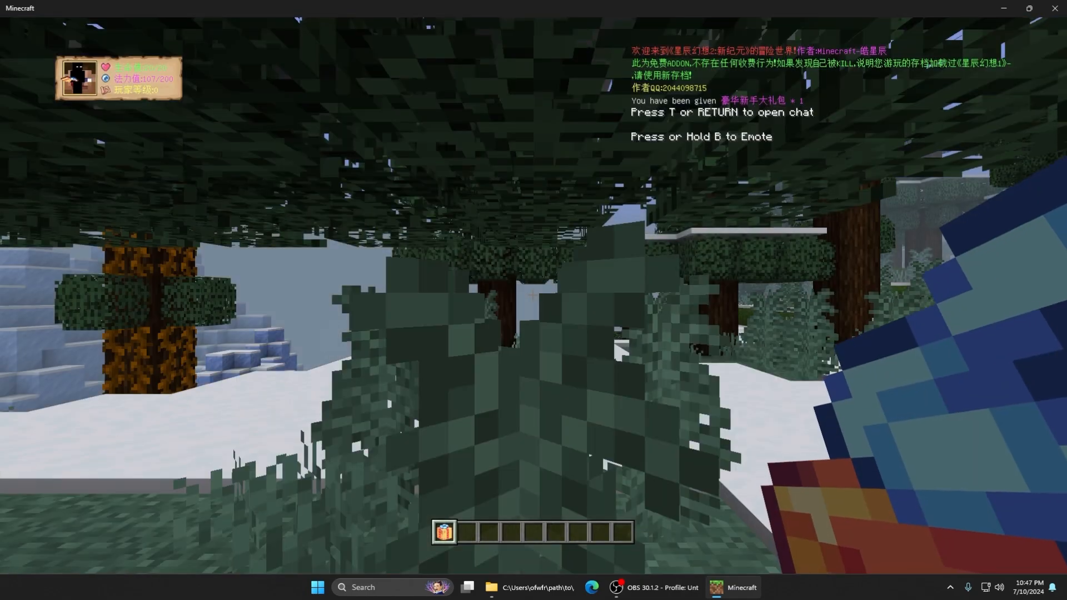
mouse_move(533, 300)
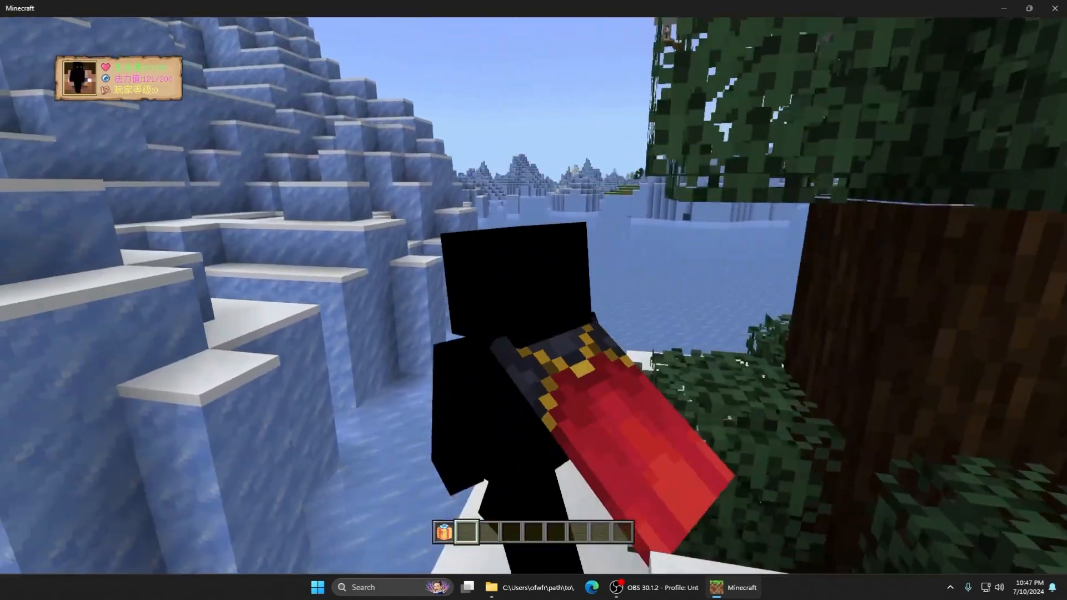
mouse_move(533, 299)
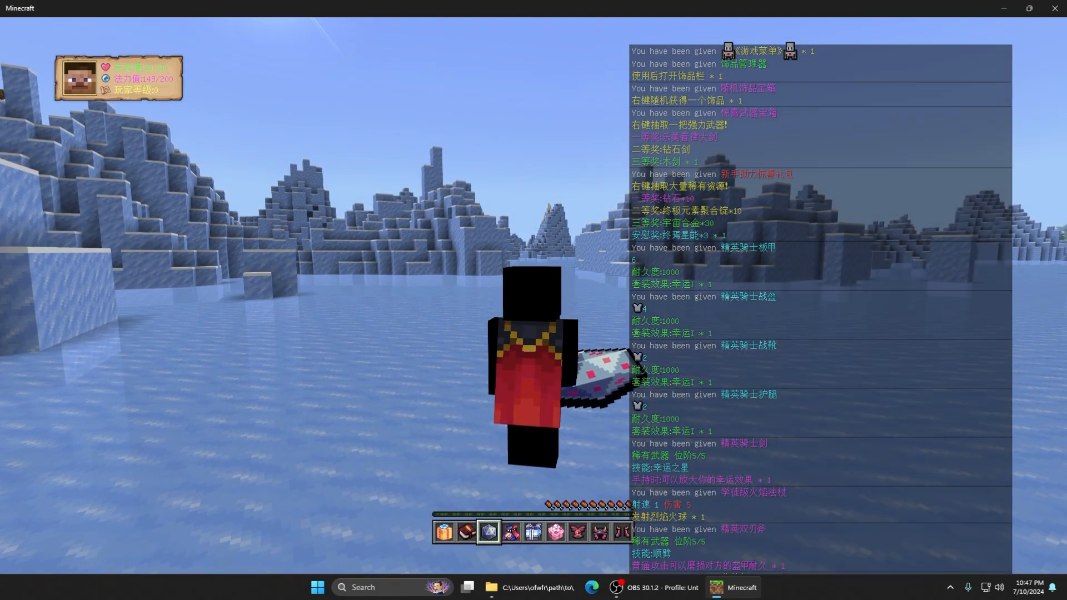
After spawning with the add-on starter items, bring up the inventory with E
key(t)
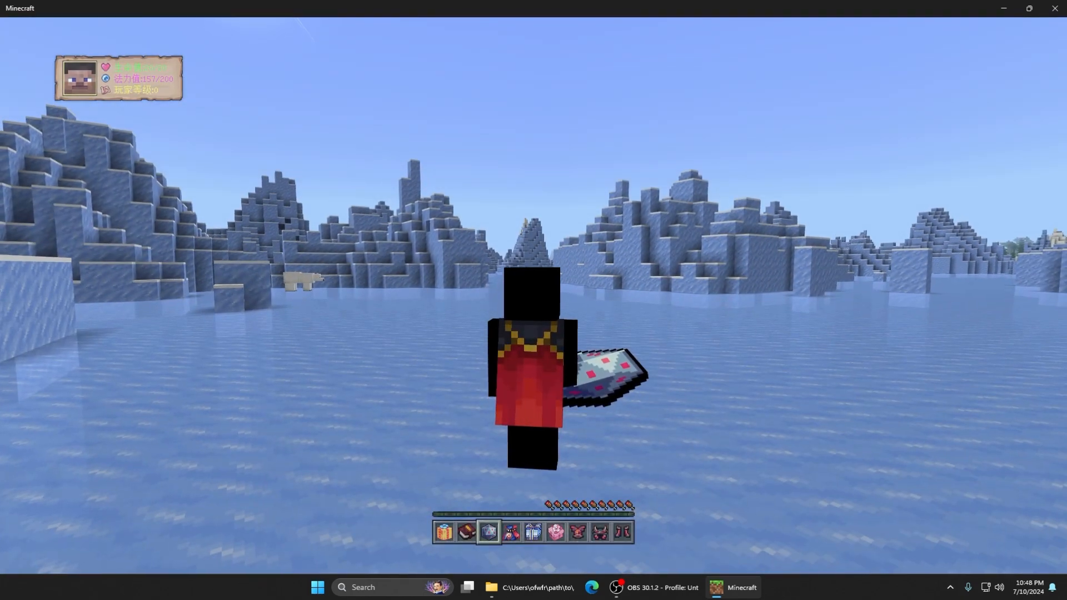
key(e)
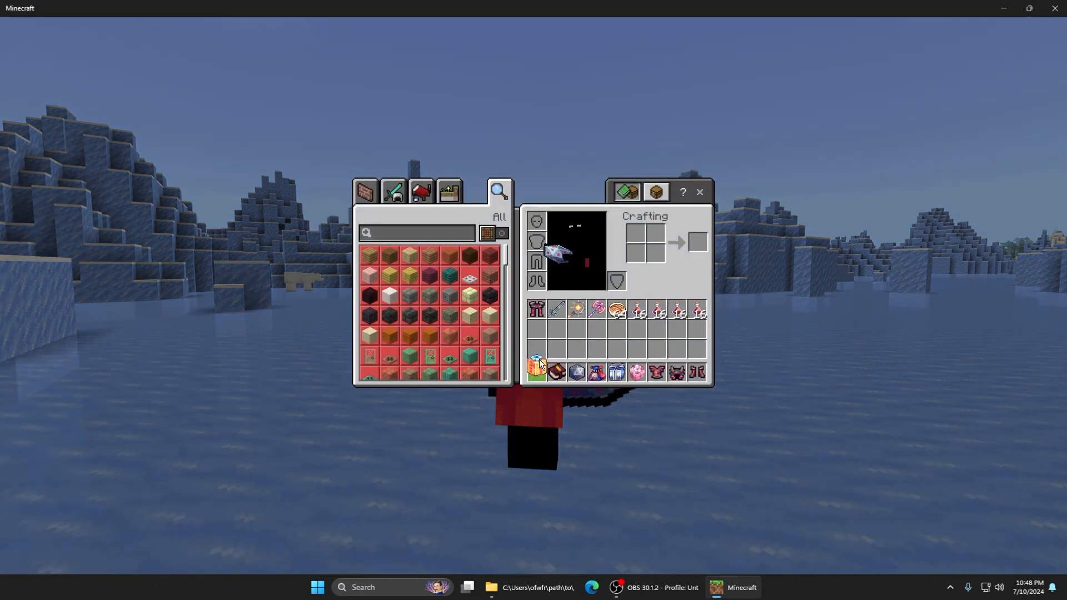
mouse_move(576, 372)
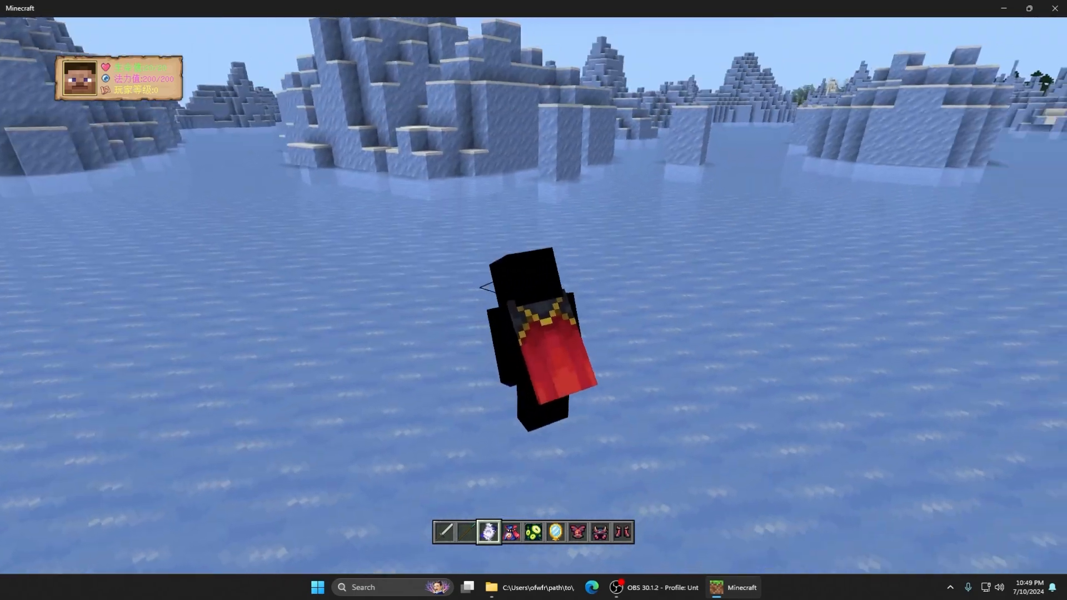
mouse_move(533, 300)
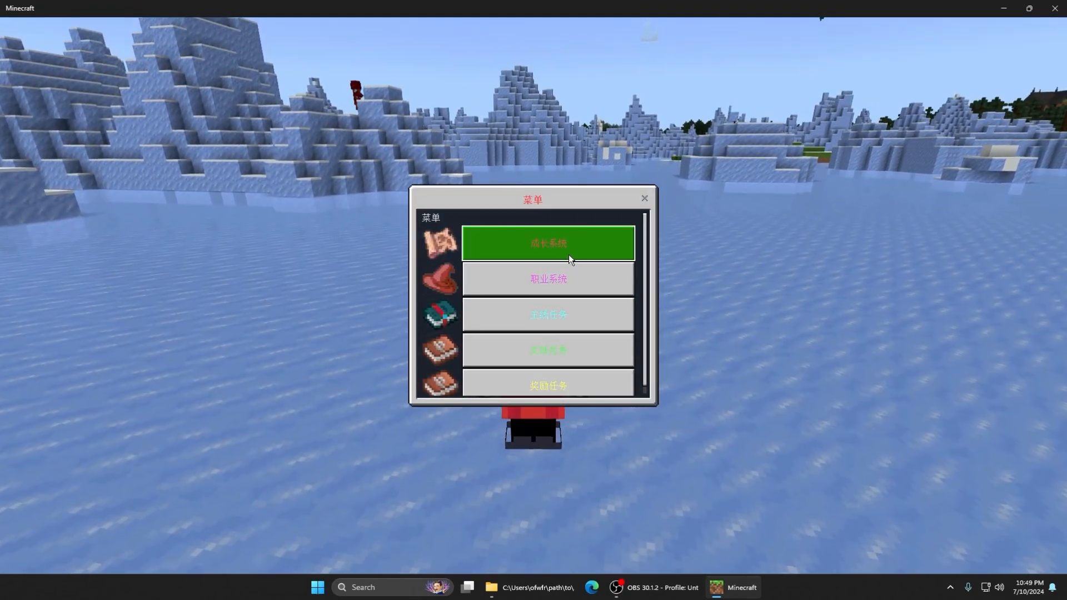
Open a section of the add-on's game menu to reach the item container screen
click(547, 243)
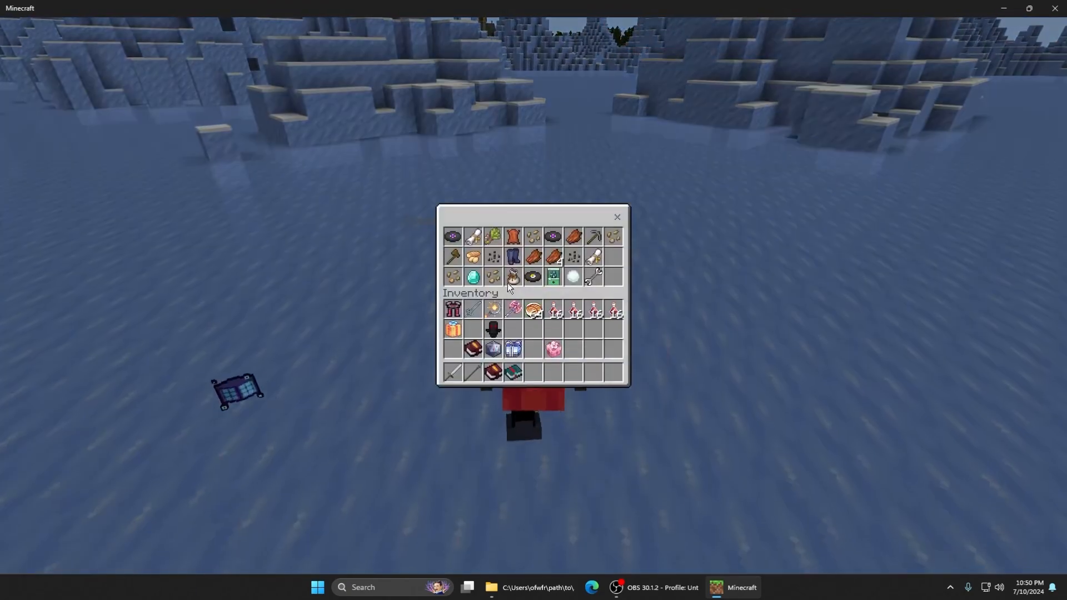
mouse_move(594, 257)
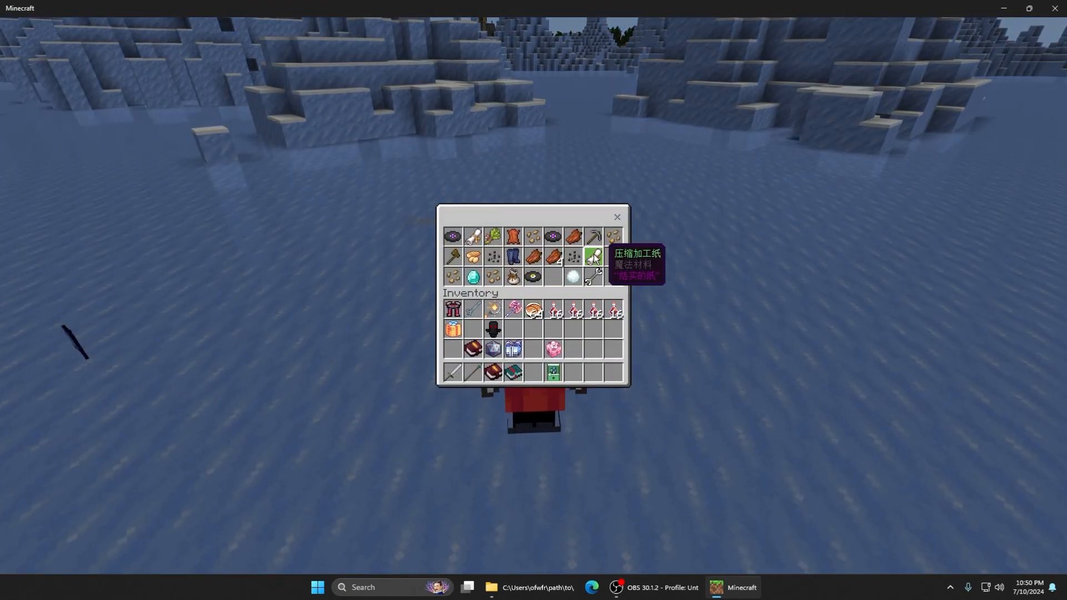
mouse_move(594, 278)
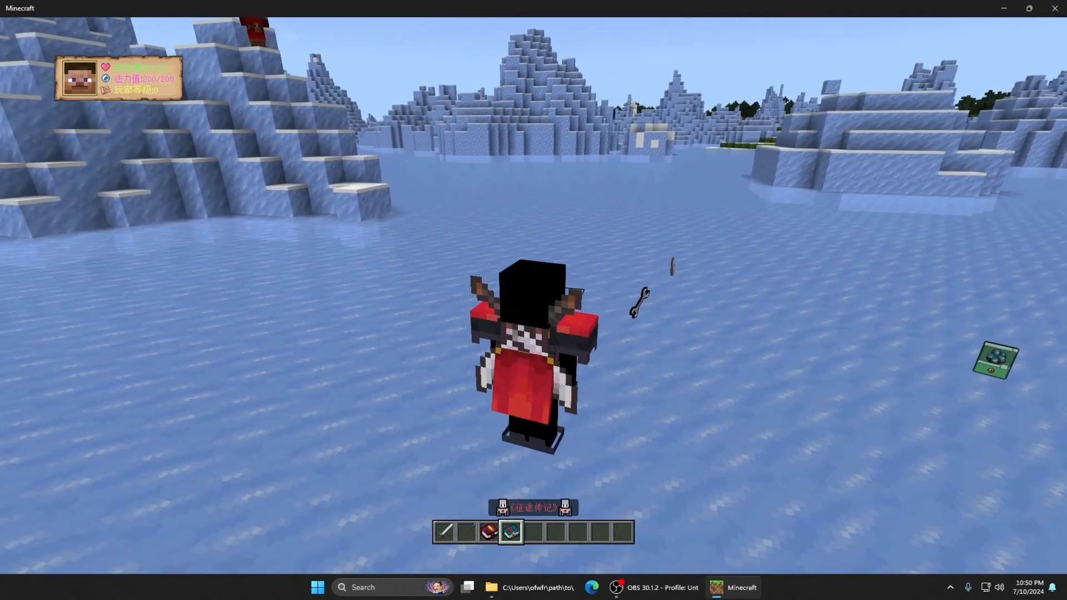
Equip the knight armour, put the fire staff and sword on the hotbar and scroll through it
key(e)
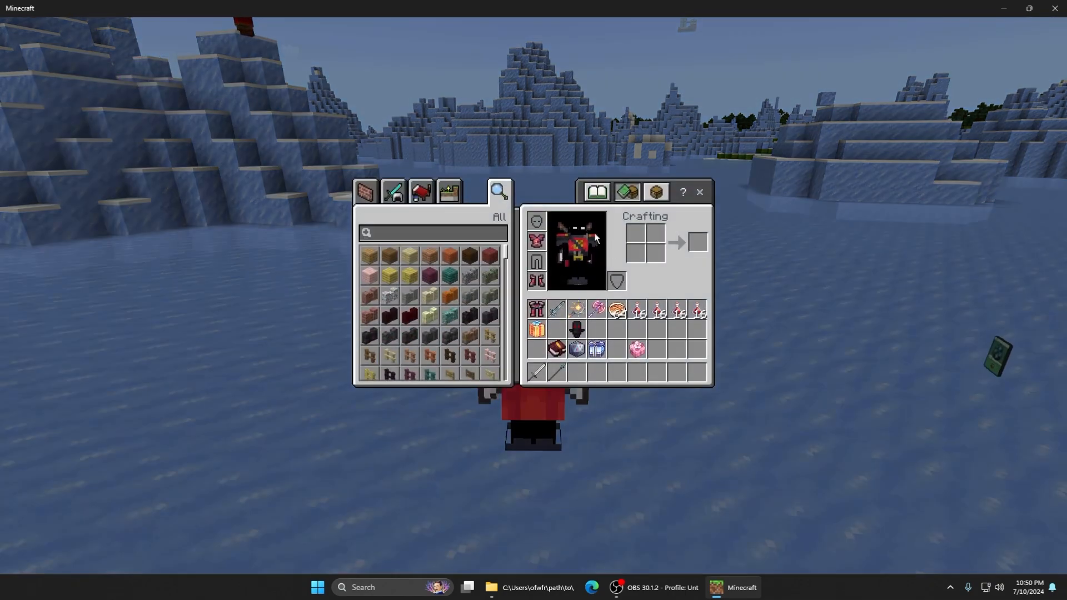
mouse_move(576, 310)
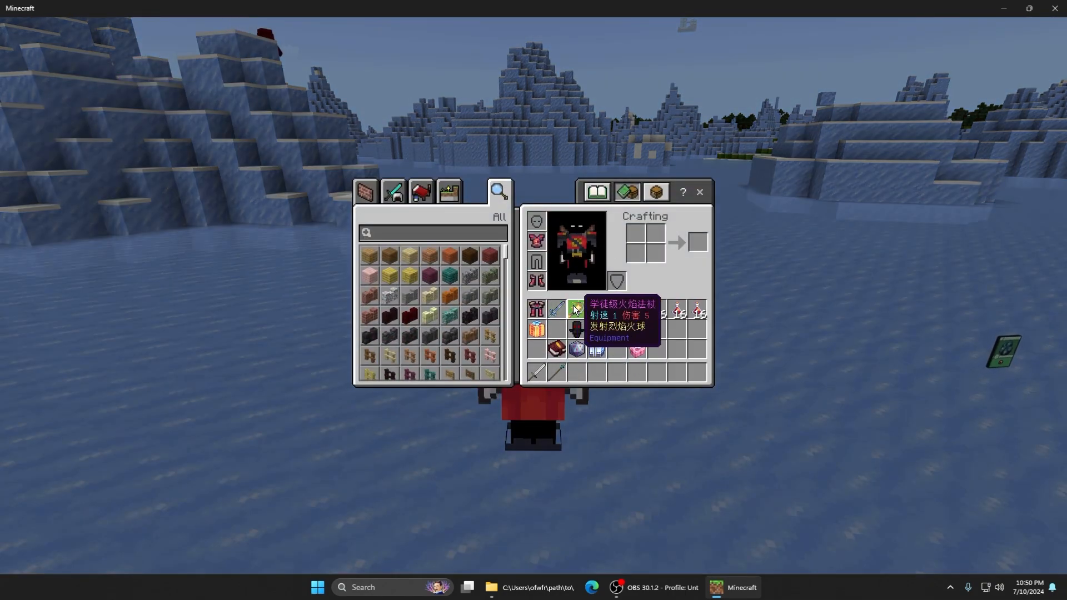
mouse_move(554, 310)
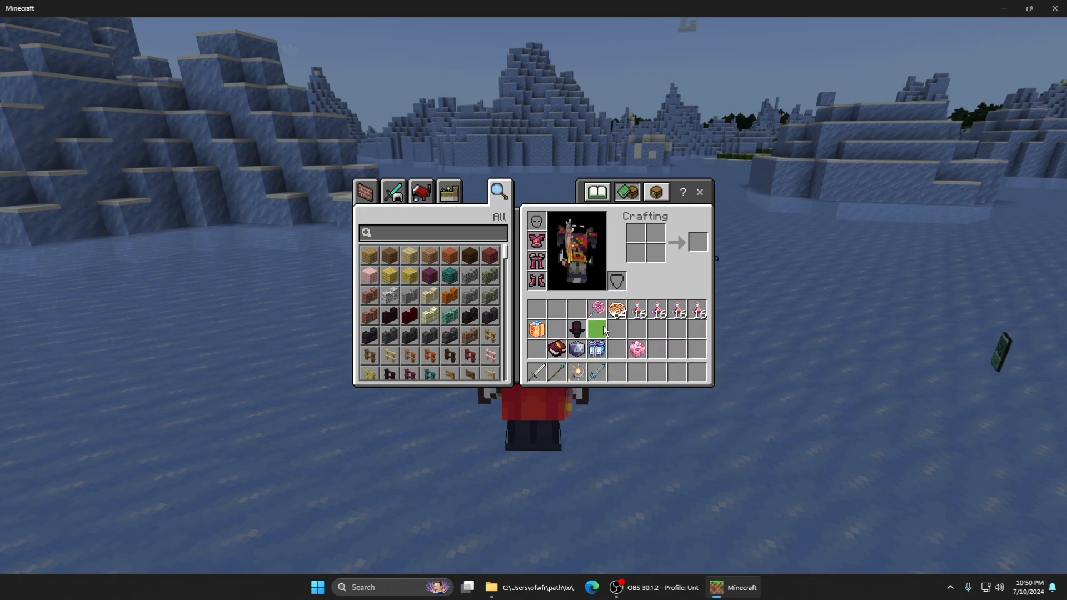
key(Escape)
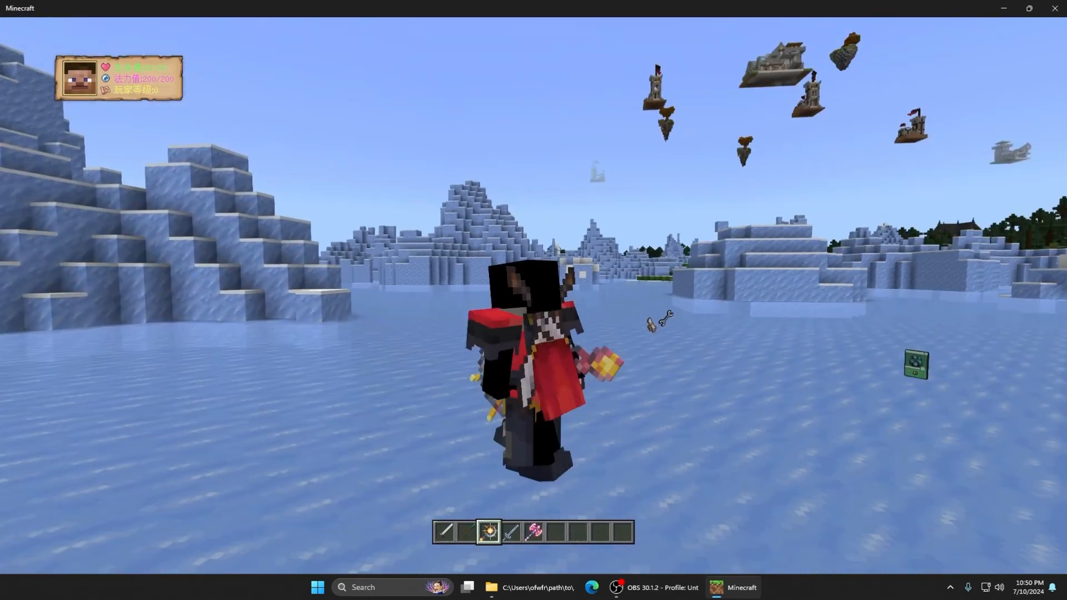
scroll(down, 3)
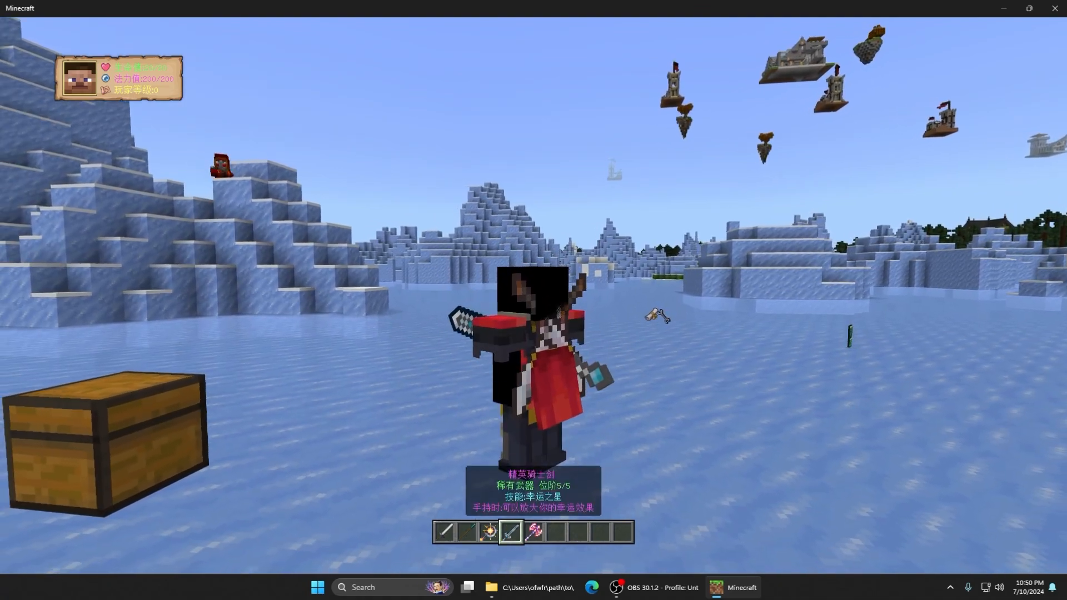
mouse_move(534, 300)
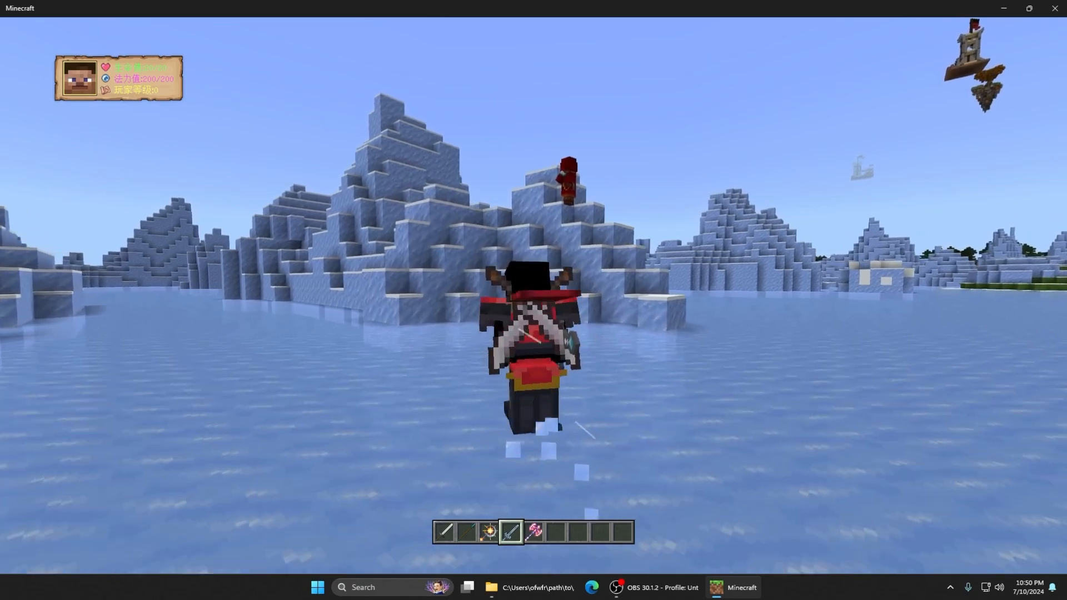
Place add-on blocks on the ice and check the inventory for more gear
key(e)
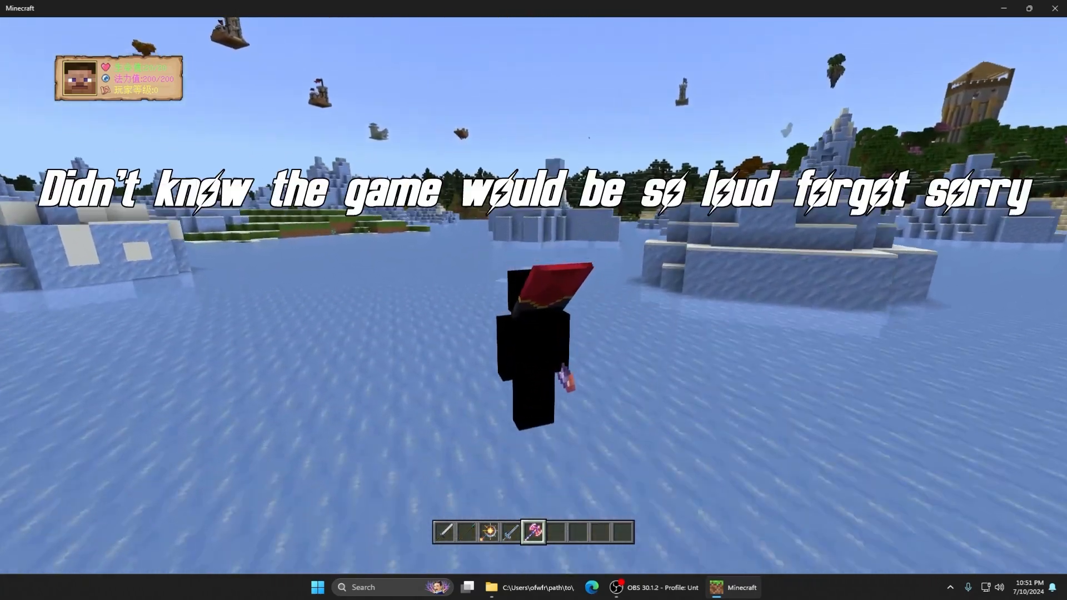
key(e)
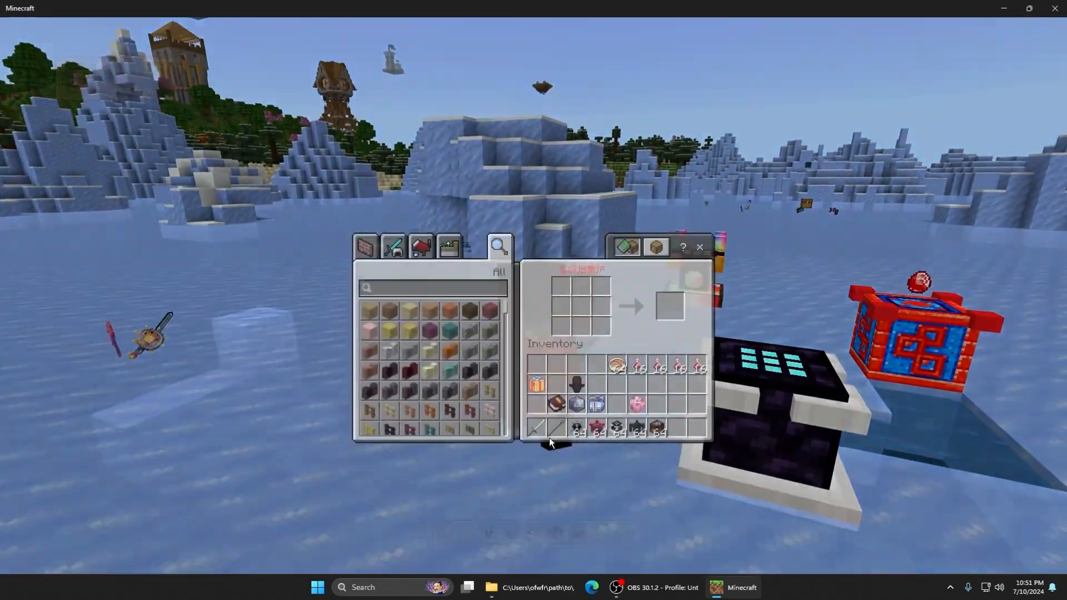
Leave the inventory so spawn egg stacks sit ready on the hotbar
key(Escape)
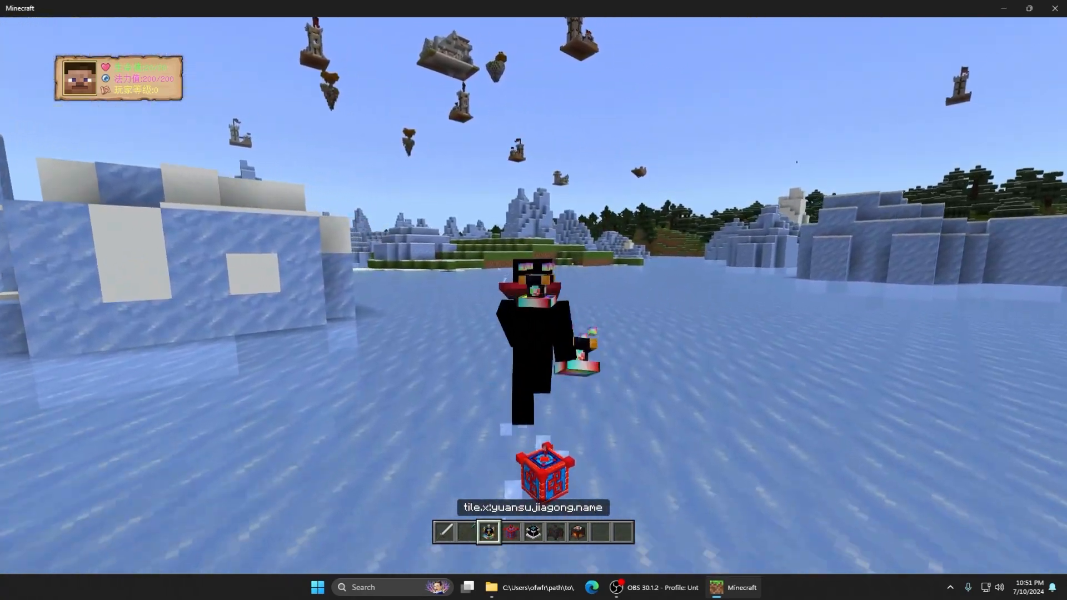
mouse_move(533, 285)
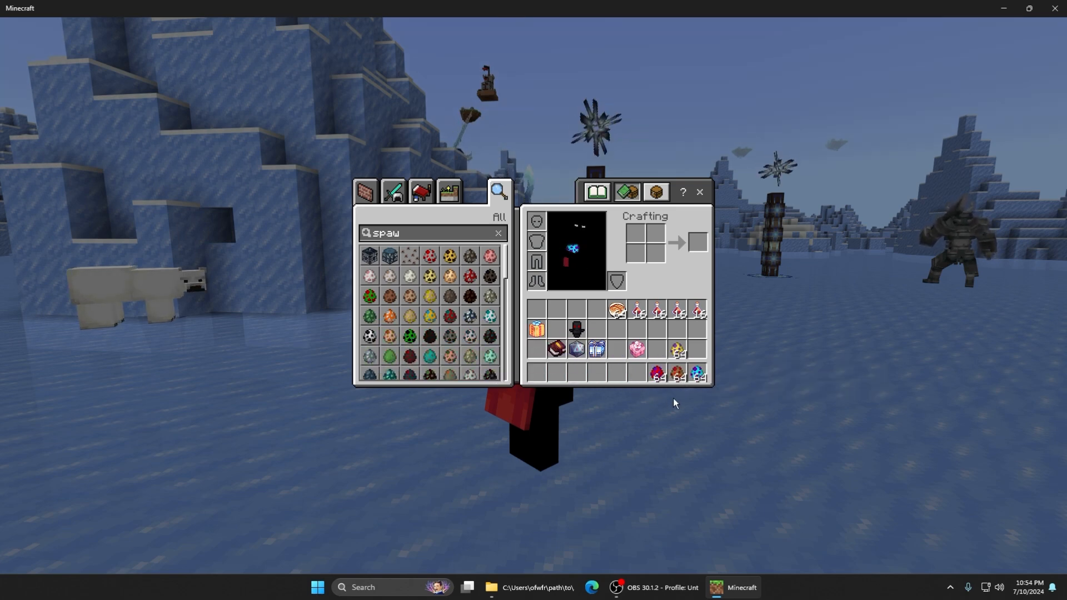
mouse_move(695, 372)
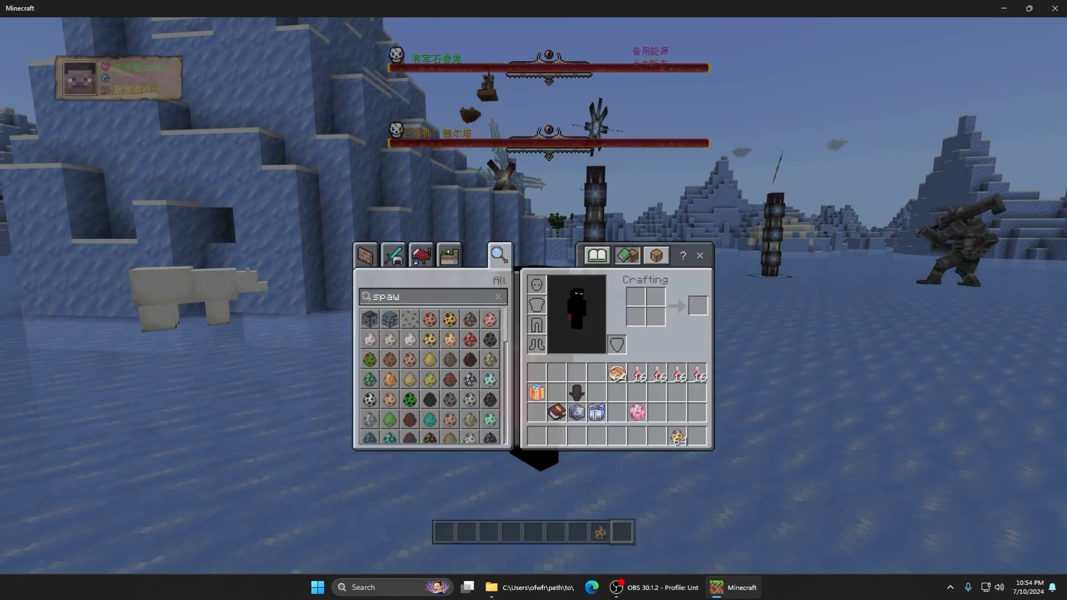
Use spawn eggs to summon add-on mobs, browsing eggs like Wither Skeleton in between
key(Escape)
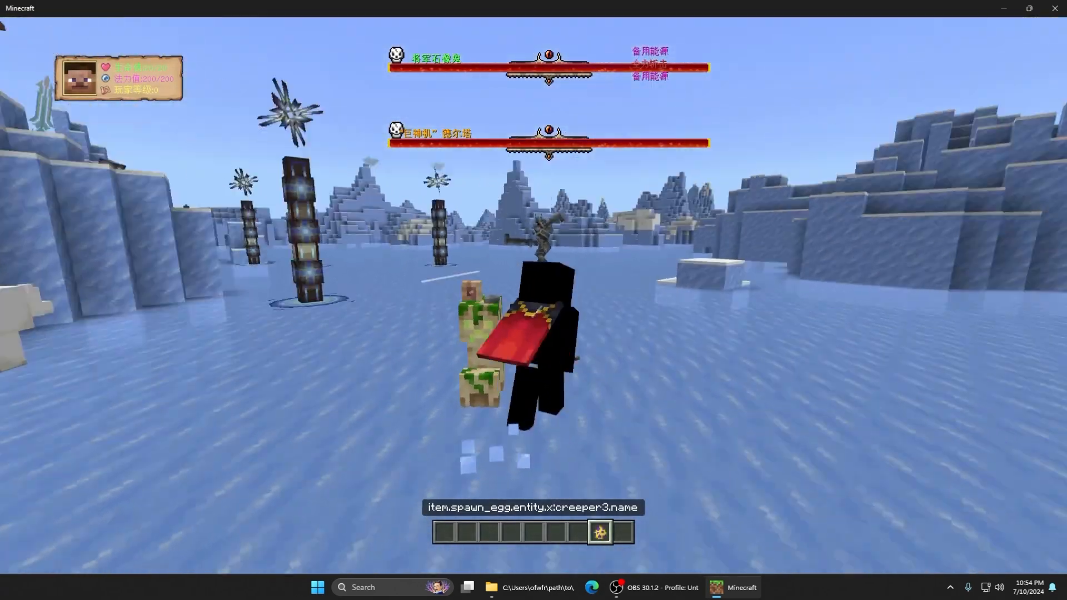
key(e)
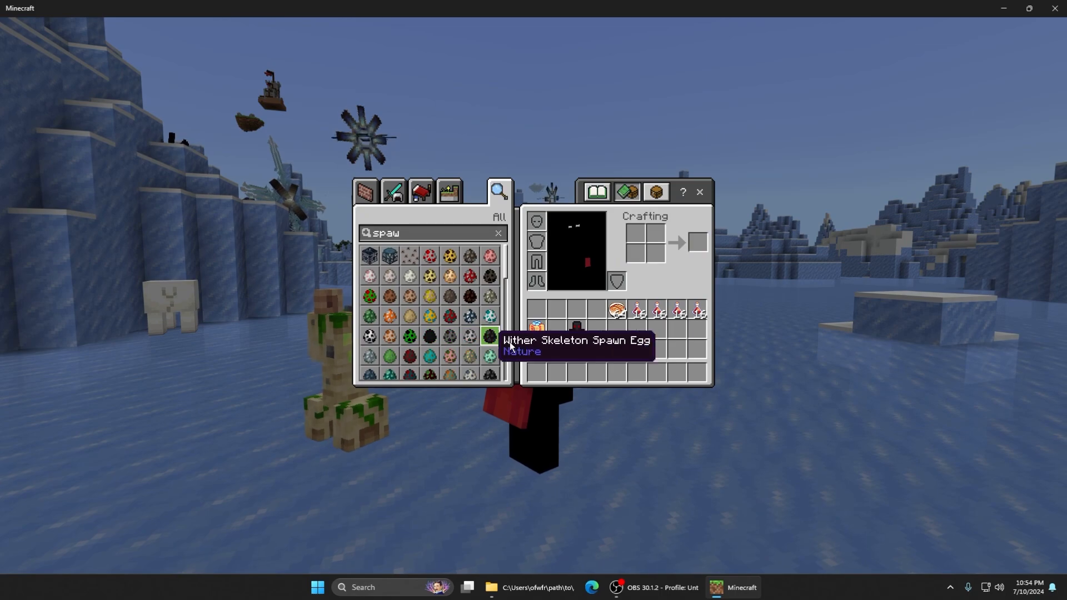
key(Escape)
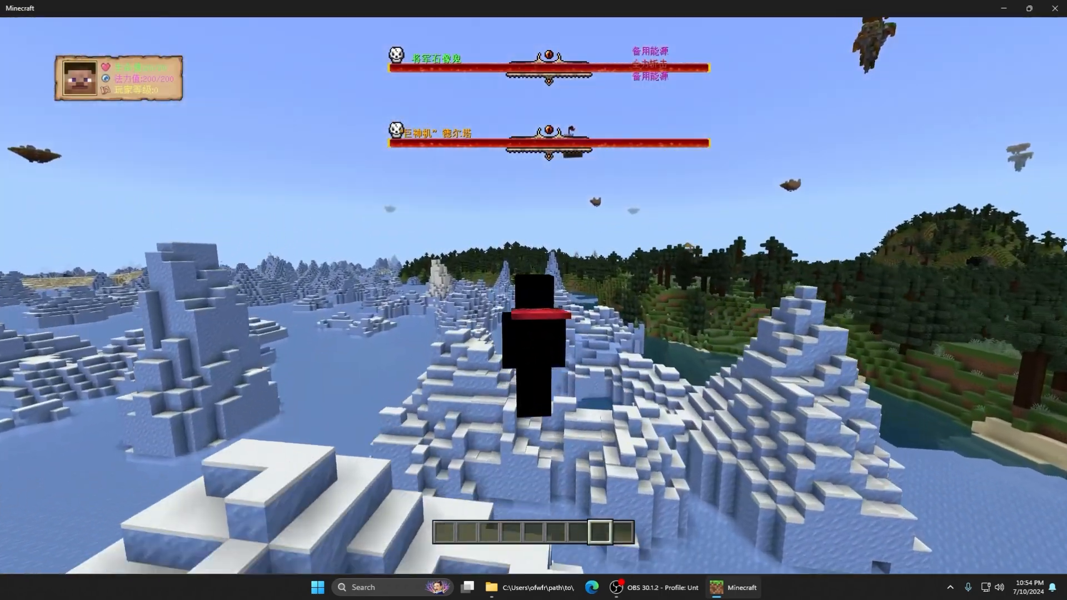
mouse_move(533, 300)
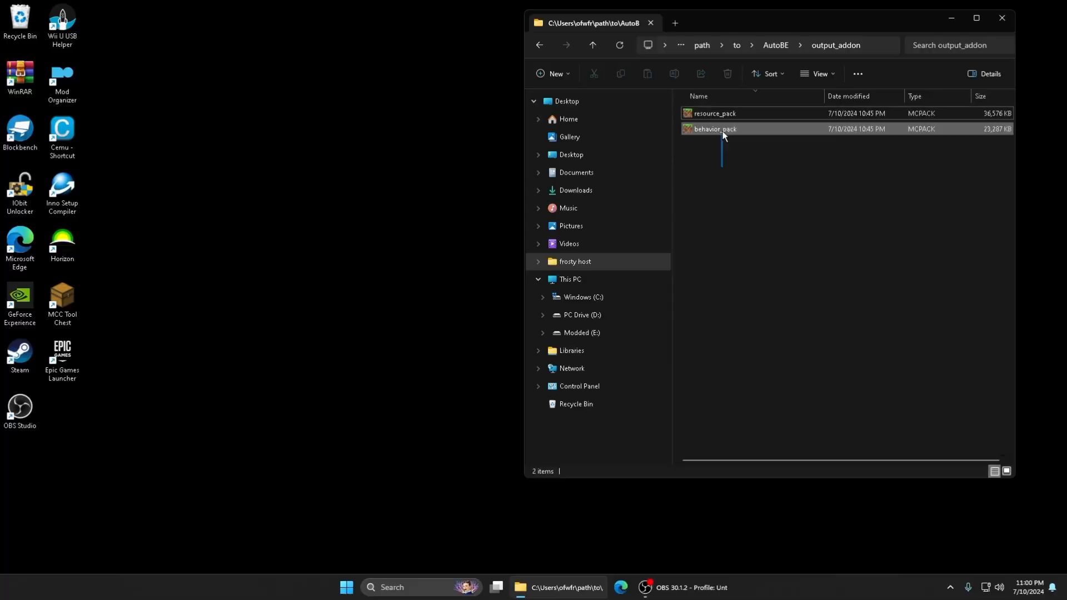
Navigate back to the AutoBE App folder and launch main.py
click(591, 45)
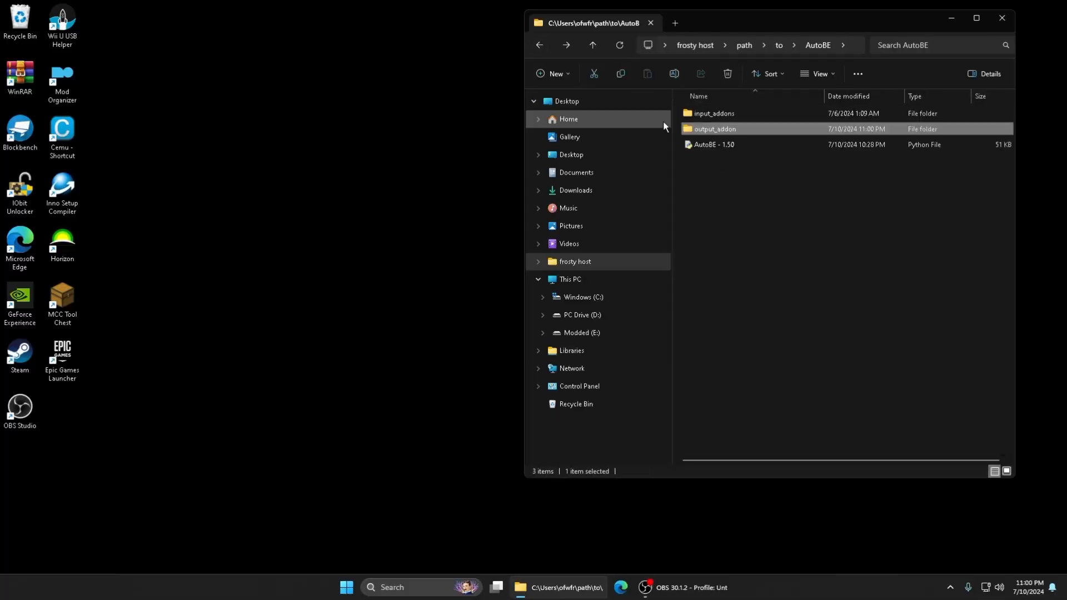
click(539, 45)
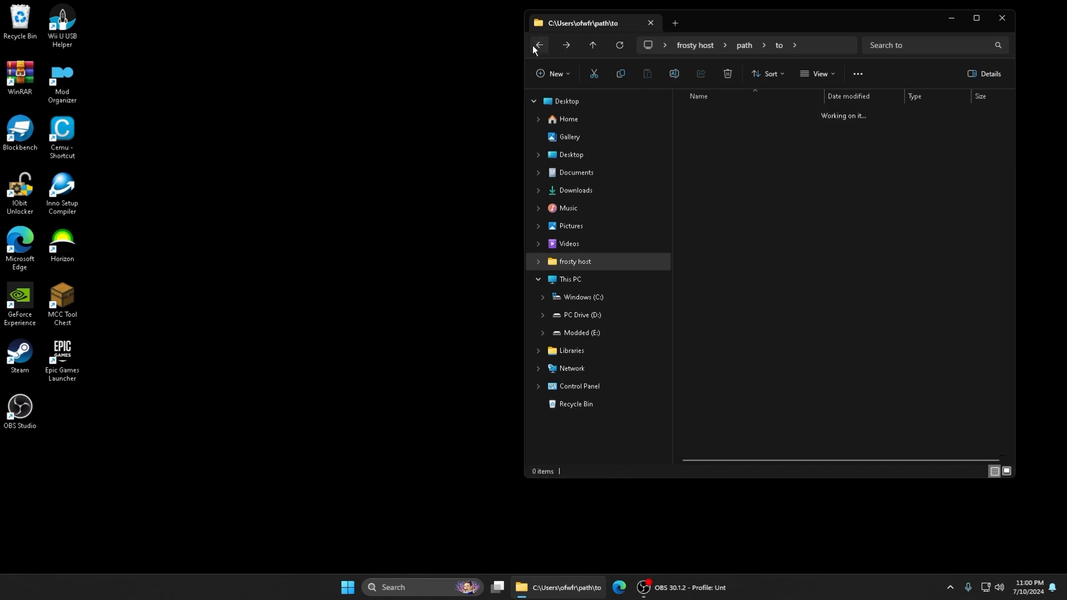
click(539, 45)
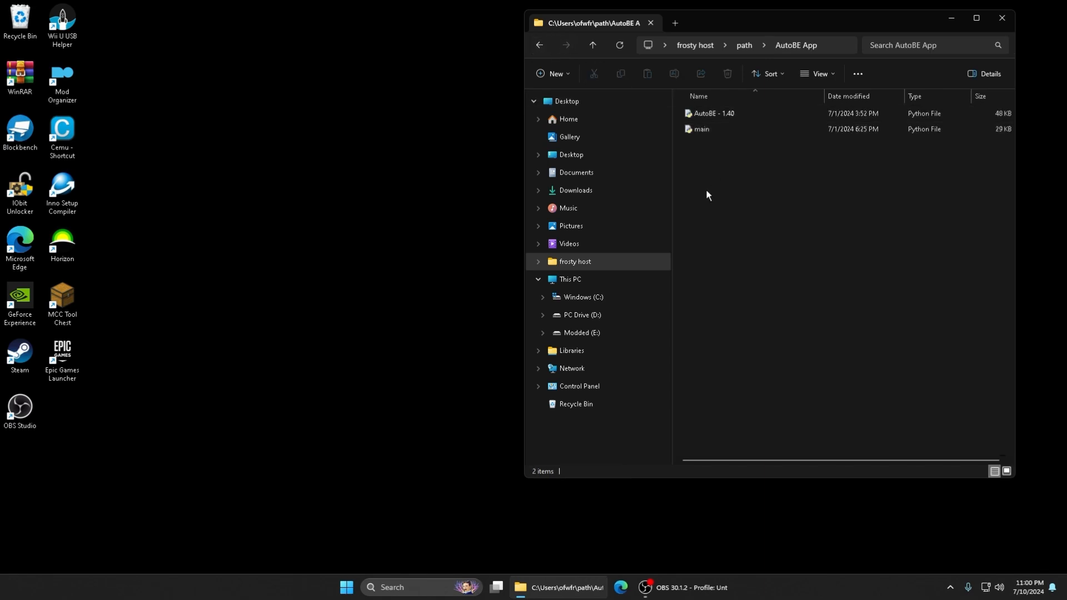
click(700, 128)
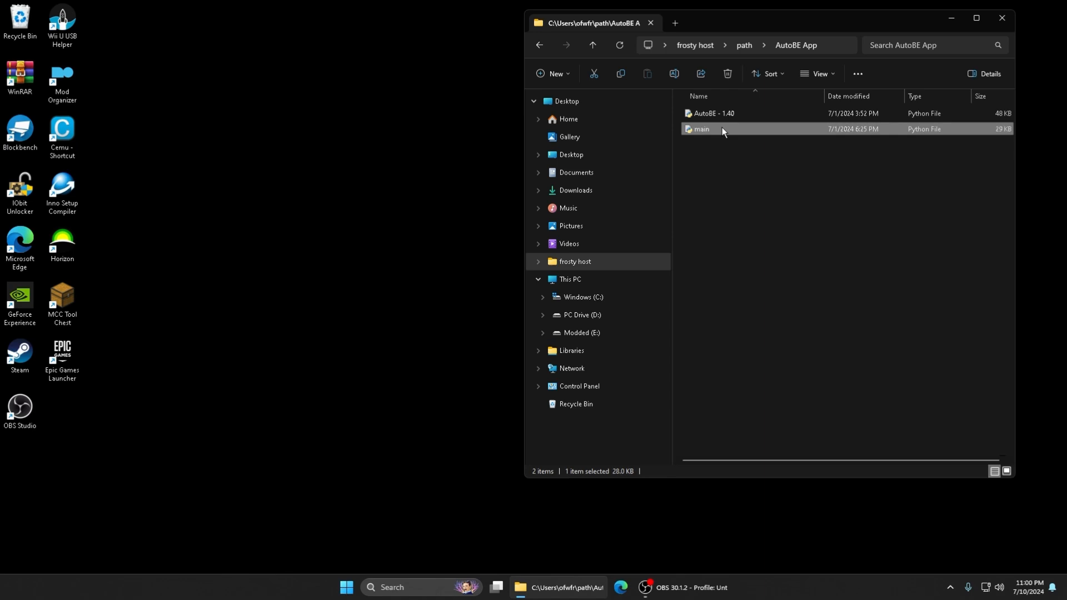
double_click(700, 128)
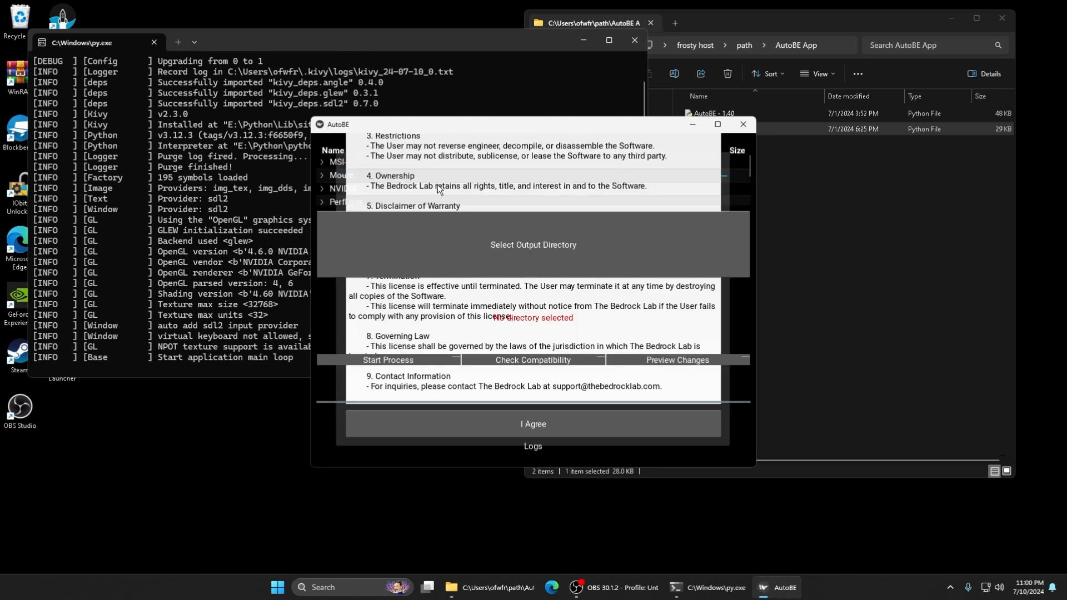
mouse_move(525, 434)
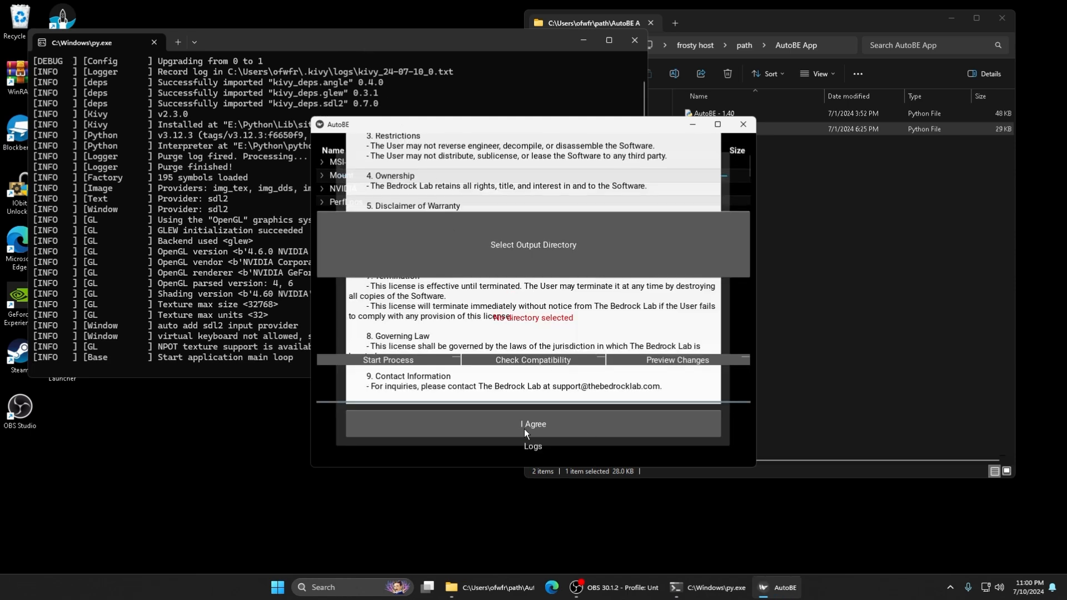
Agree to the AutoBE license, browse the output-directory folder tree, then close the prototype
click(533, 423)
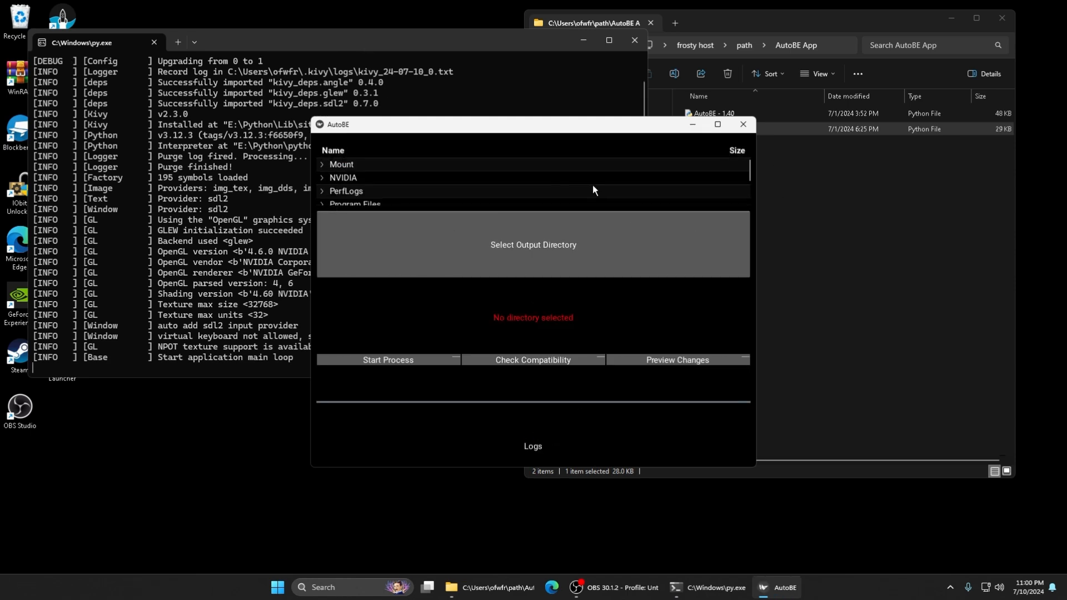
scroll(down, 3)
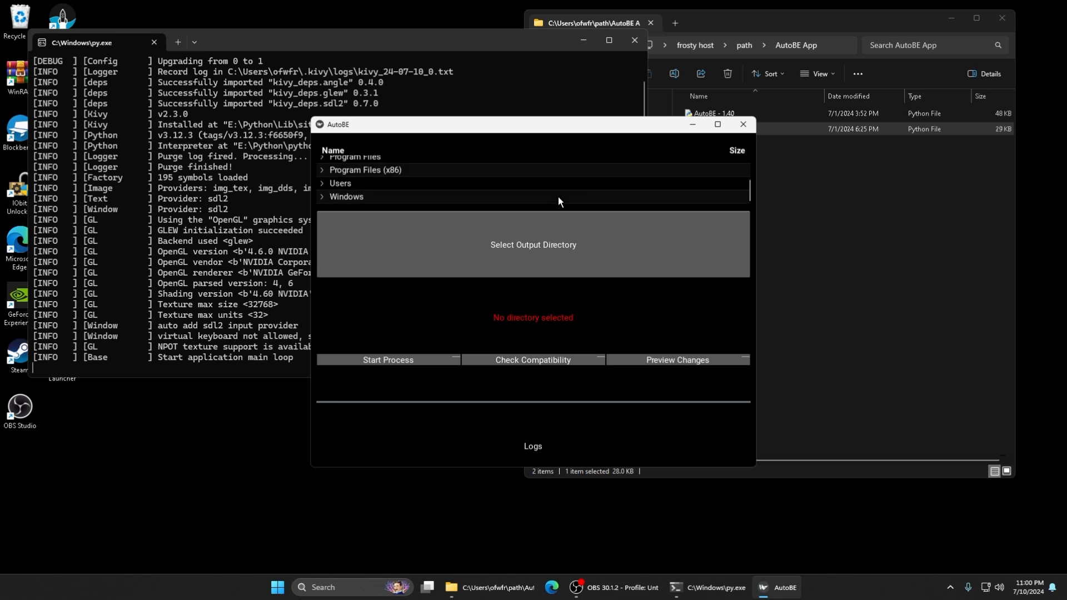
scroll(down, 3)
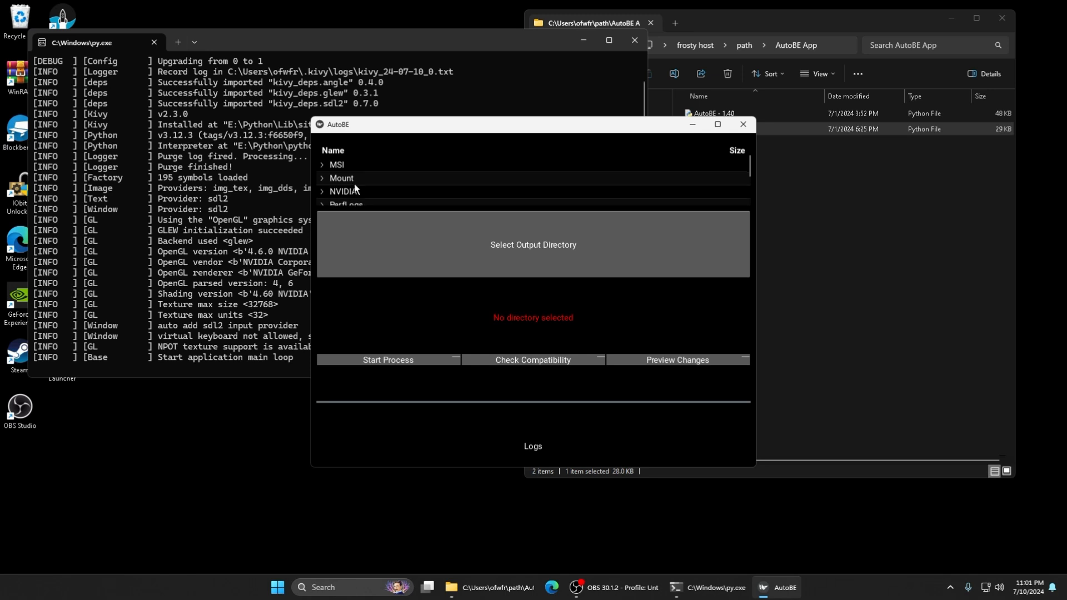
scroll(down, 3)
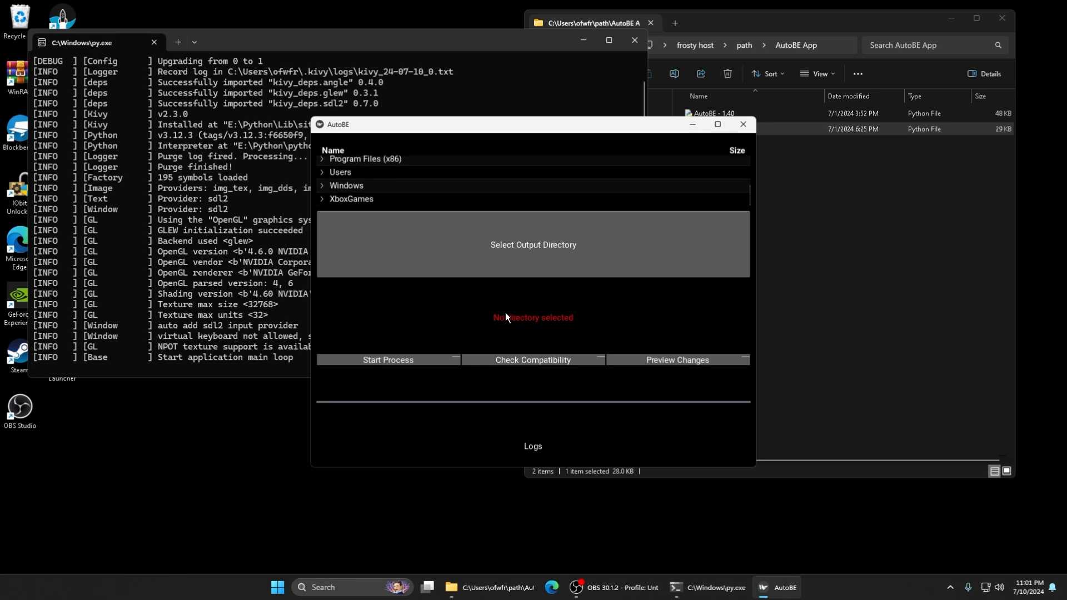
mouse_move(613, 130)
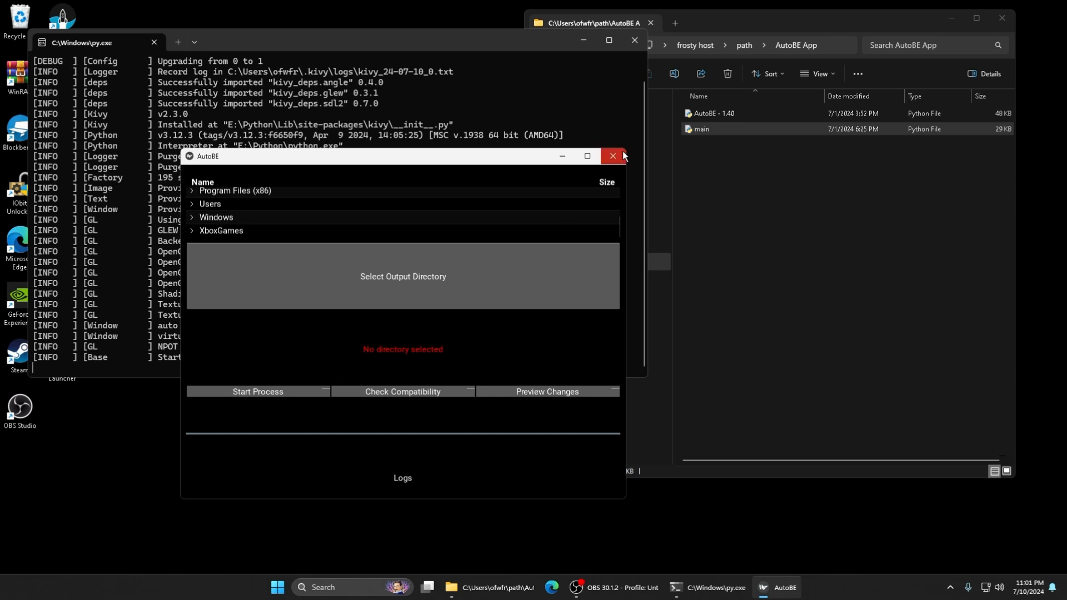
click(612, 156)
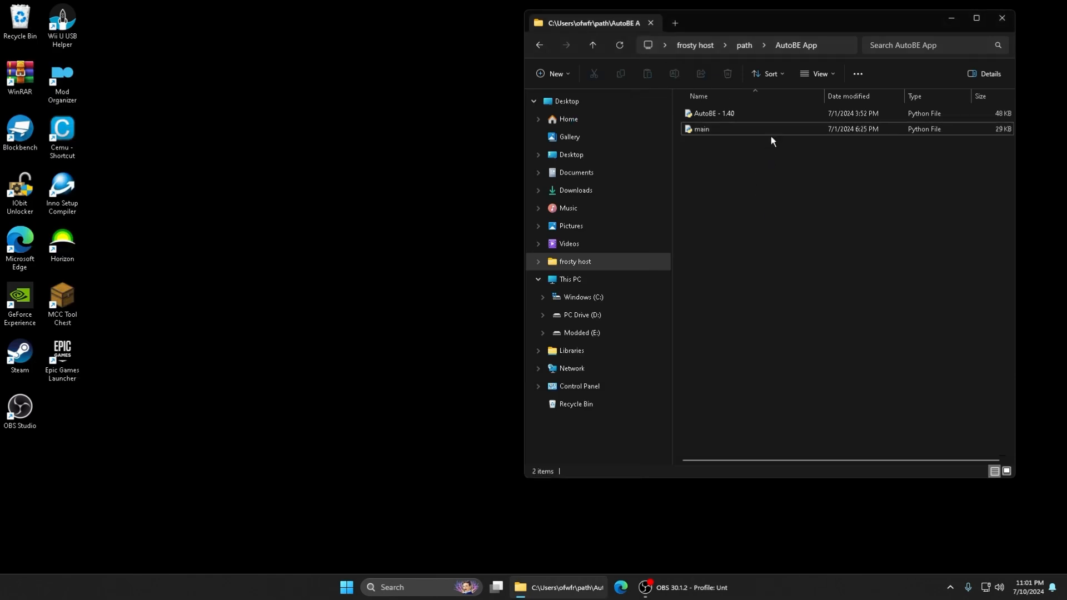
mouse_move(705, 213)
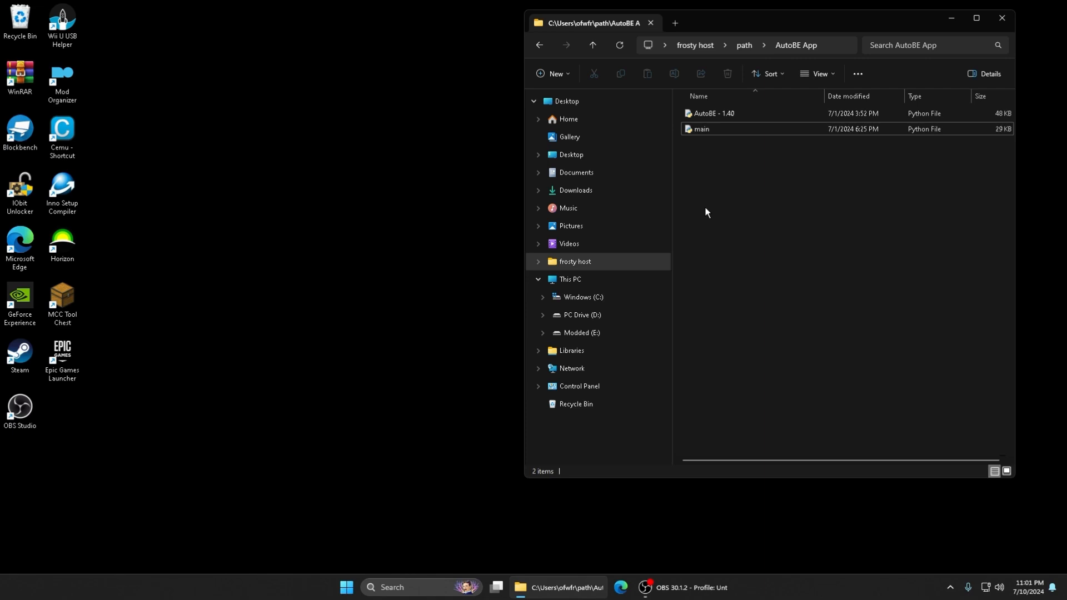
Go up to 'path', peek into EXE TBL, then open the 'to' folder leading to AutoBE
click(538, 45)
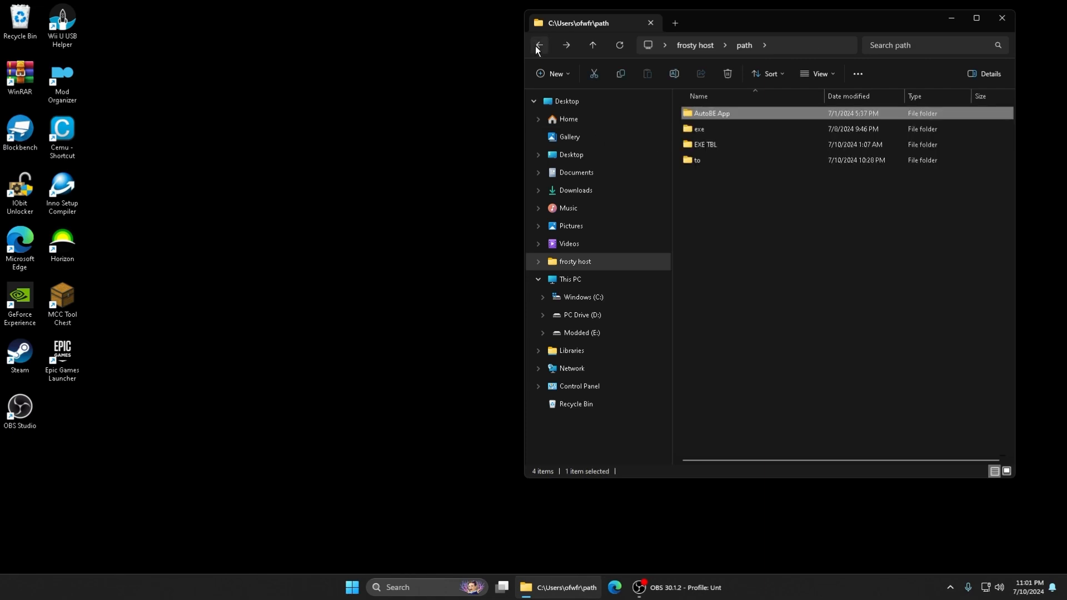
double_click(706, 144)
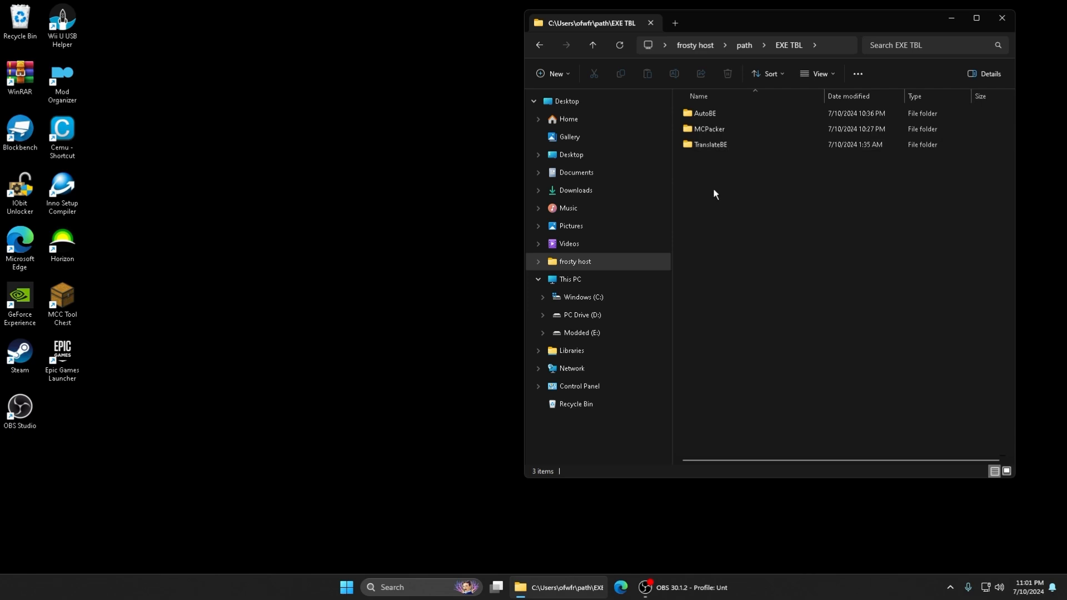
click(592, 45)
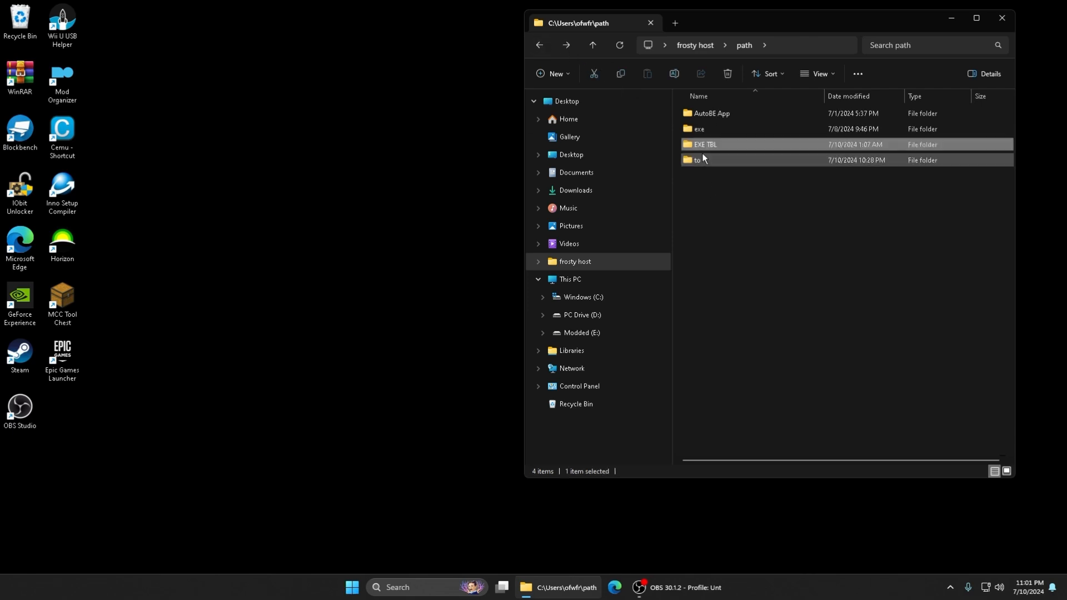
double_click(694, 159)
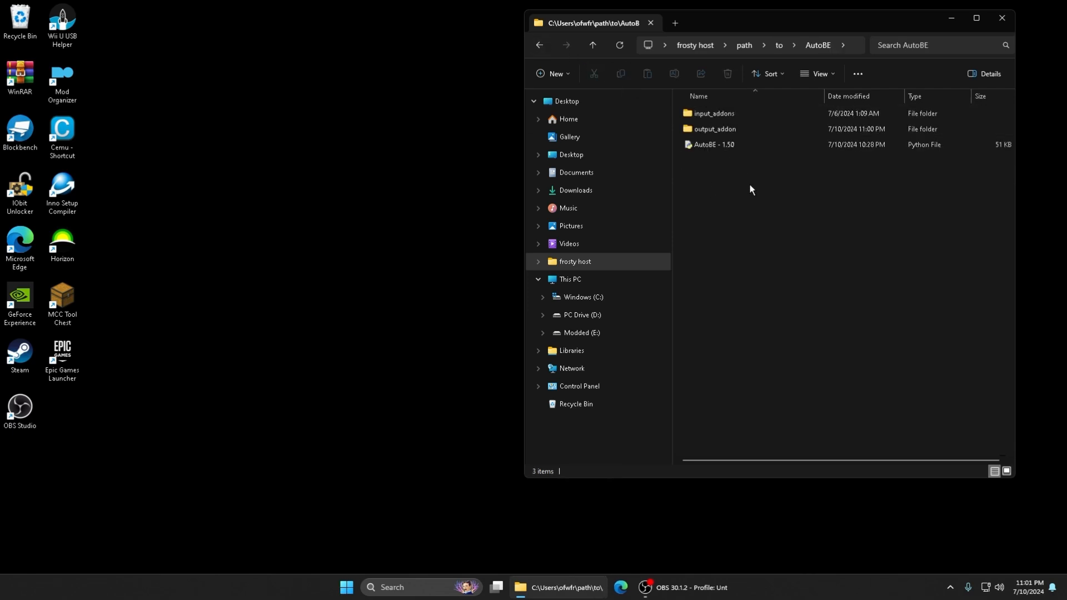
mouse_move(728, 182)
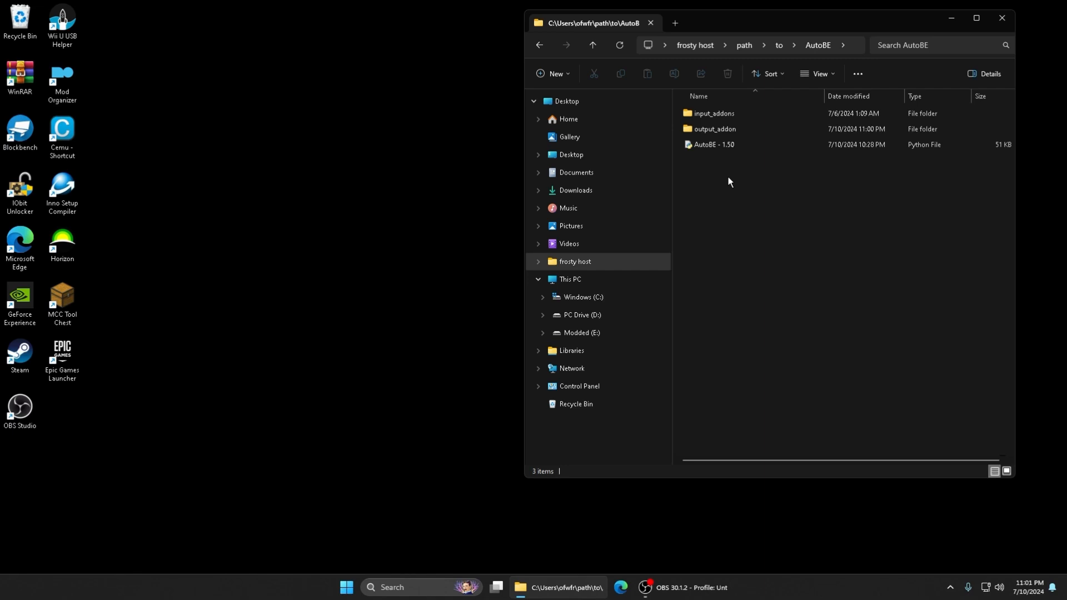
mouse_move(712, 552)
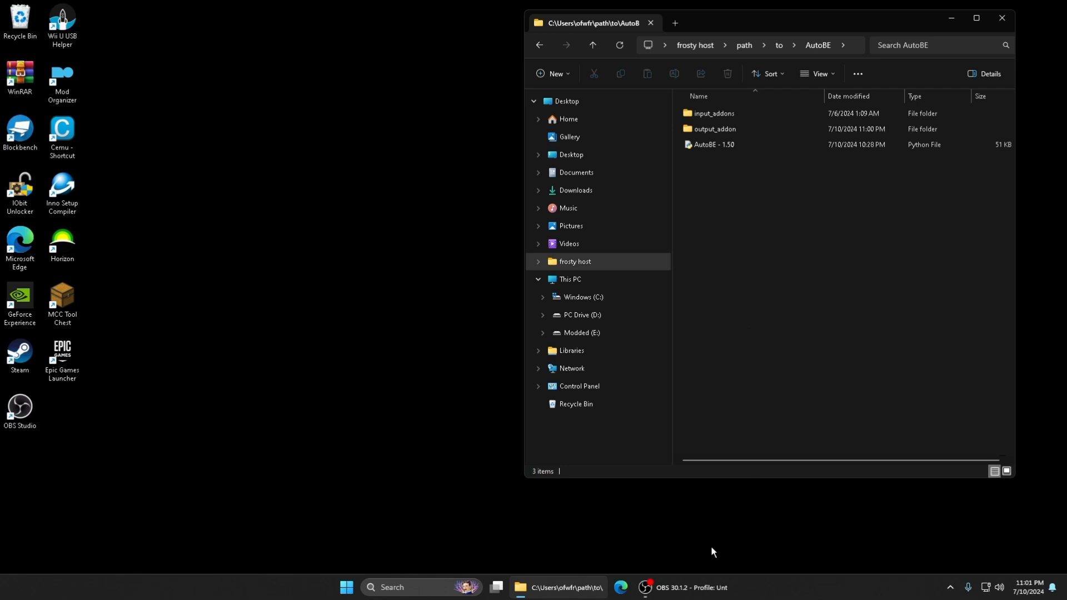
mouse_move(680, 587)
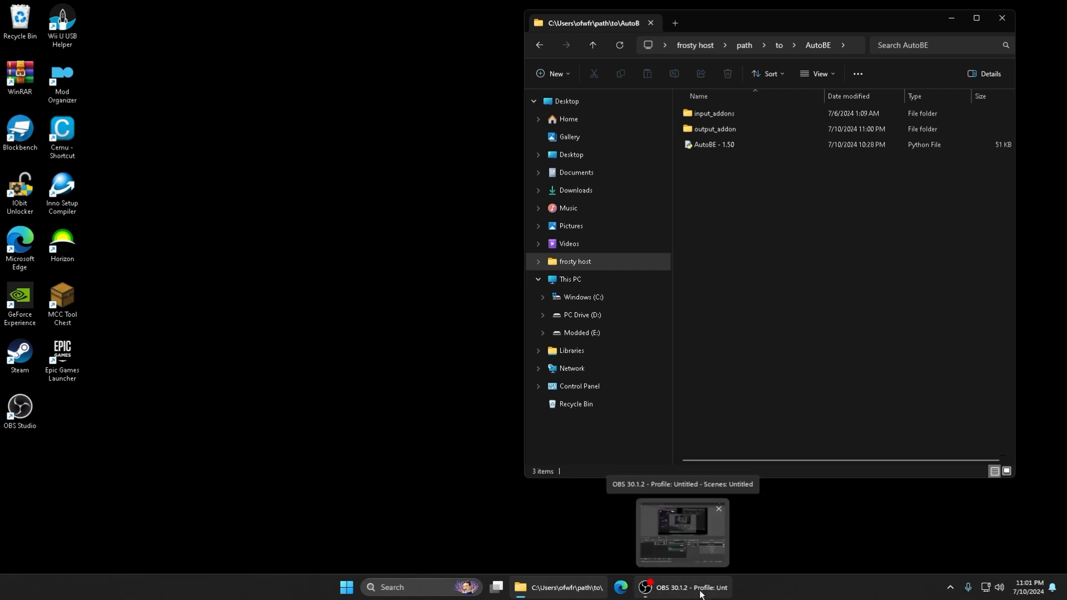